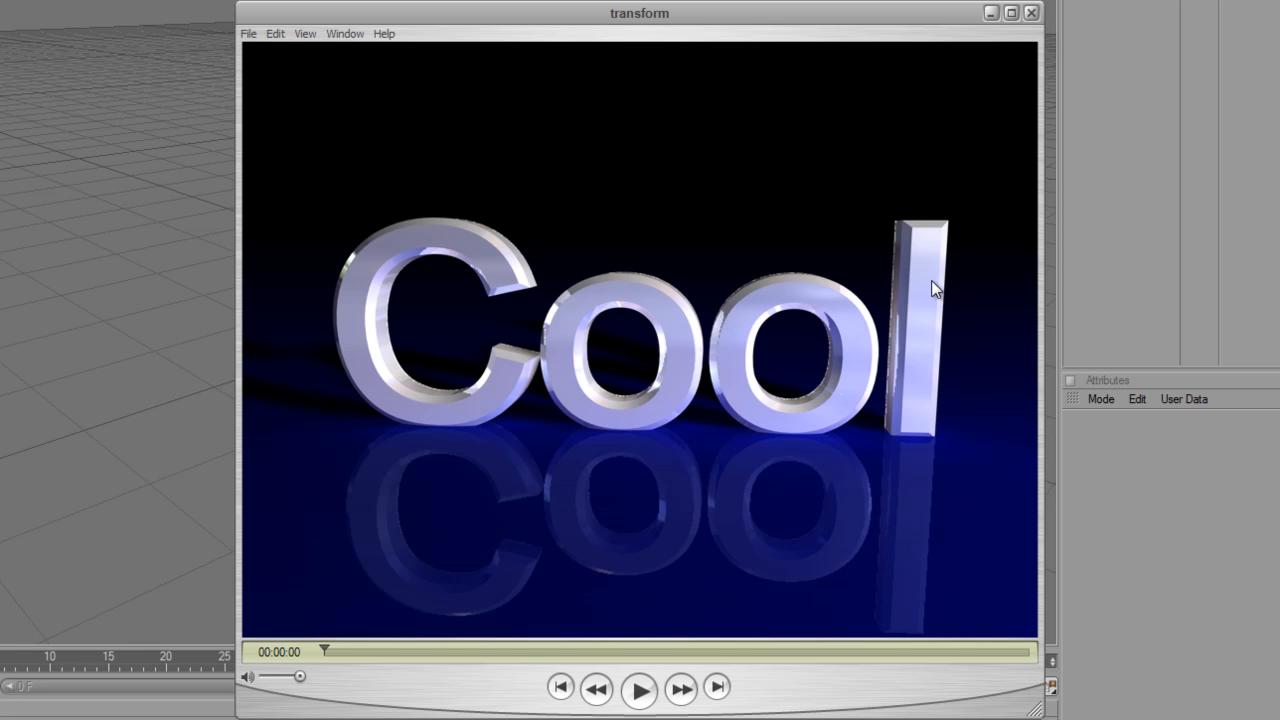
mouse_move(918, 308)
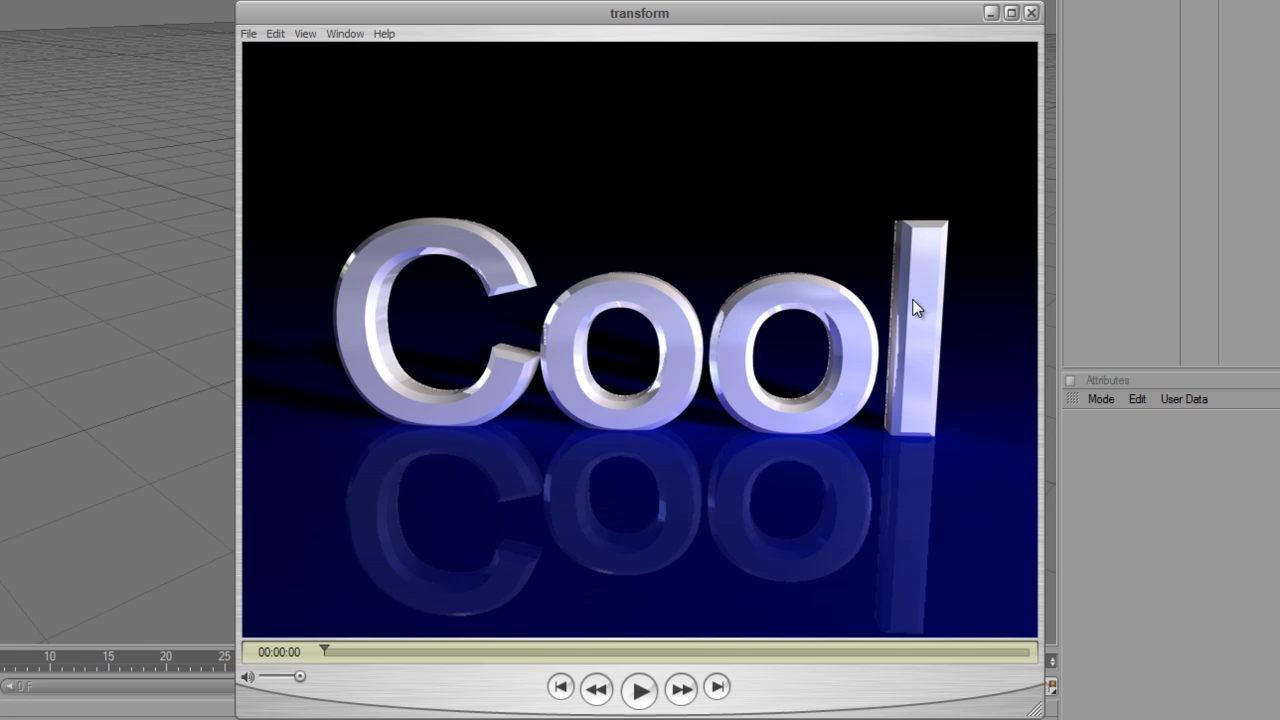
mouse_move(770, 568)
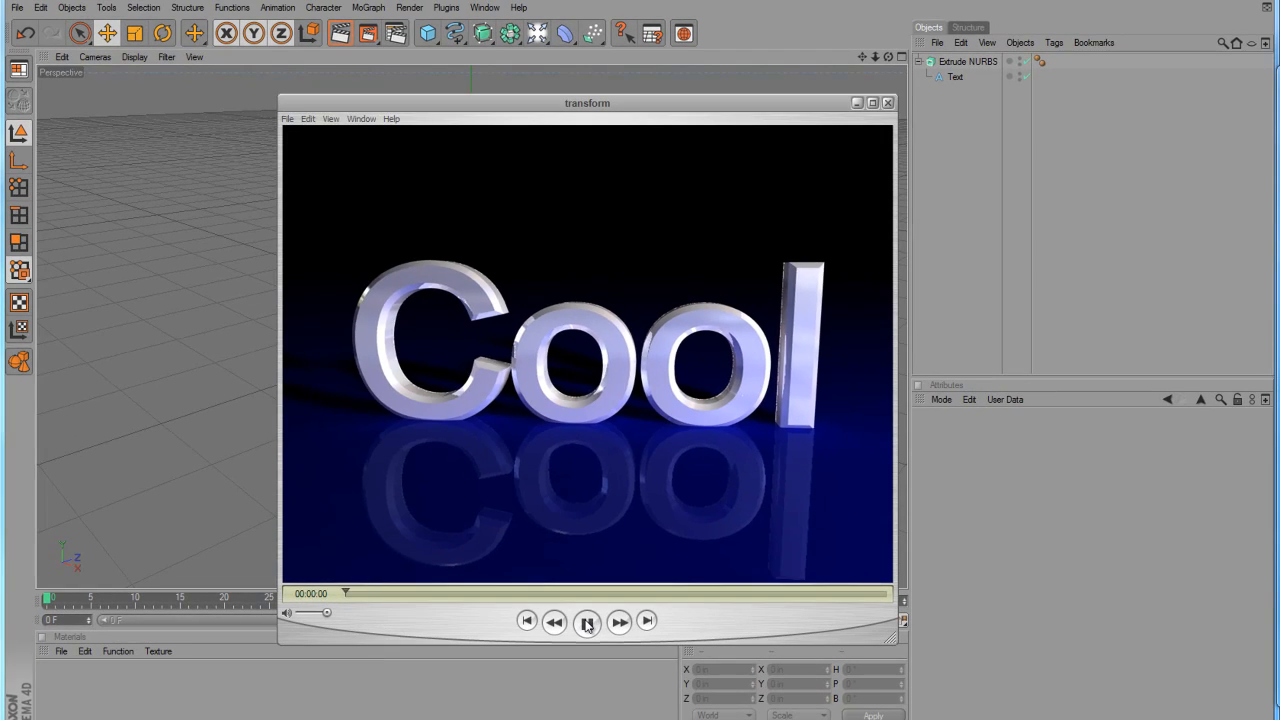
Play the finished Cool-to-Text fragment animation in QuickTime Player
left_click(588, 620)
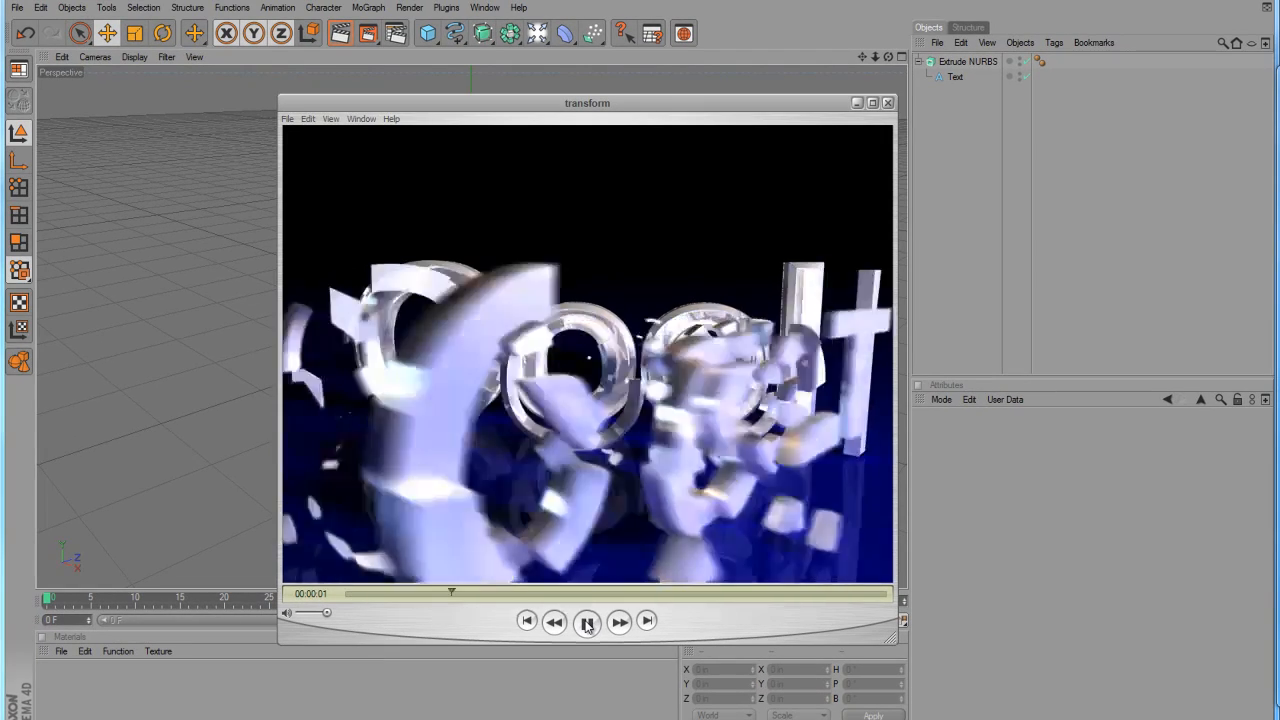
left_click(588, 620)
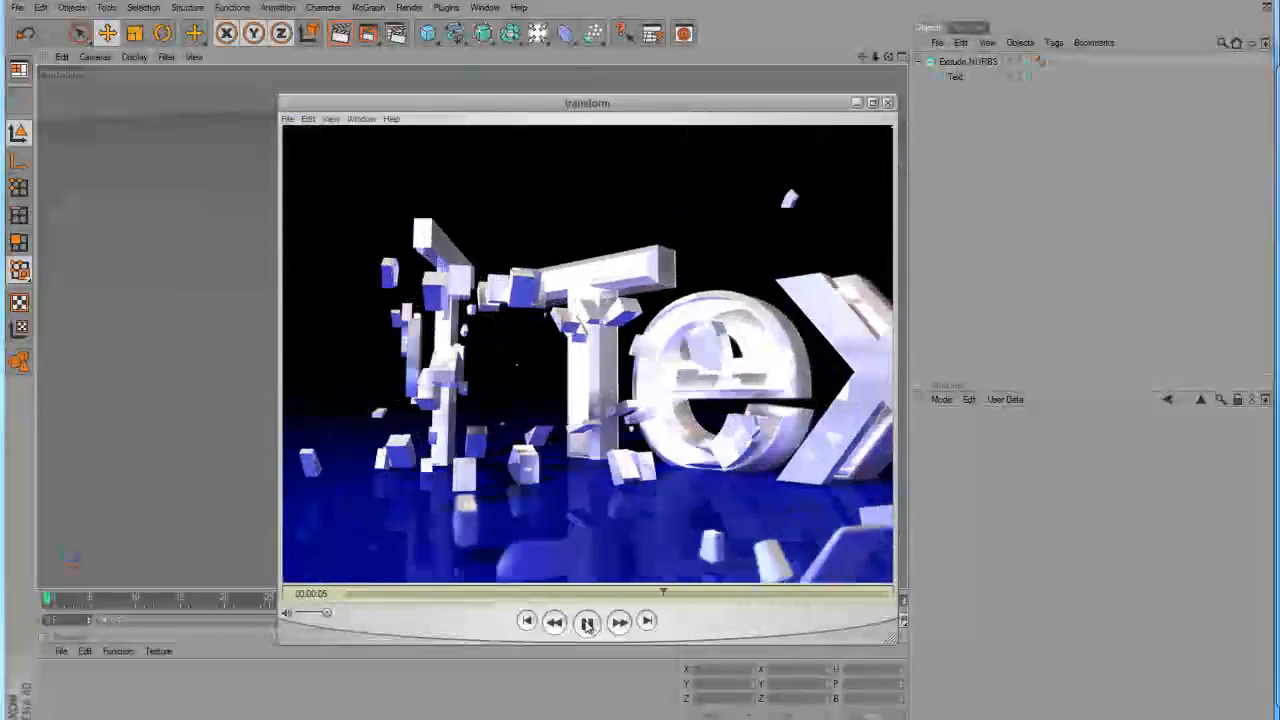
left_click(588, 620)
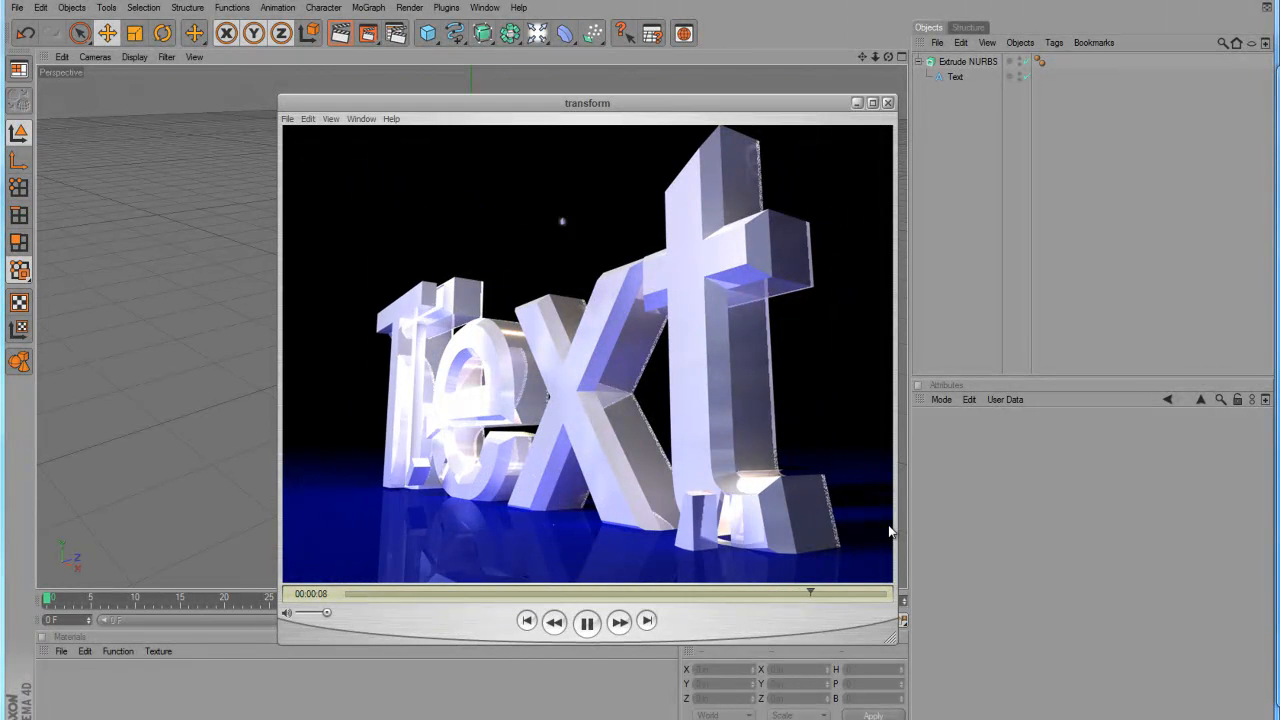
left_click(586, 620)
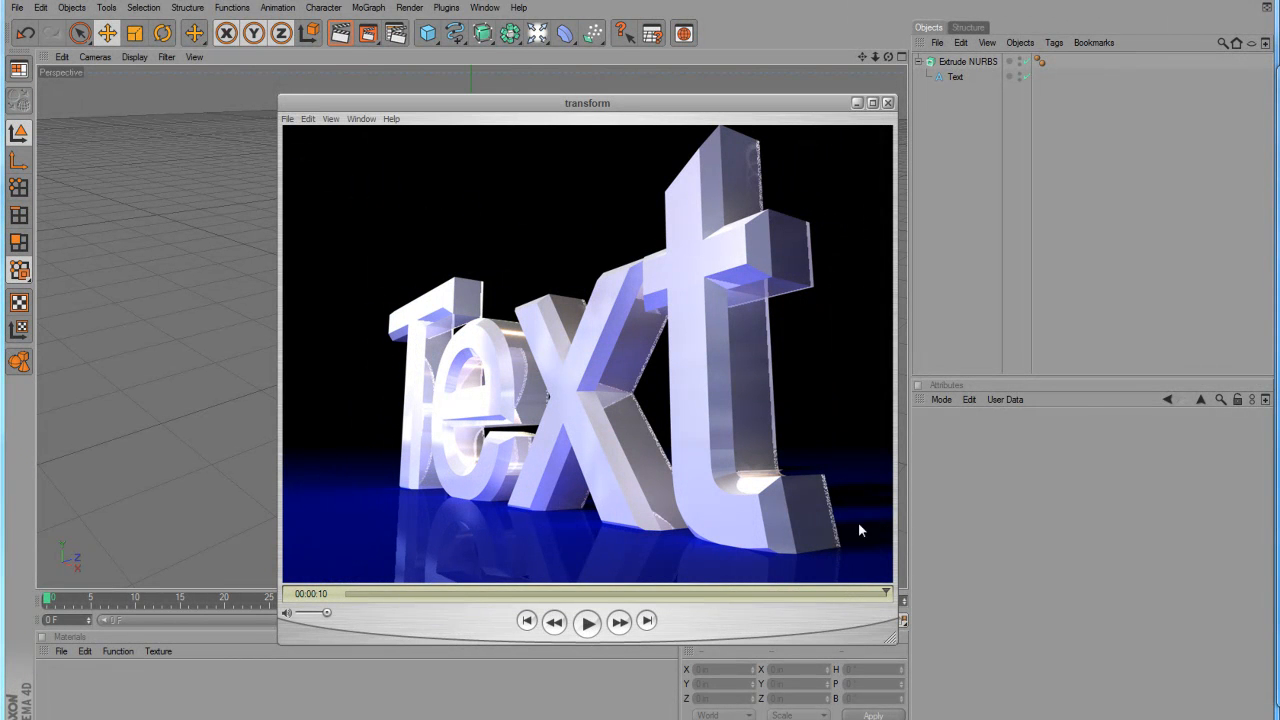
Replay the animation from the beginning, then close the QuickTime window
left_click(588, 620)
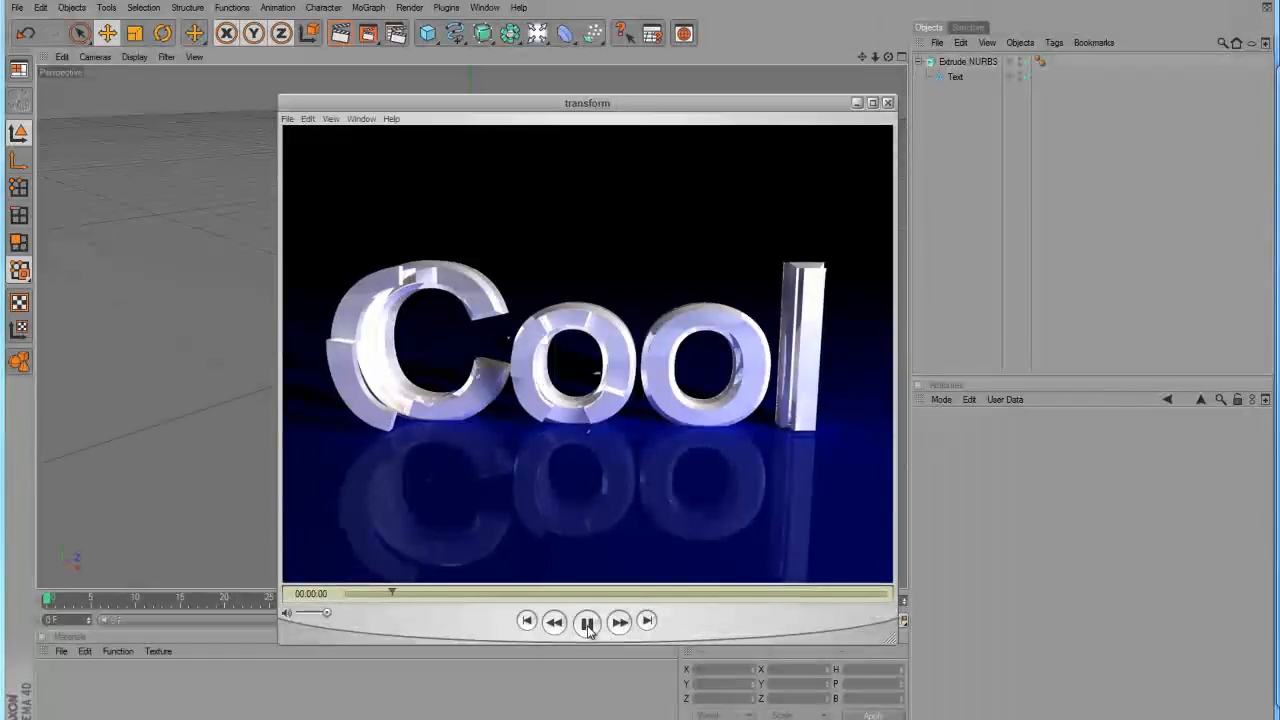
left_click(588, 620)
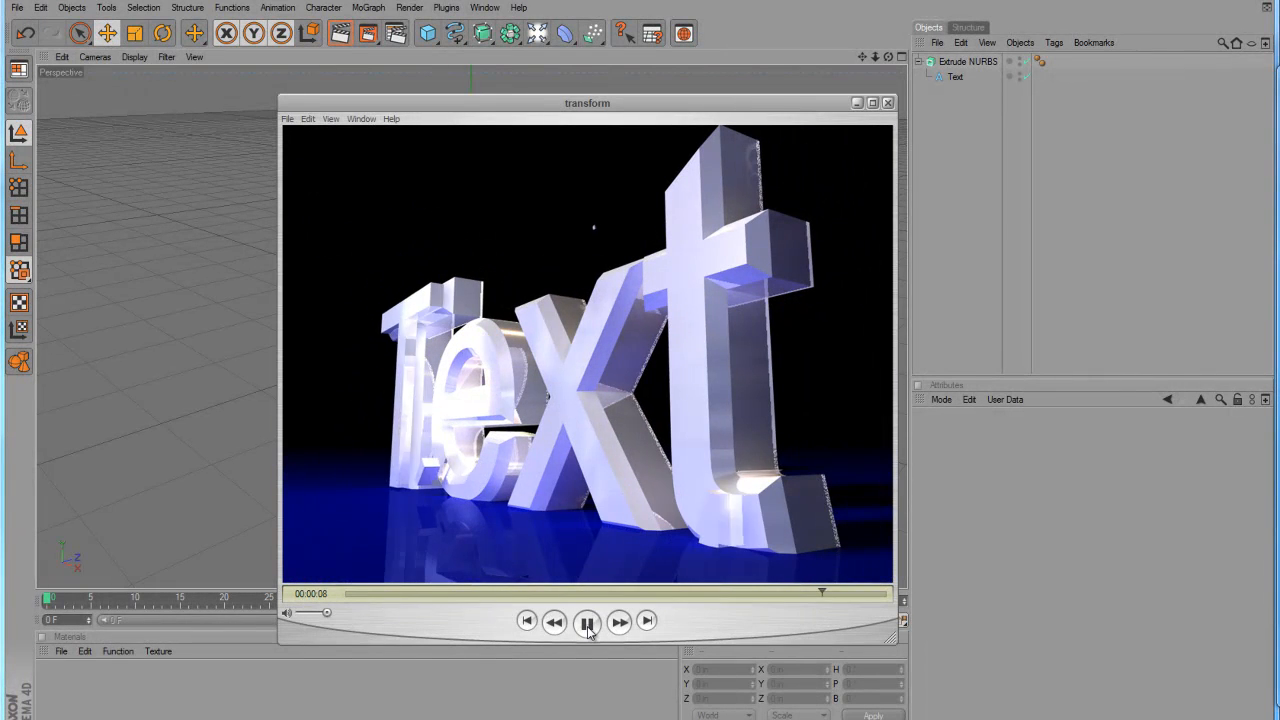
left_click(588, 620)
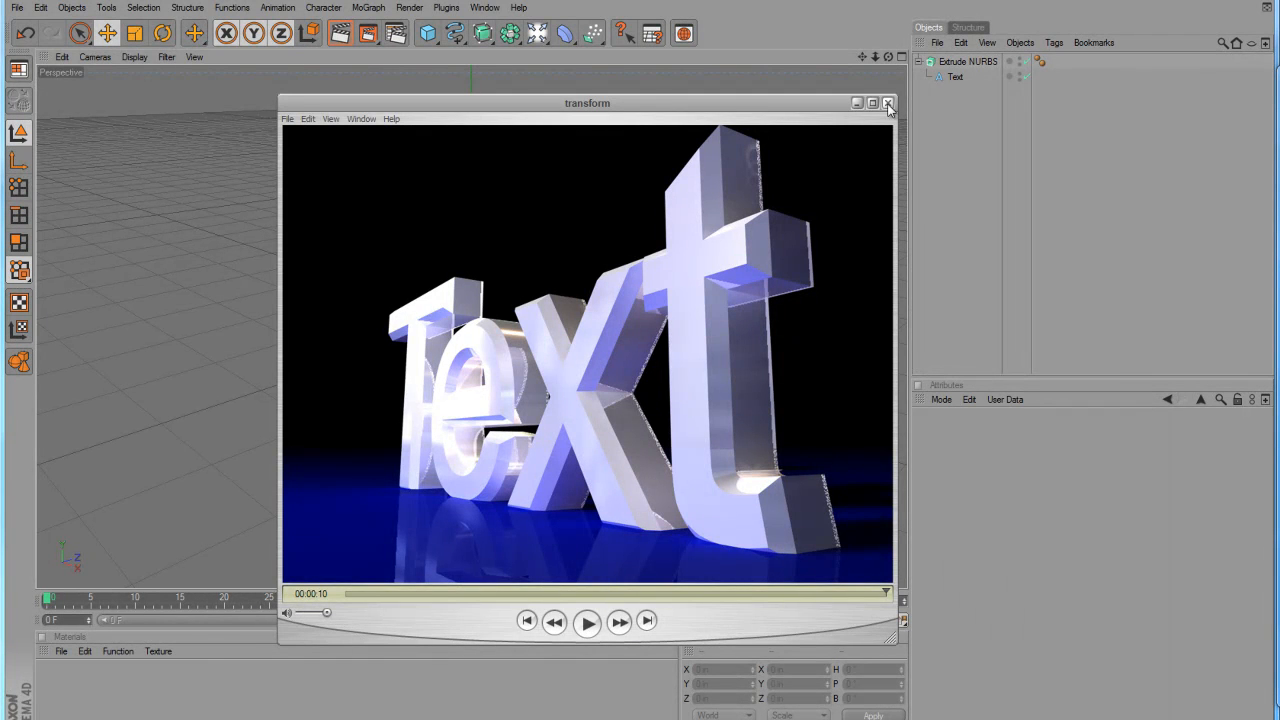
left_click(888, 104)
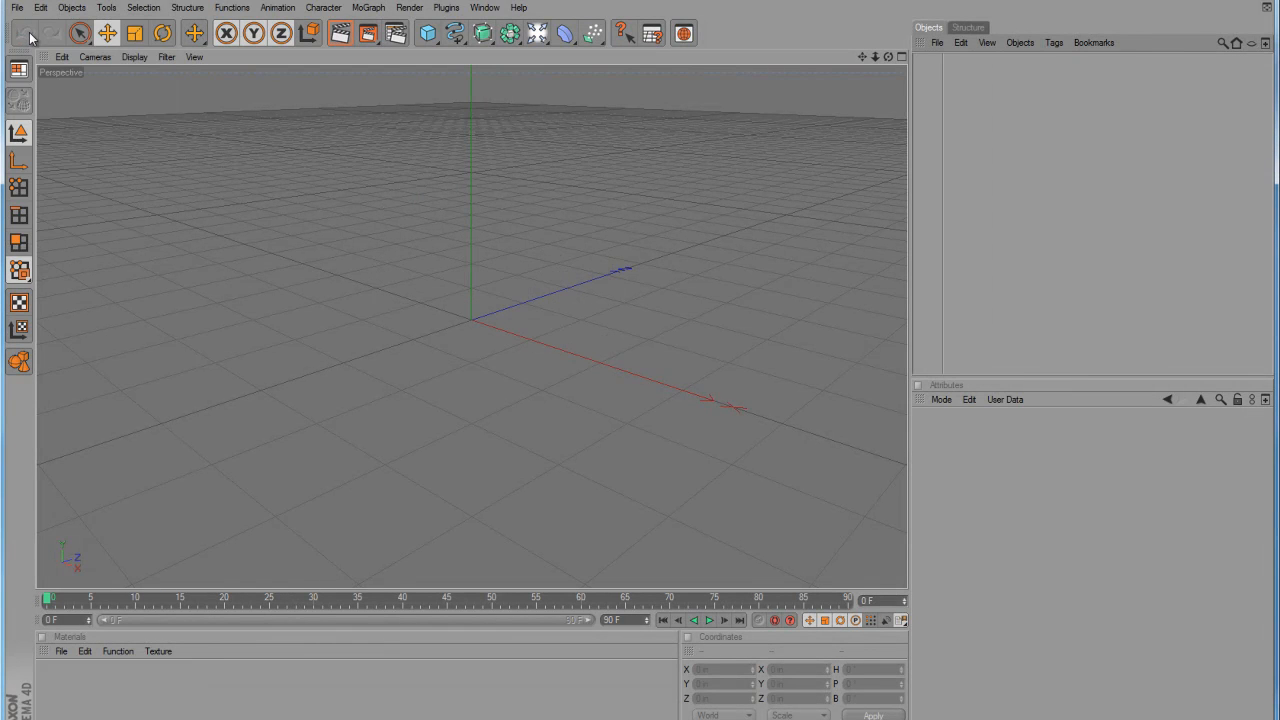
Add a Text spline to the scene and set its content to 'Cool'
left_click(16, 8)
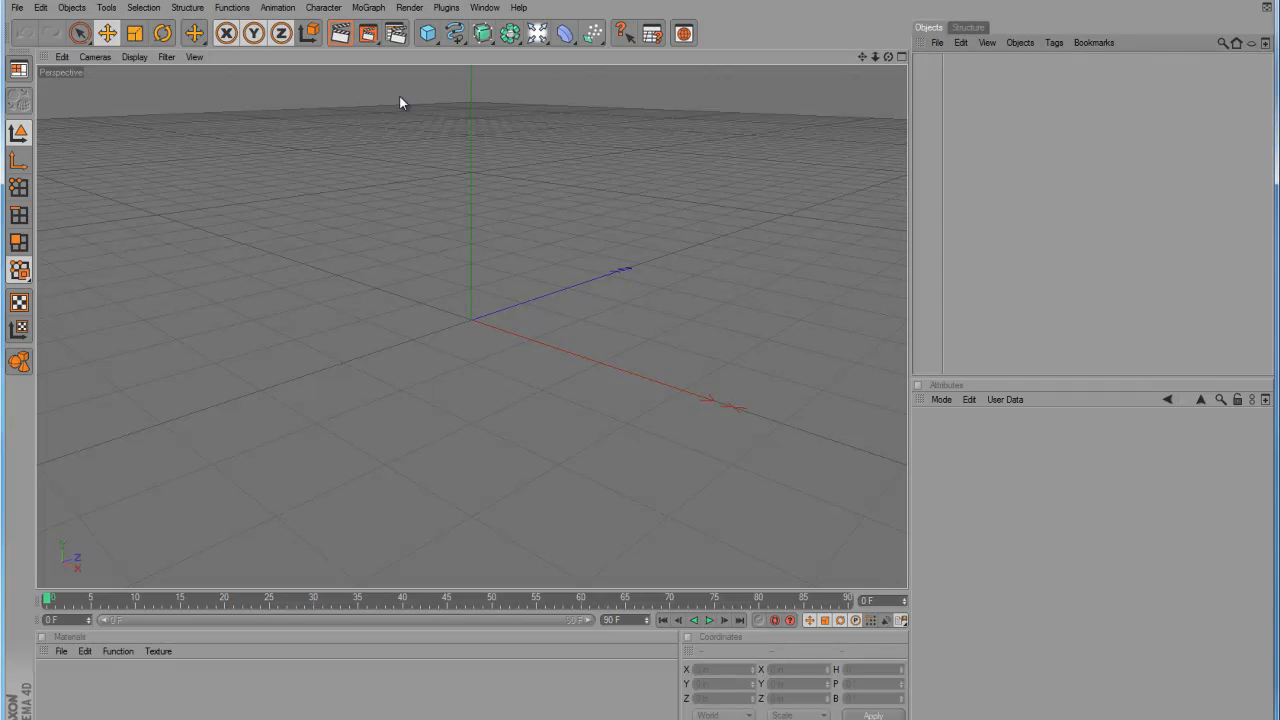
mouse_move(584, 112)
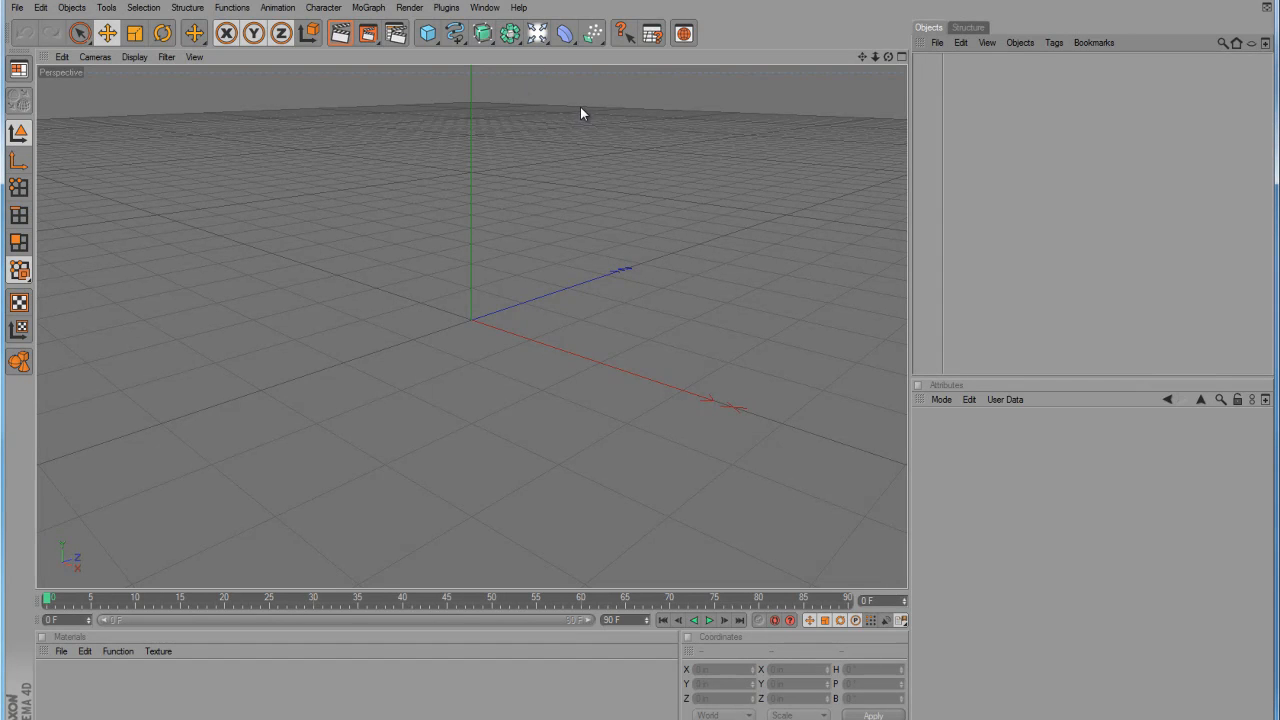
mouse_move(500, 56)
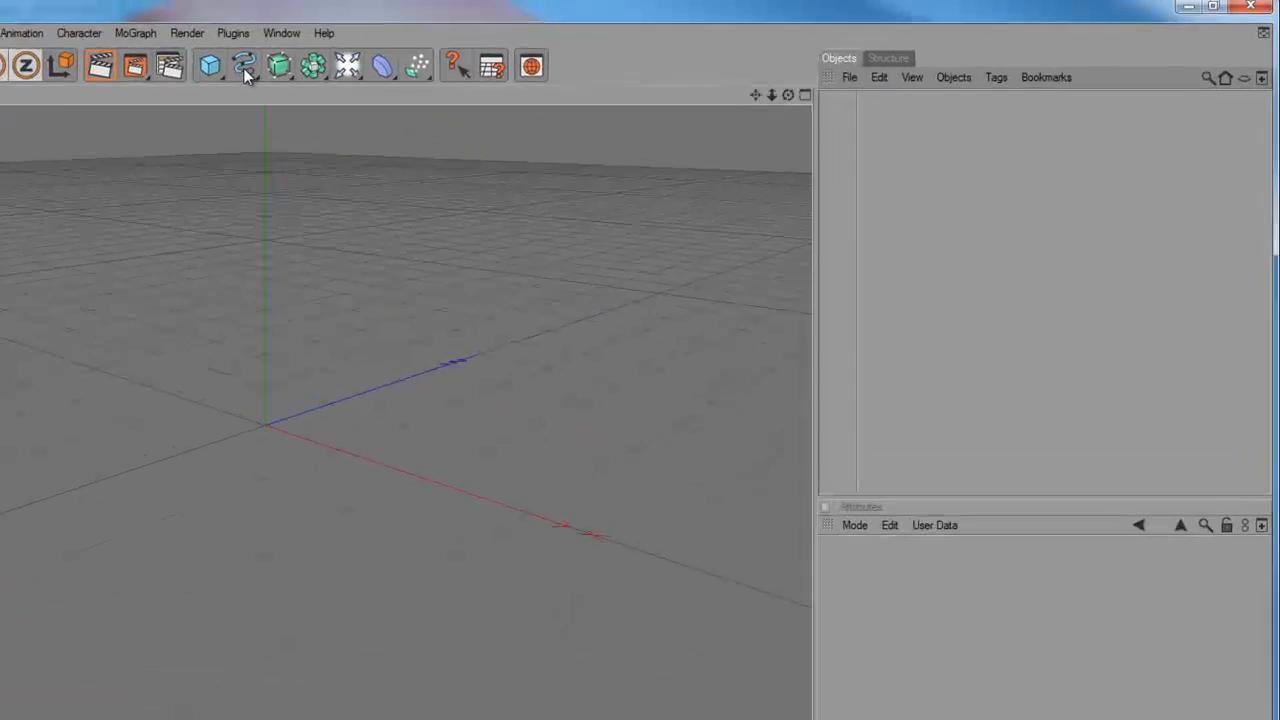
left_click(244, 64)
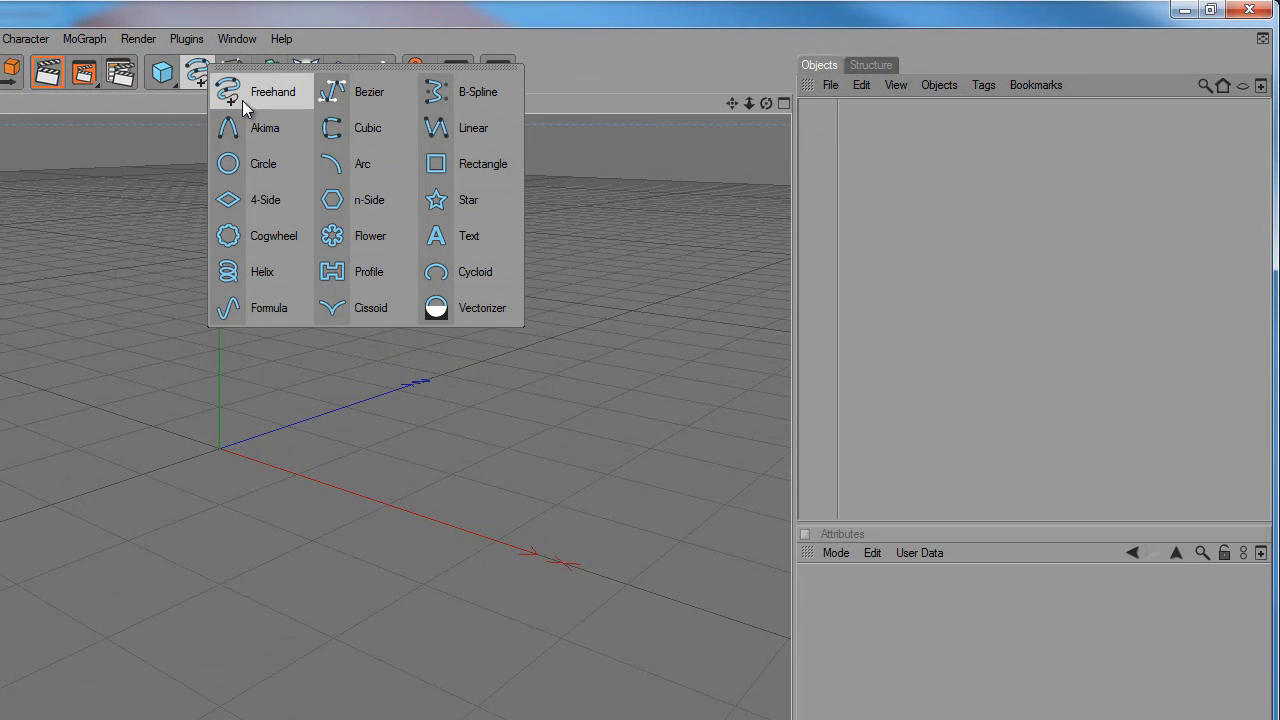
left_click(468, 236)
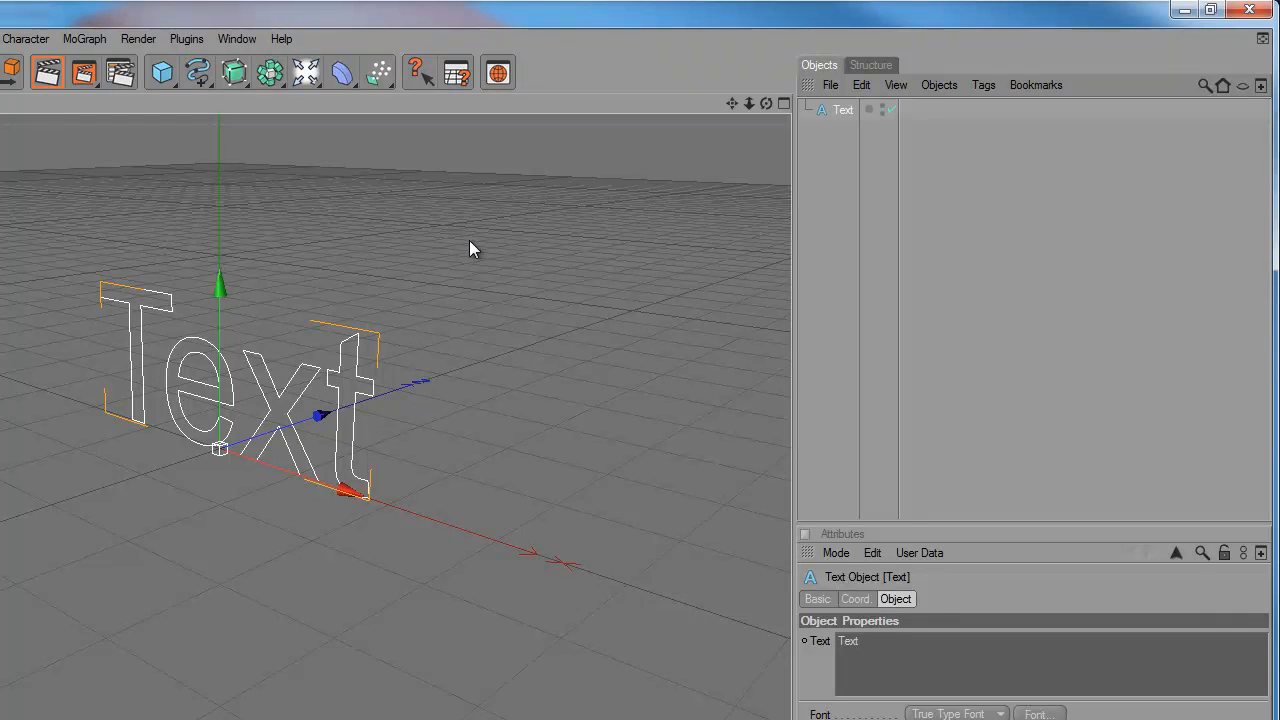
mouse_move(836, 610)
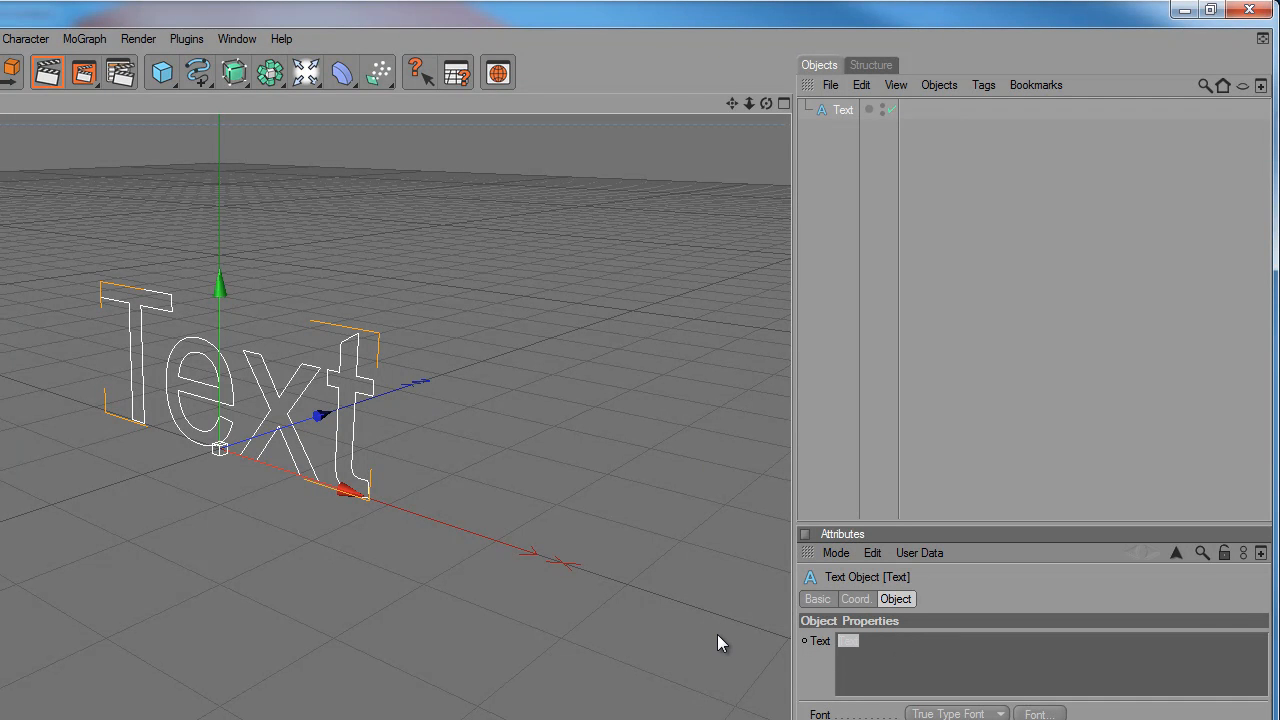
type("Cool")
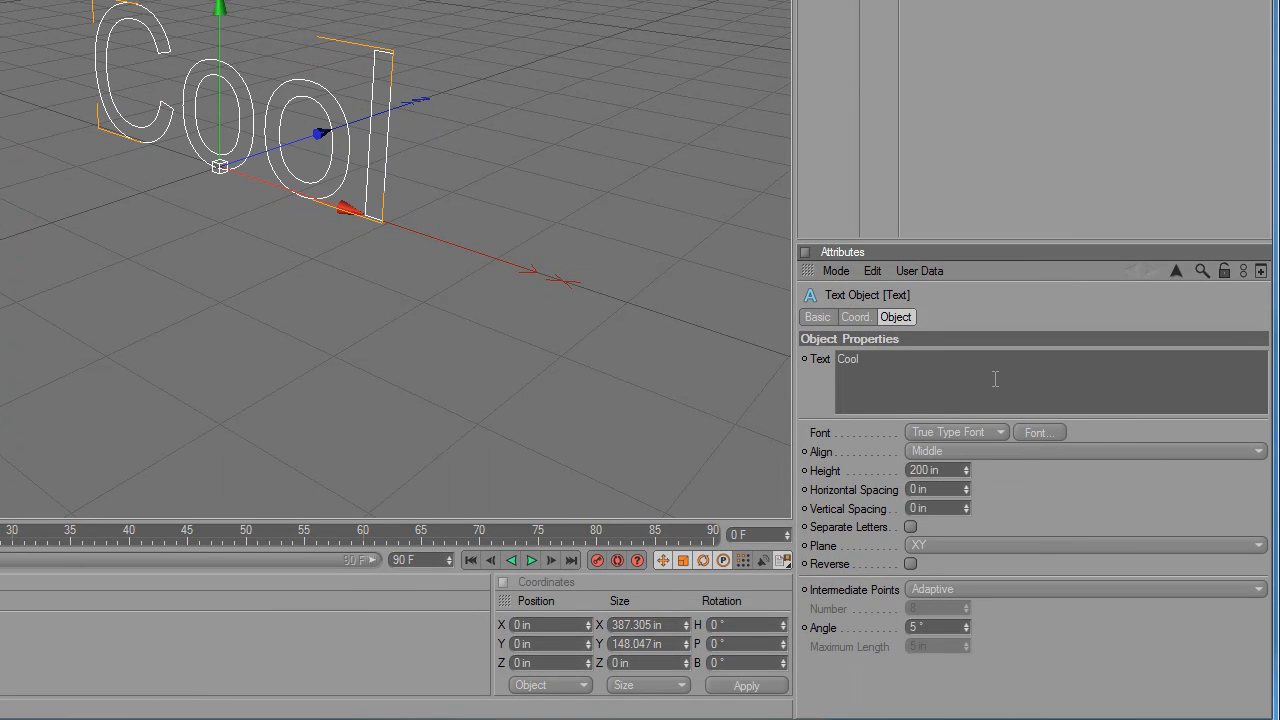
mouse_move(728, 80)
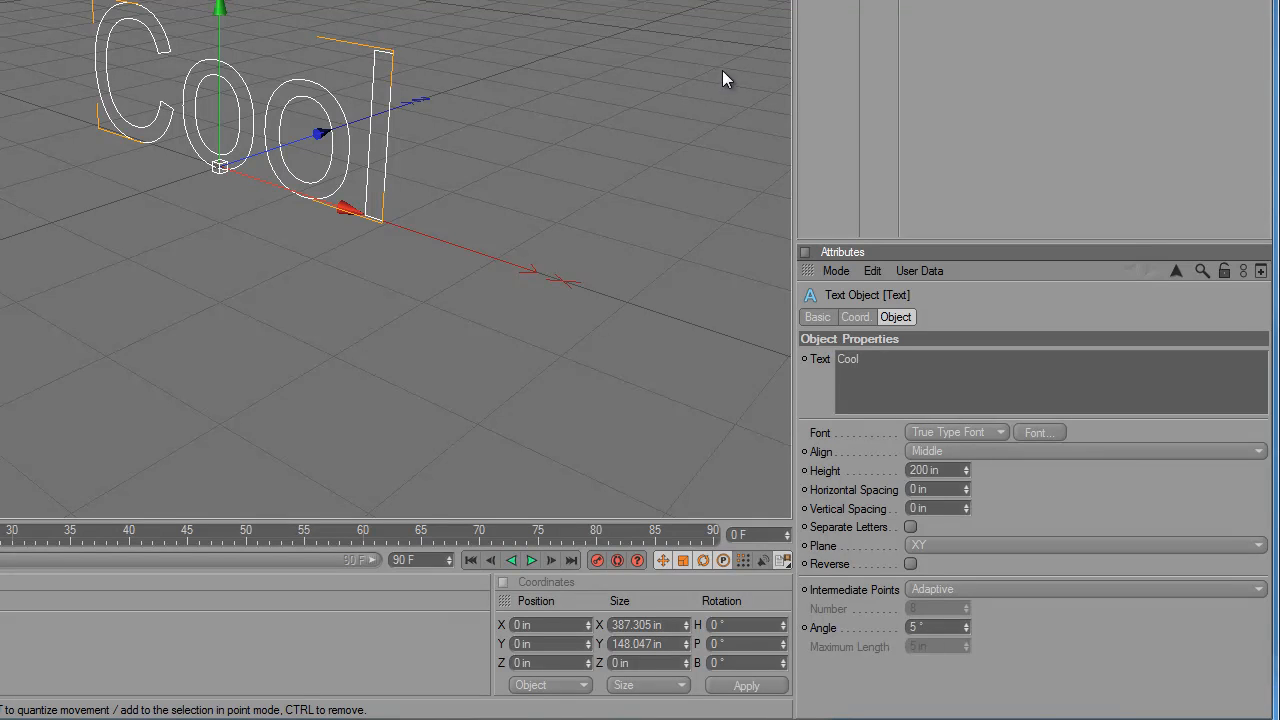
mouse_move(730, 60)
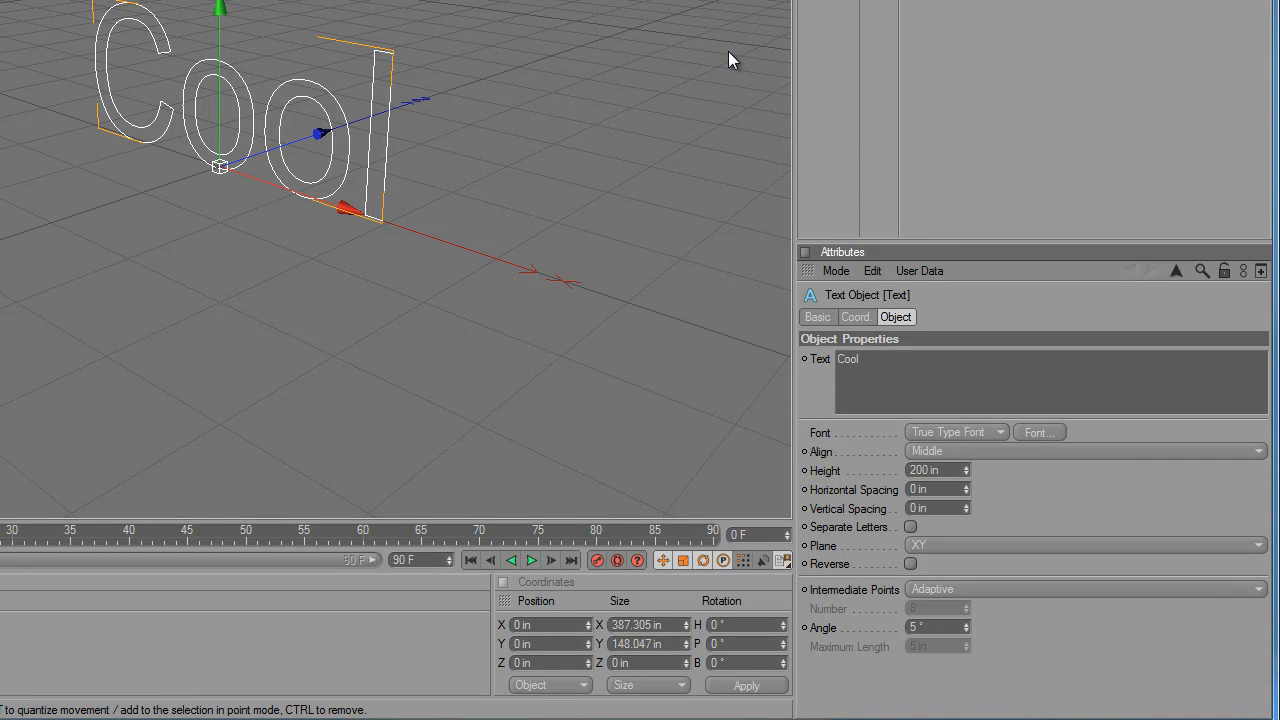
mouse_move(658, 4)
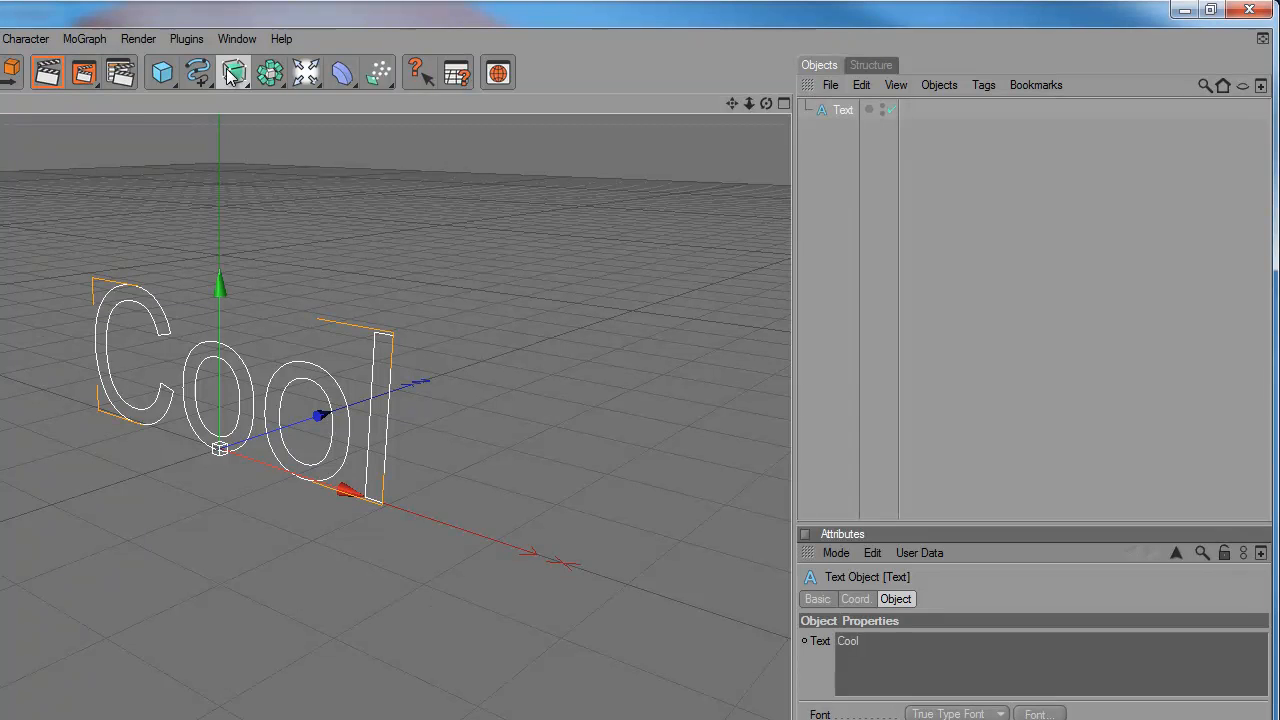
left_click(232, 72)
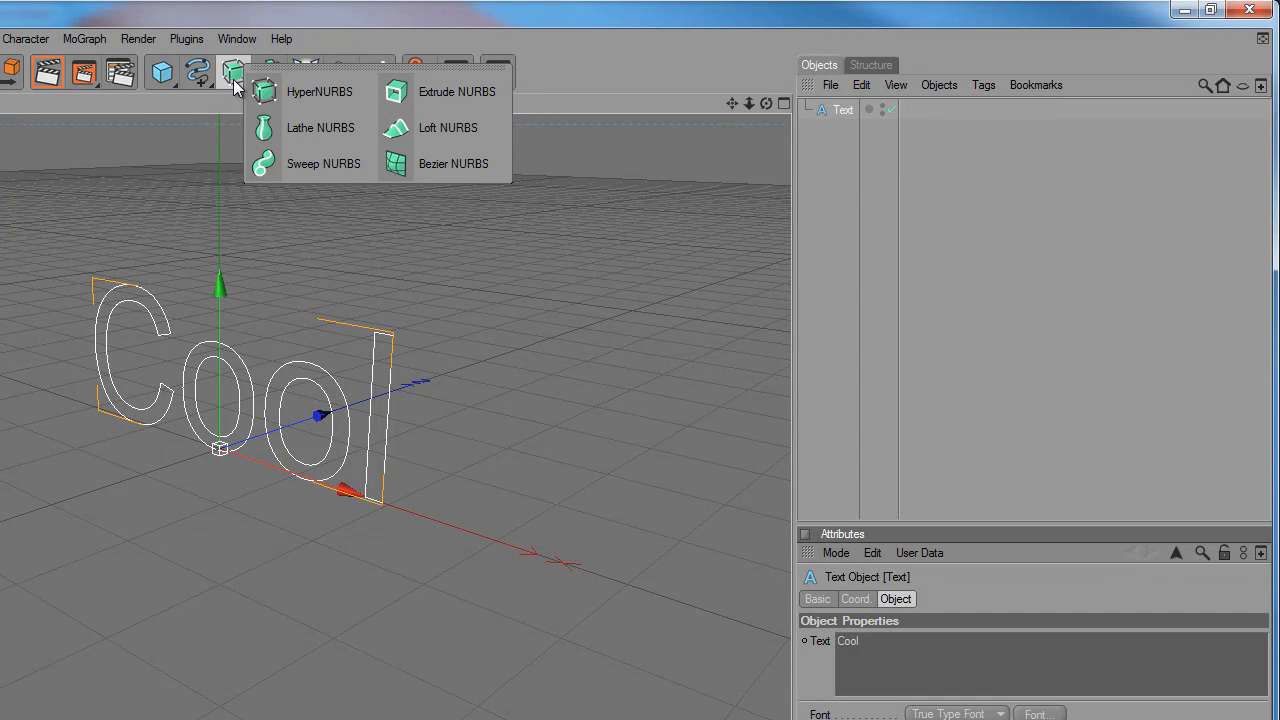
mouse_move(310, 92)
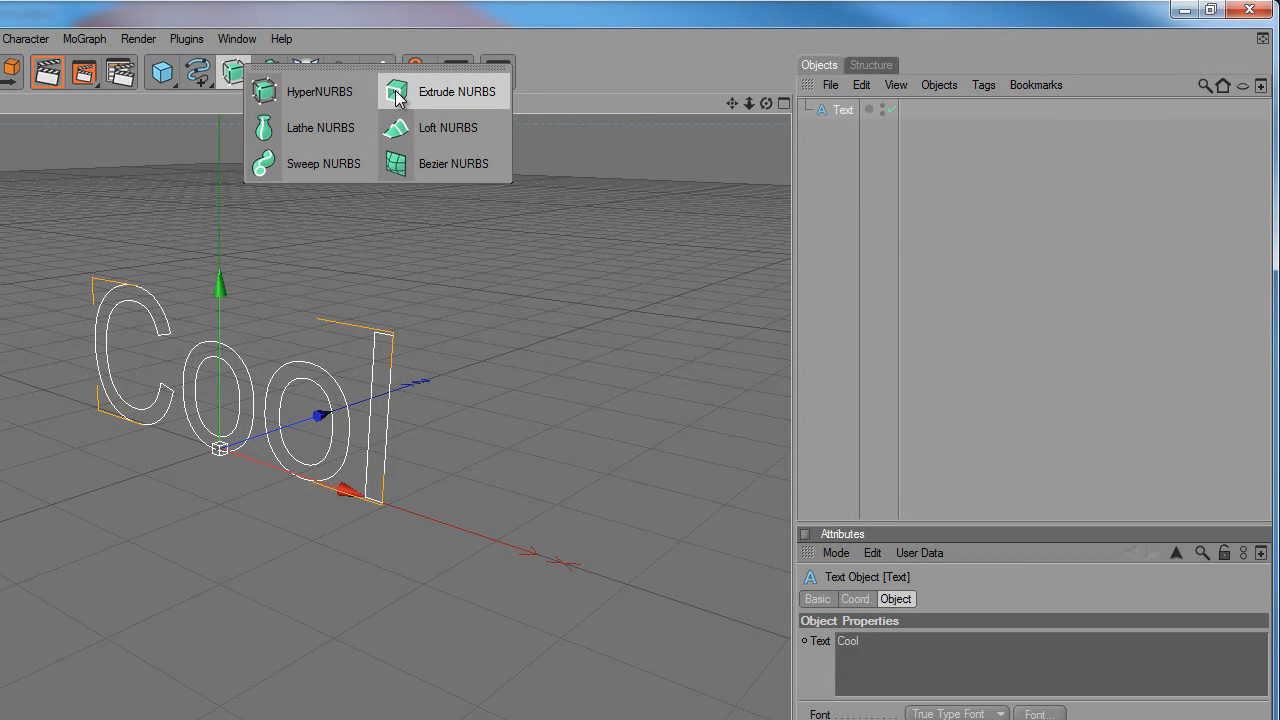
mouse_move(400, 96)
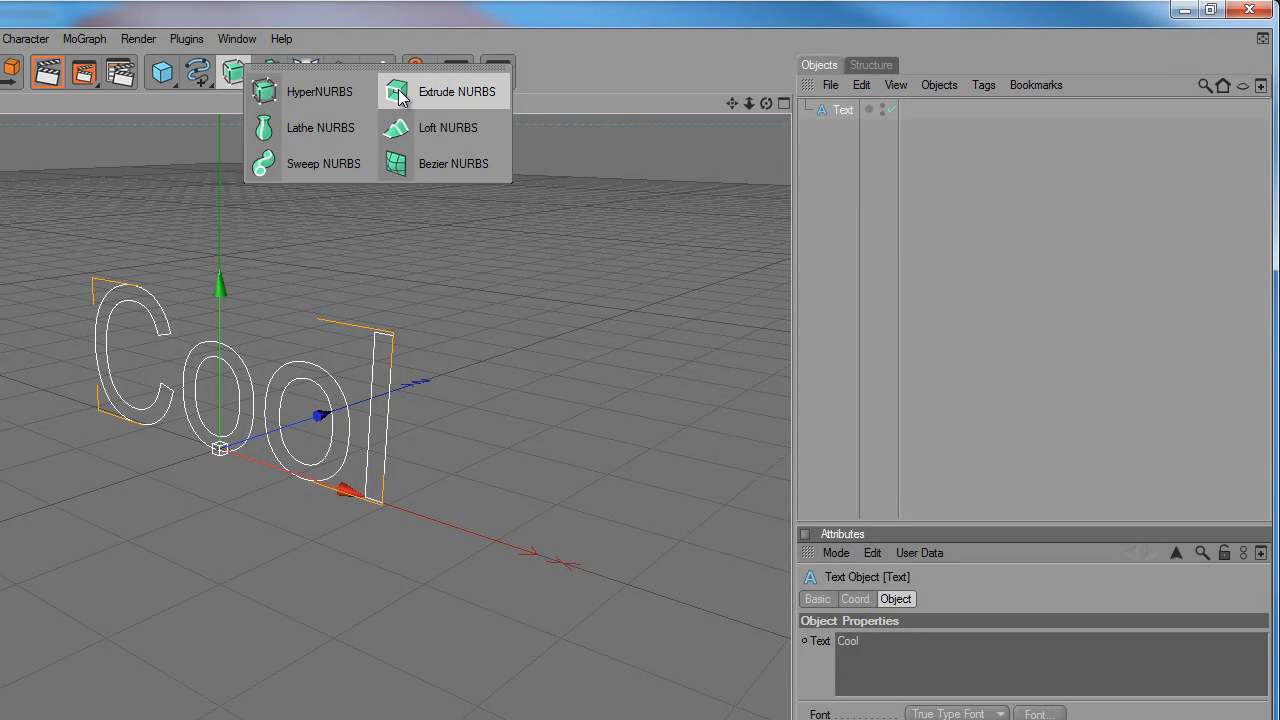
mouse_move(424, 96)
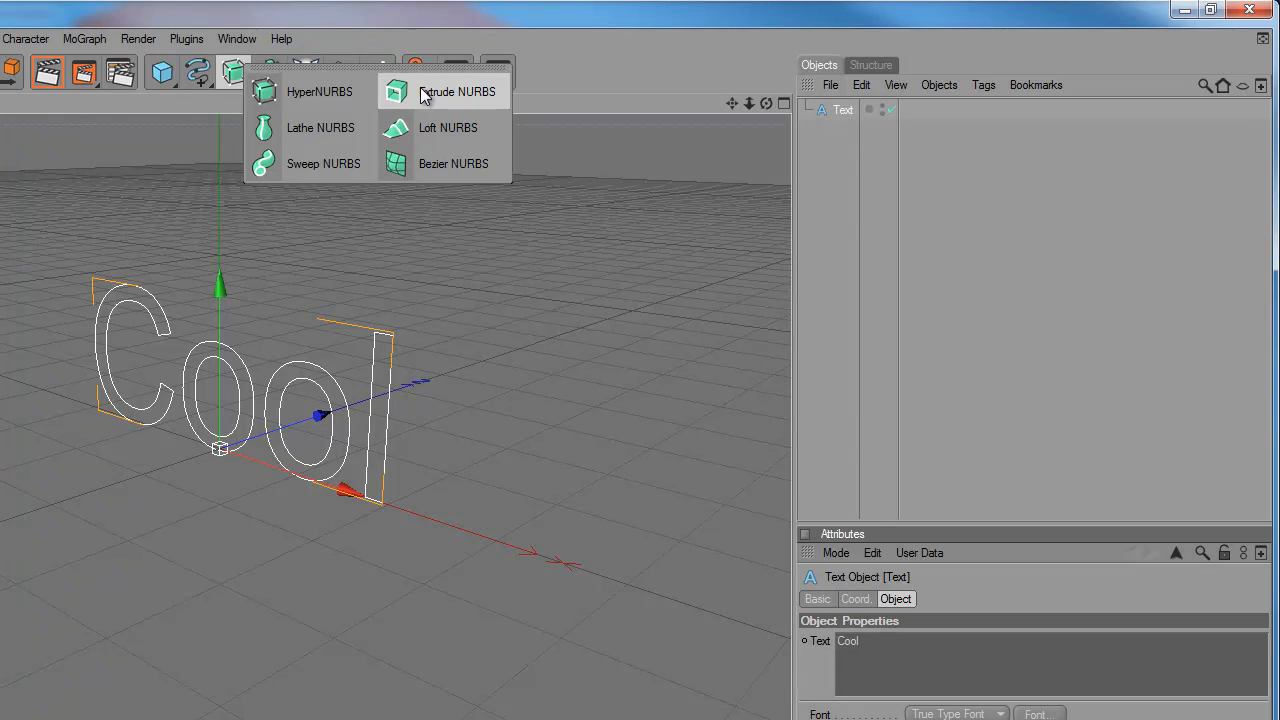
mouse_move(448, 96)
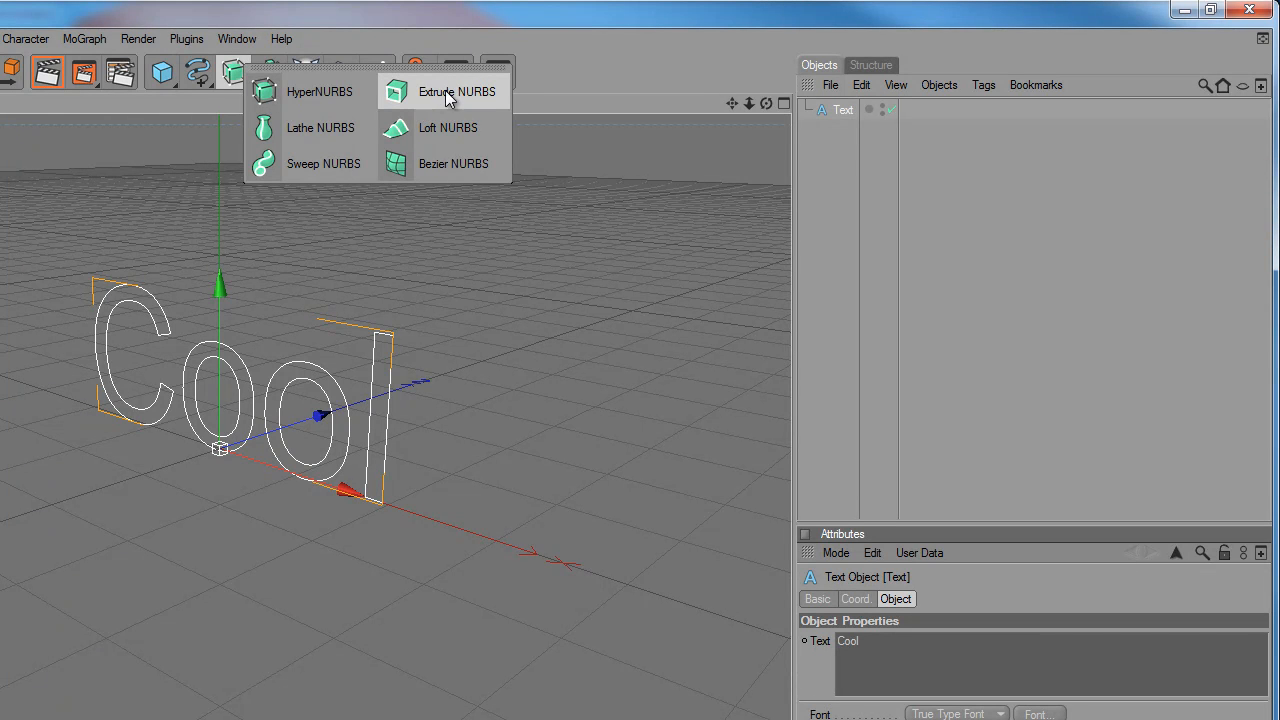
left_click(456, 92)
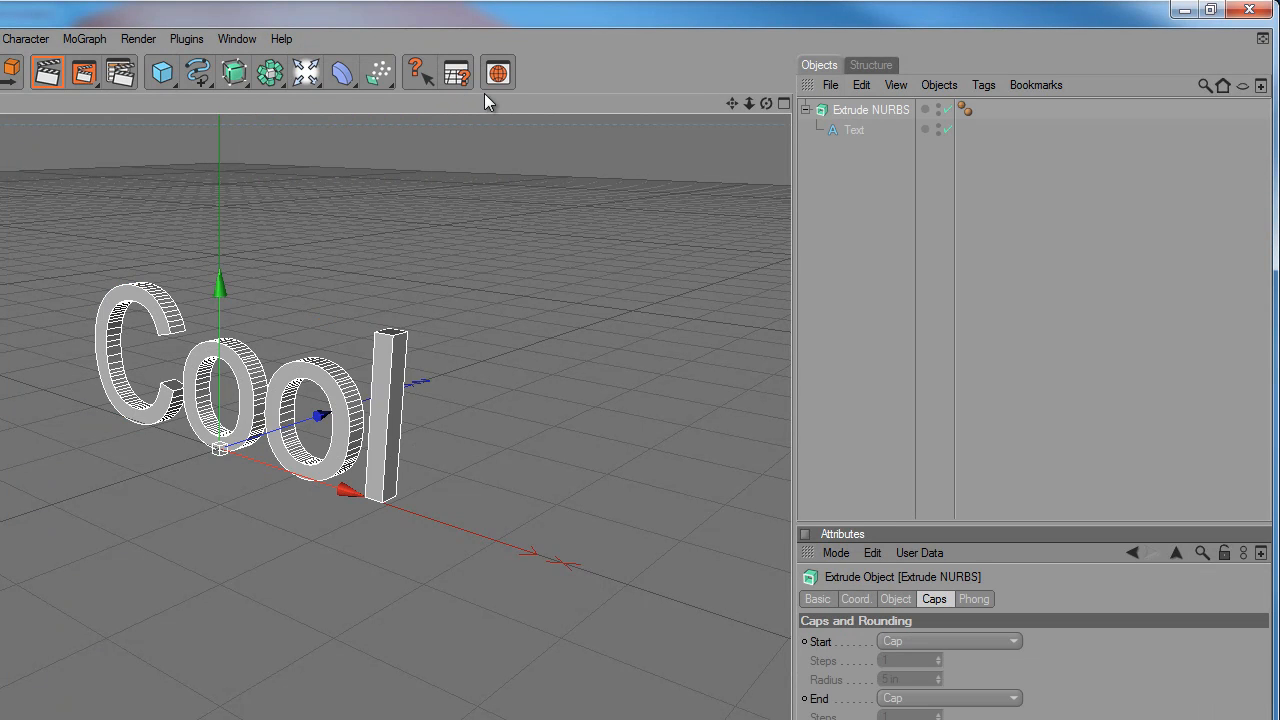
mouse_move(880, 224)
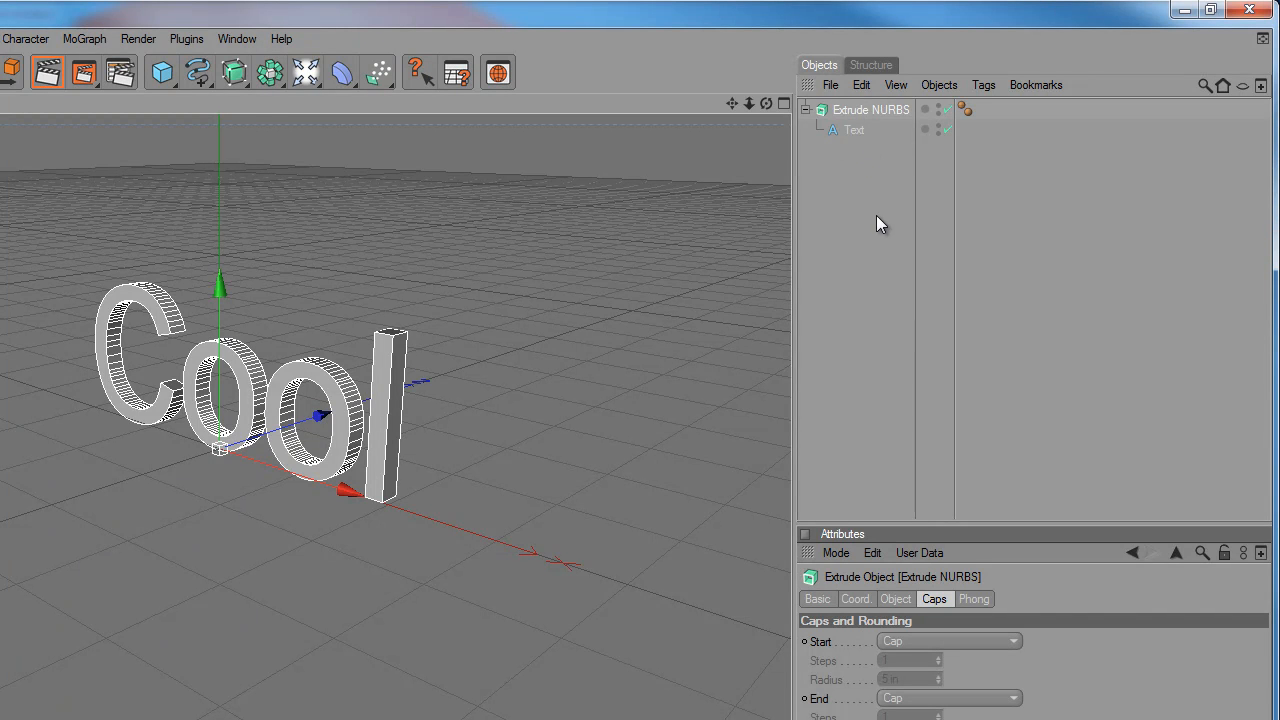
mouse_move(848, 128)
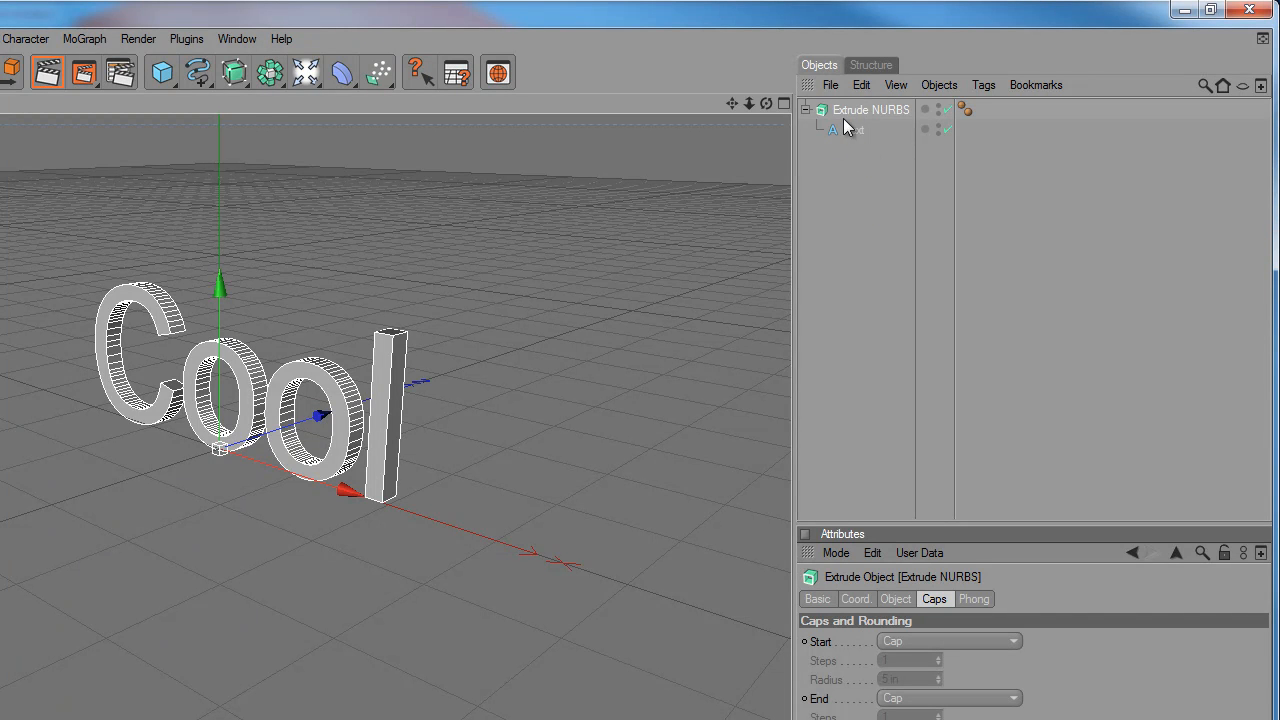
mouse_move(870, 198)
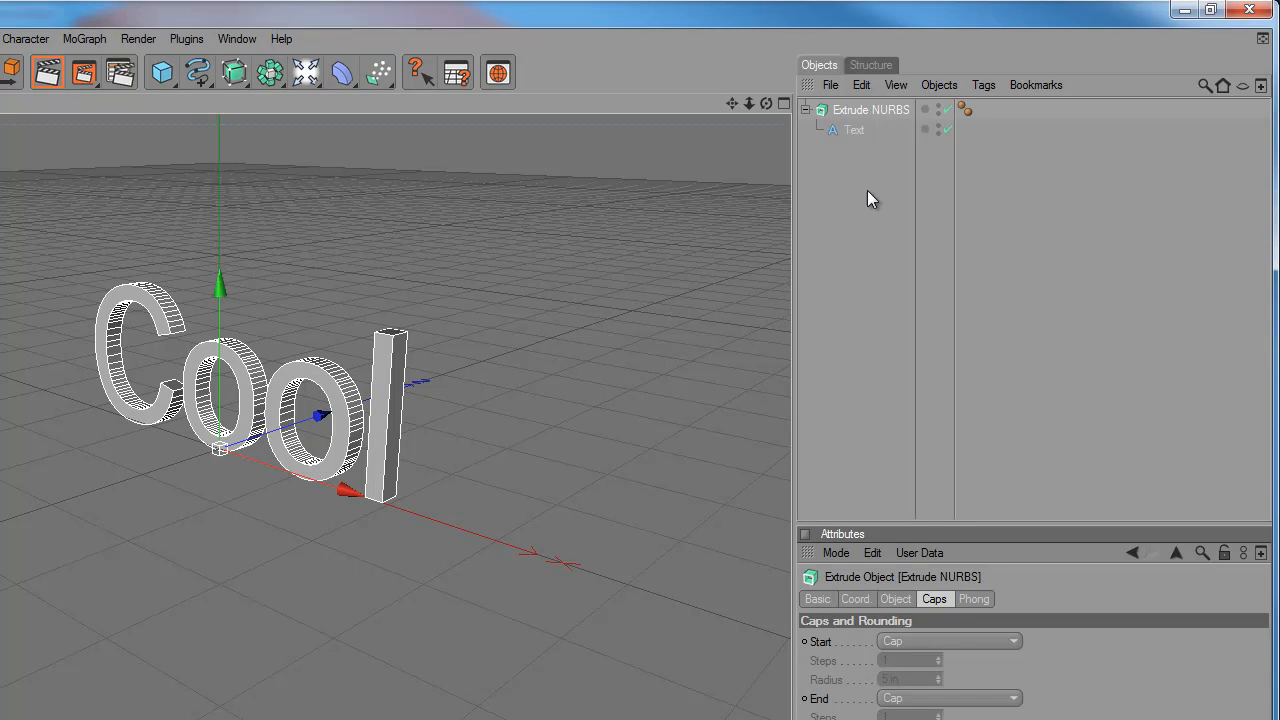
mouse_move(190, 90)
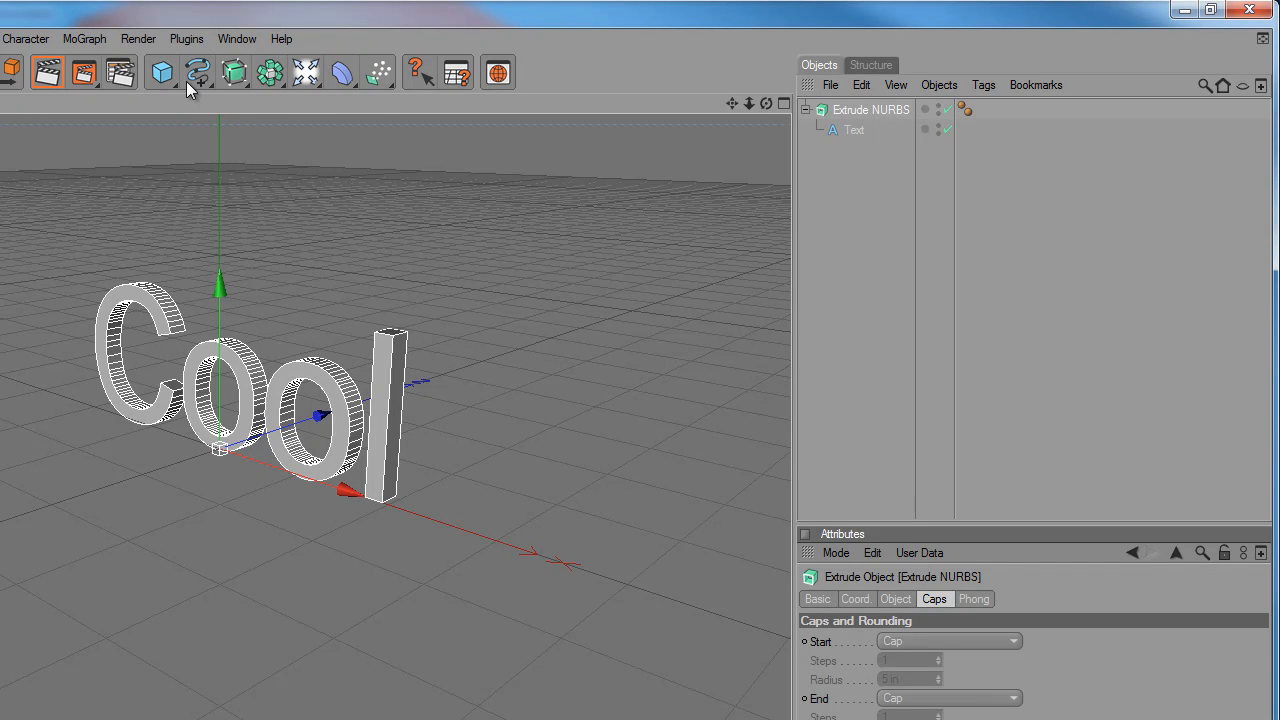
mouse_move(874, 154)
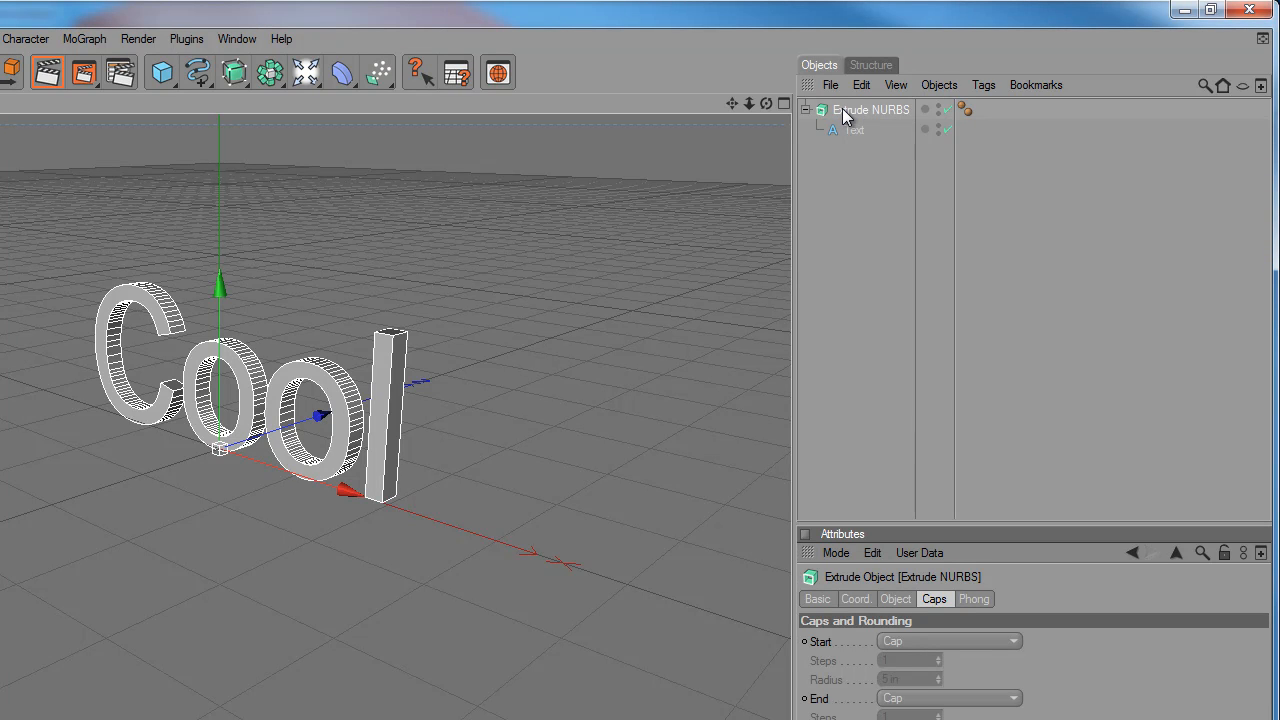
mouse_move(884, 276)
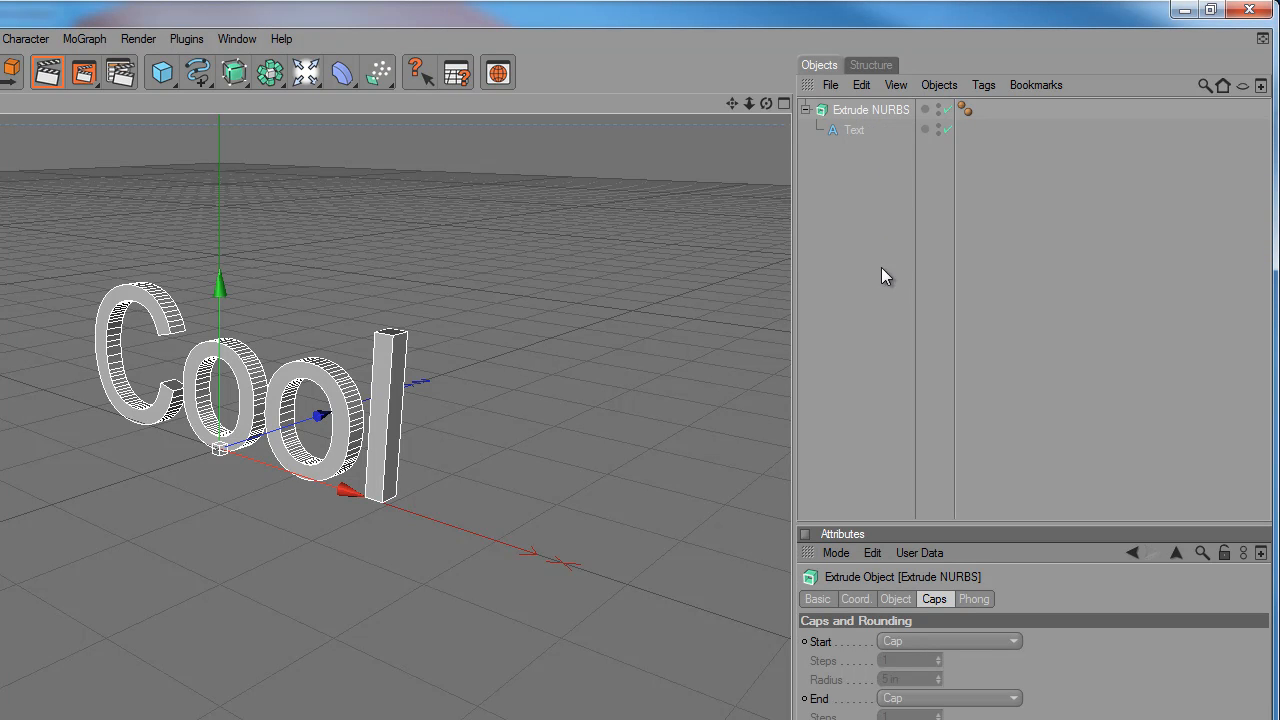
mouse_move(908, 648)
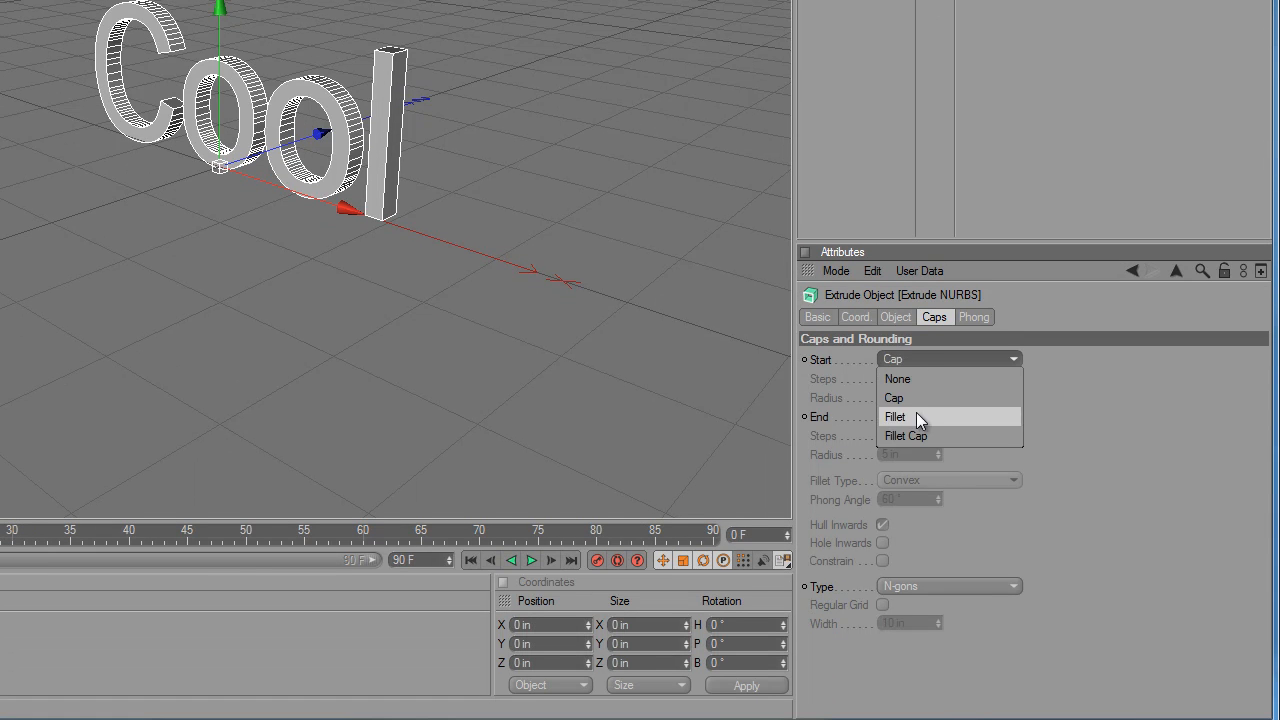
Set the Extrude NURBS Start and End caps to Fillet Cap
left_click(906, 436)
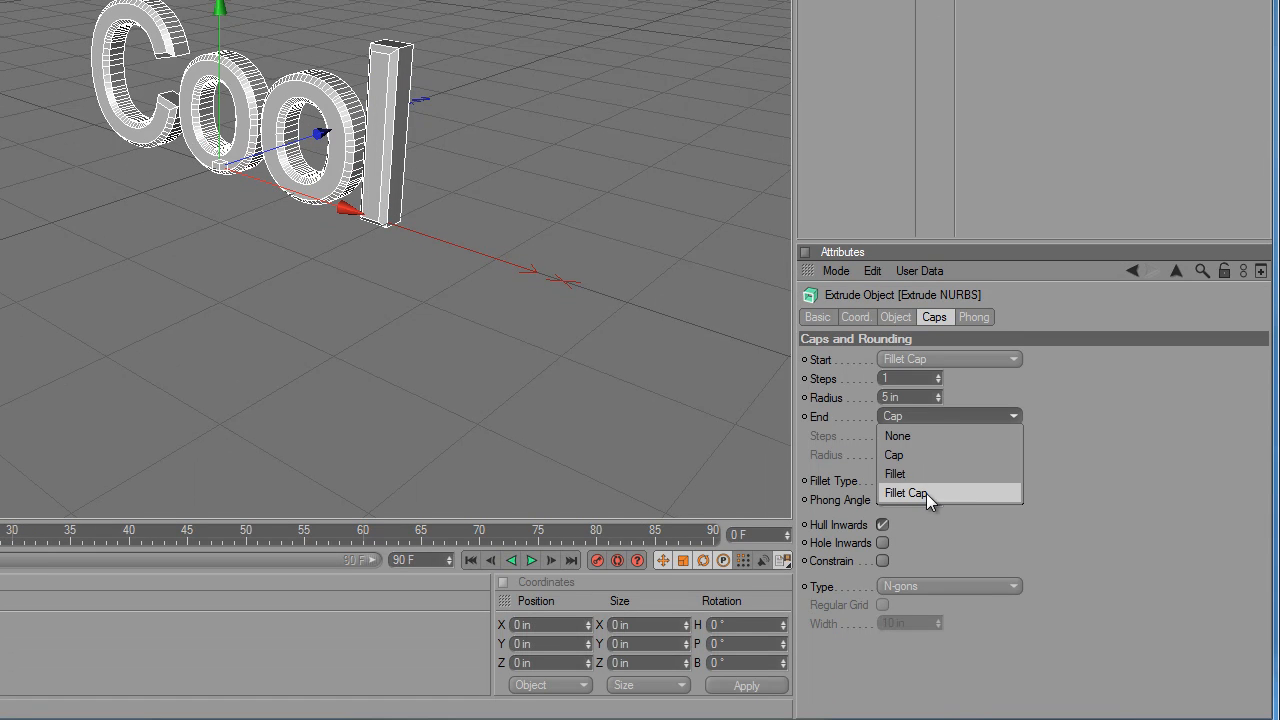
left_click(904, 492)
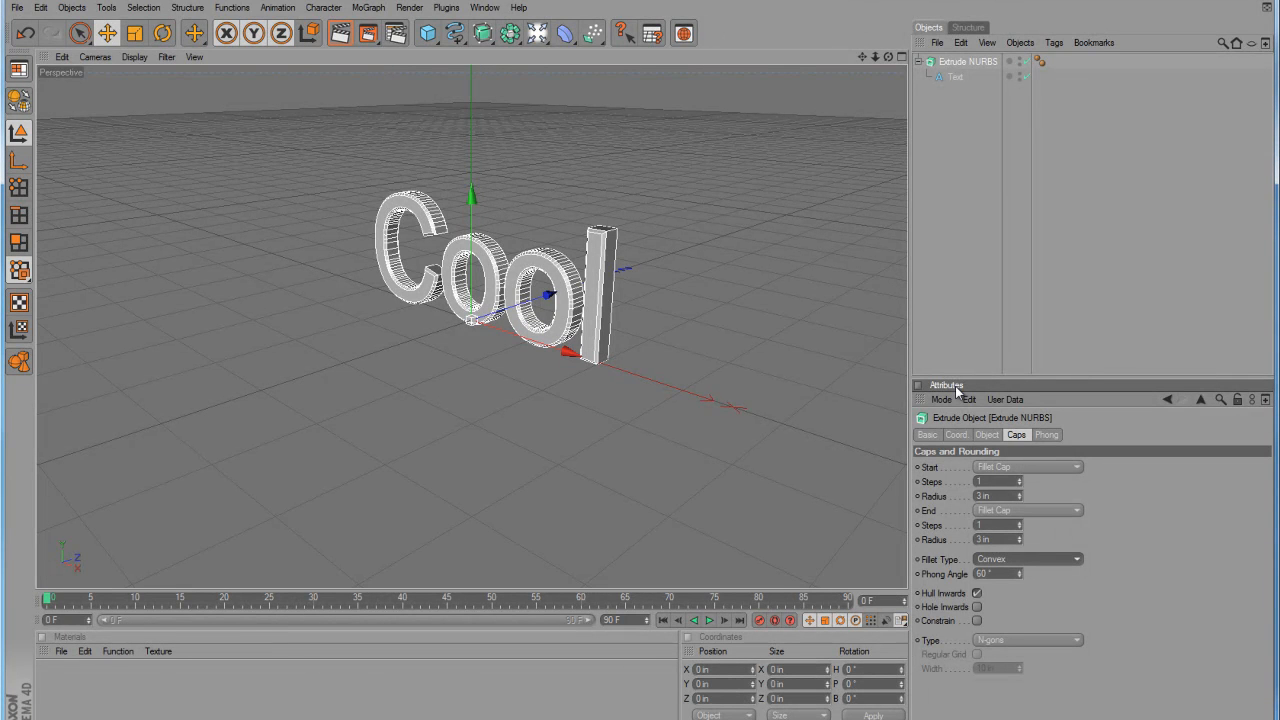
mouse_move(996, 376)
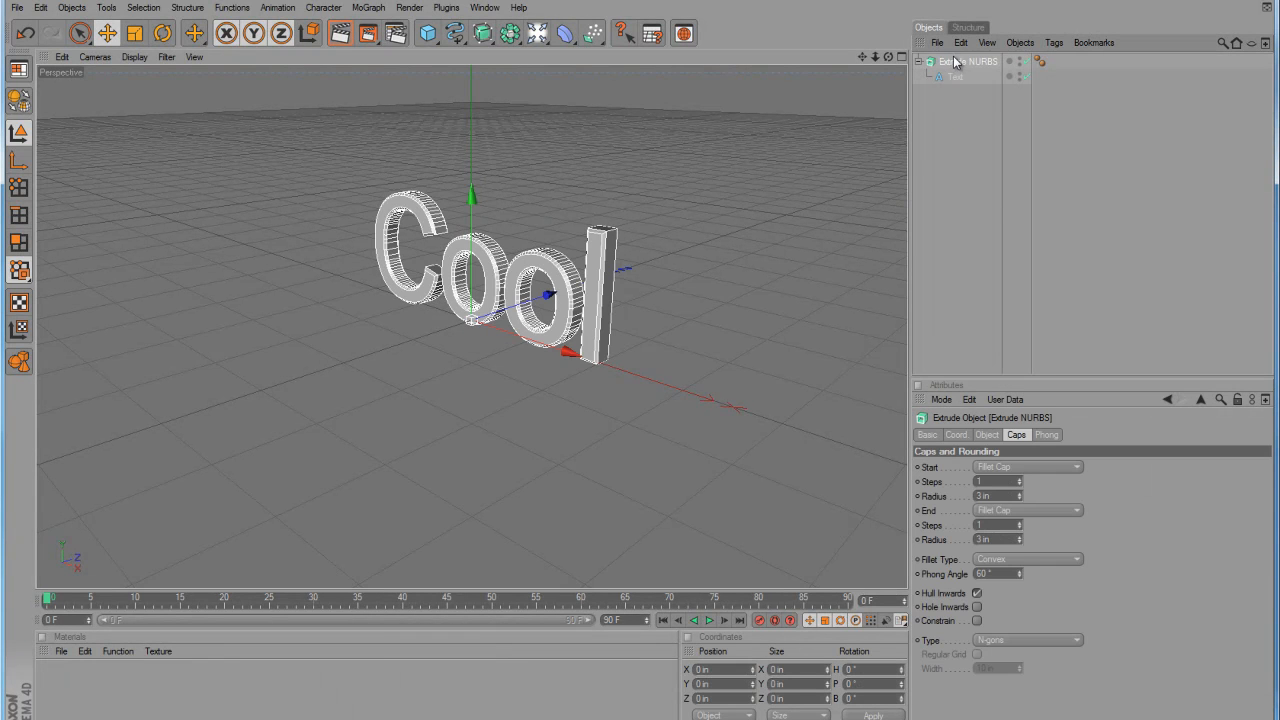
mouse_move(938, 164)
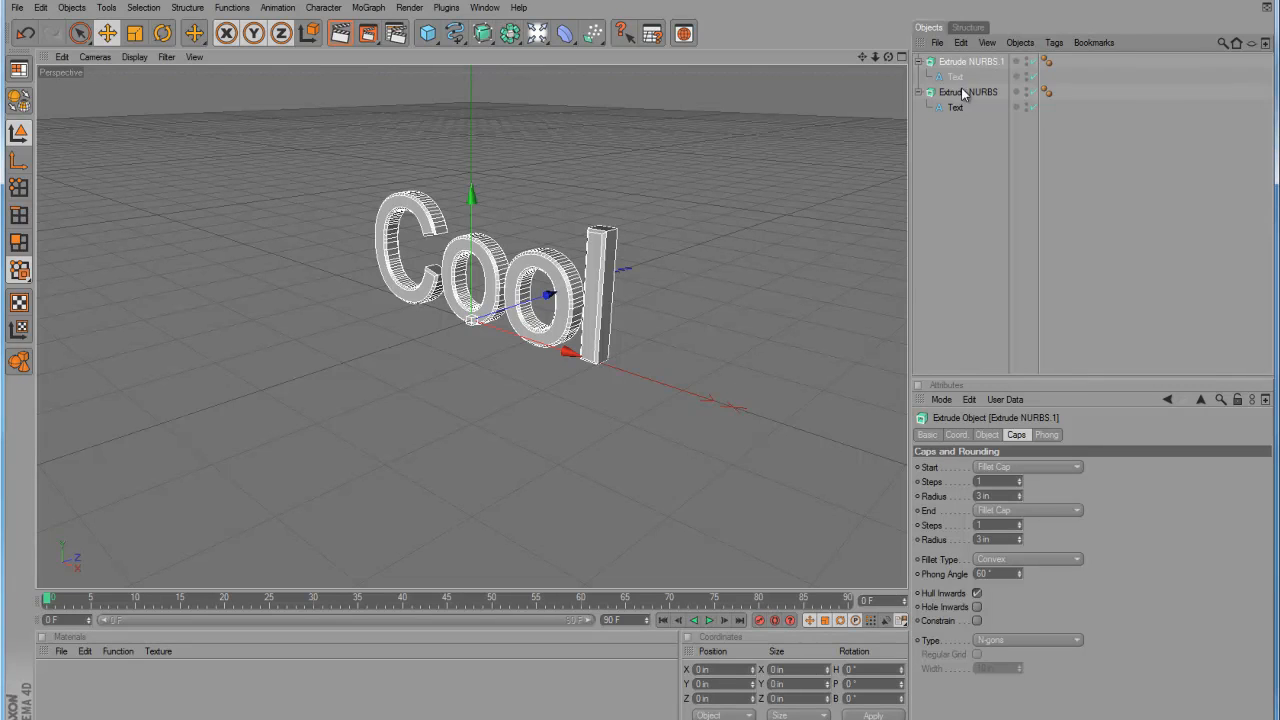
Select the duplicated extrude's text spline and change its wording to 'Text'
left_click(968, 92)
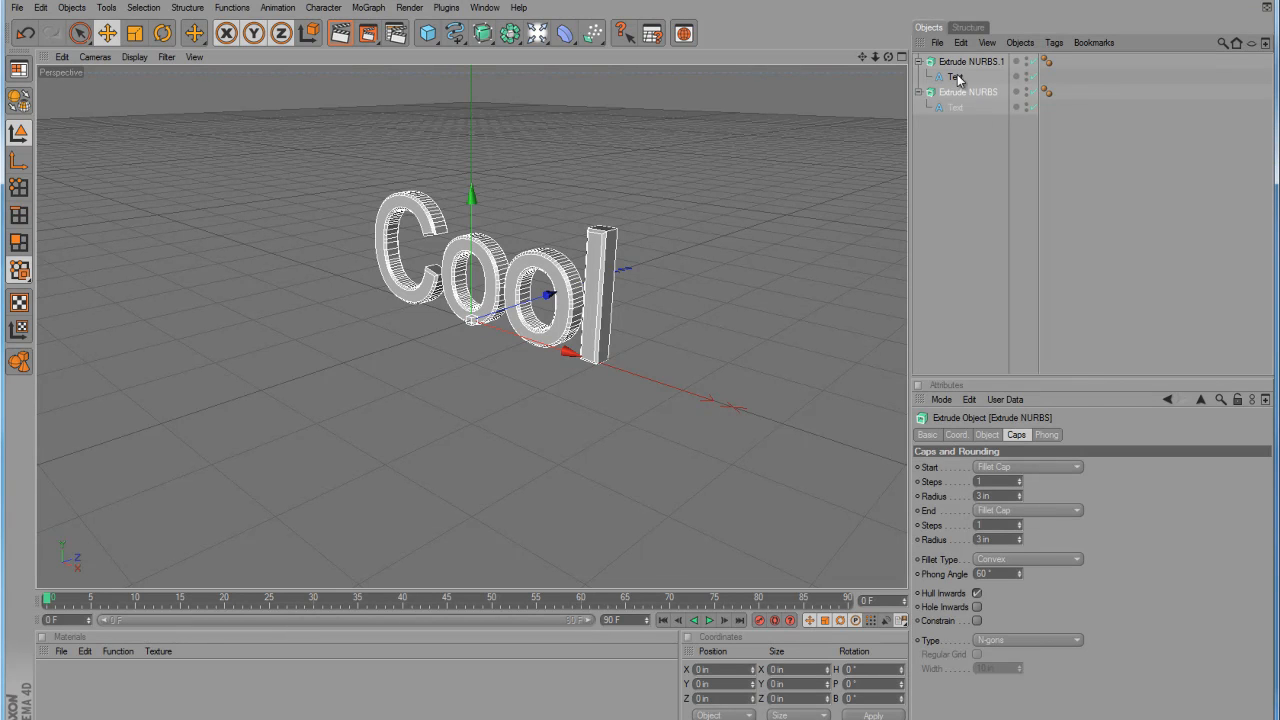
mouse_move(958, 108)
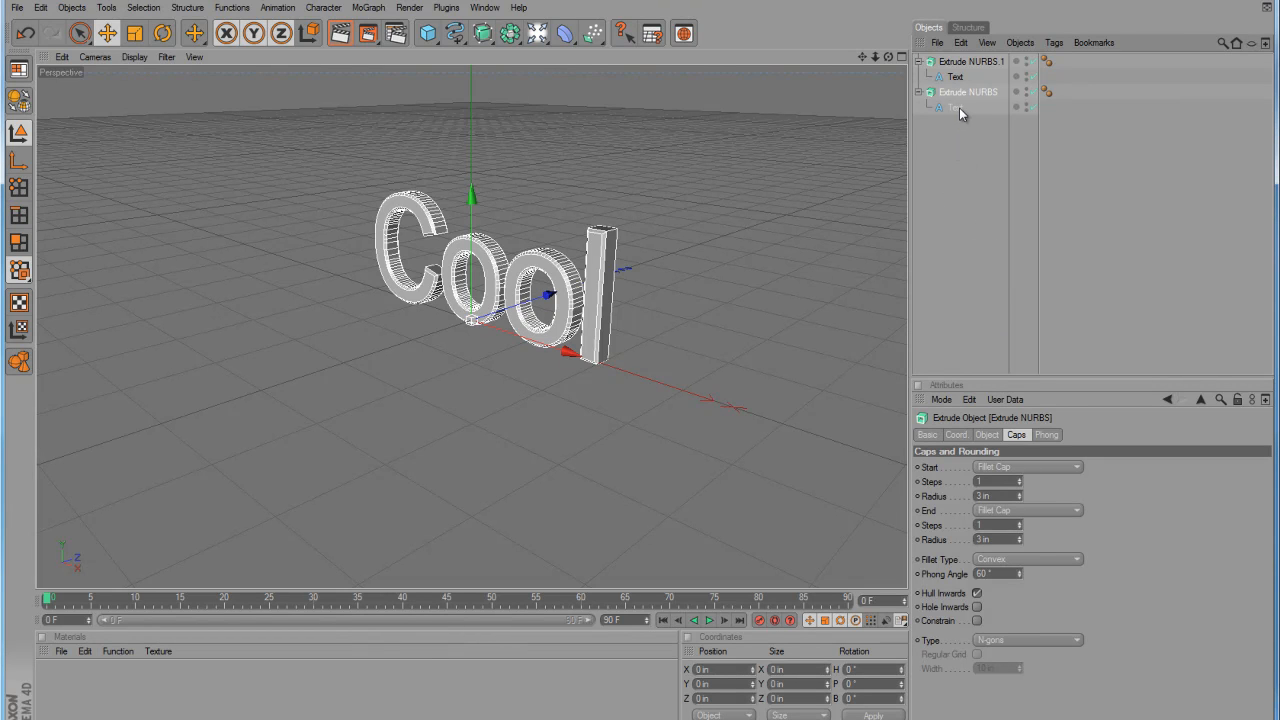
left_click(956, 108)
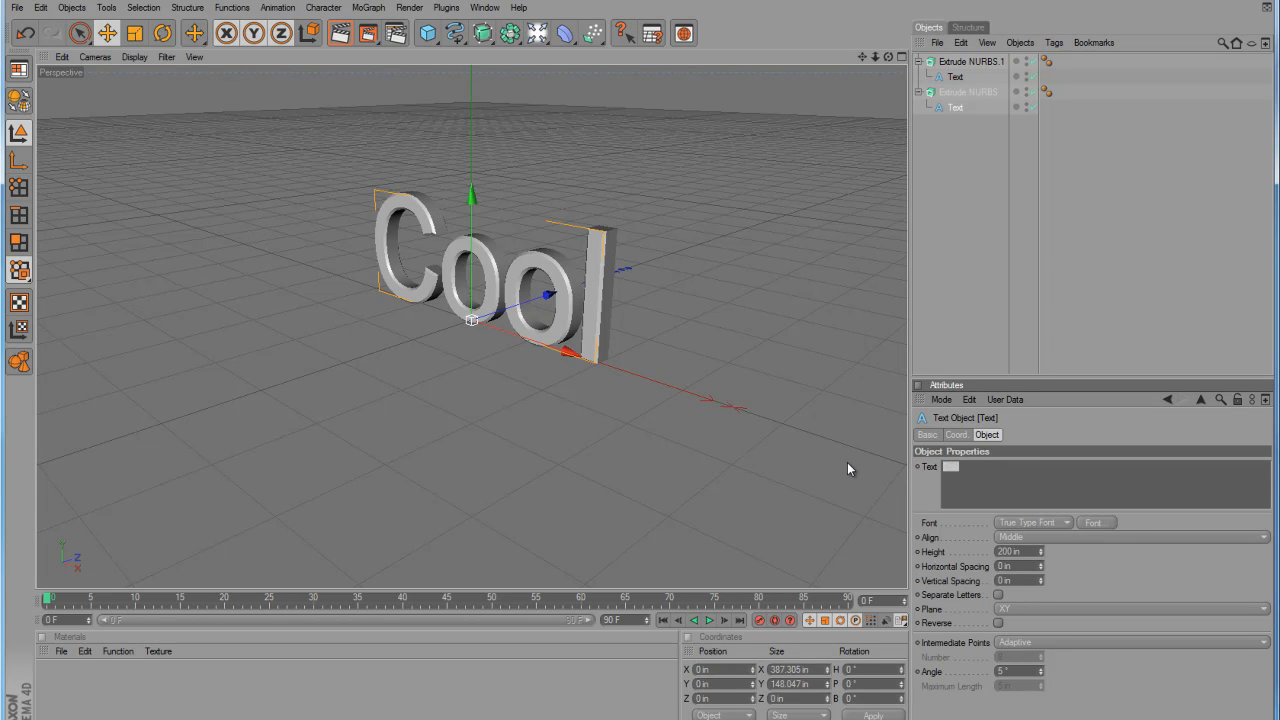
type("Text")
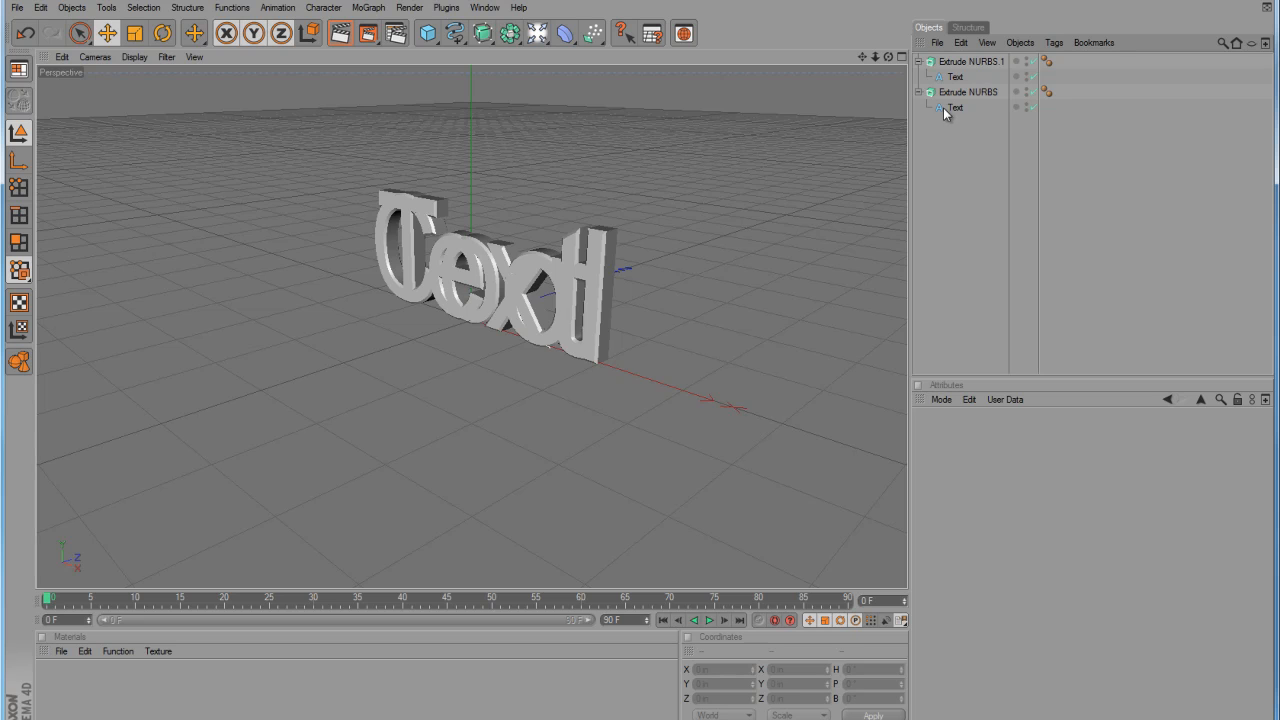
left_click(956, 108)
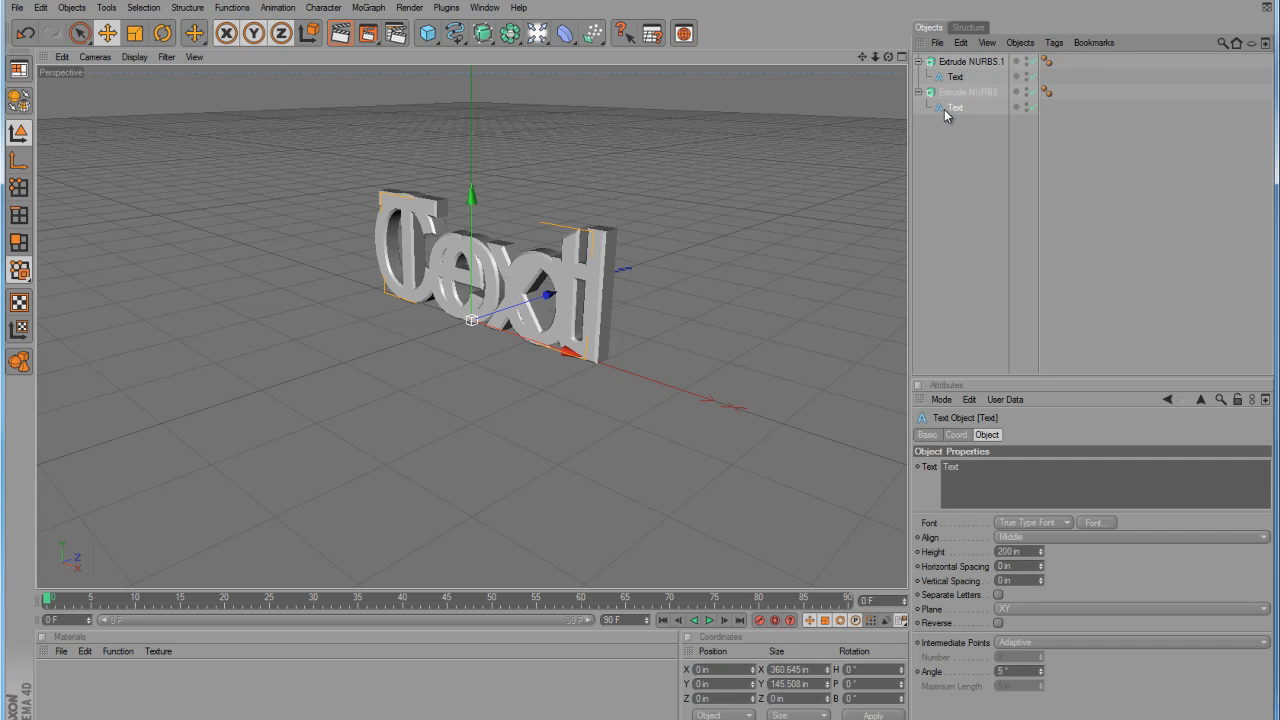
mouse_move(950, 482)
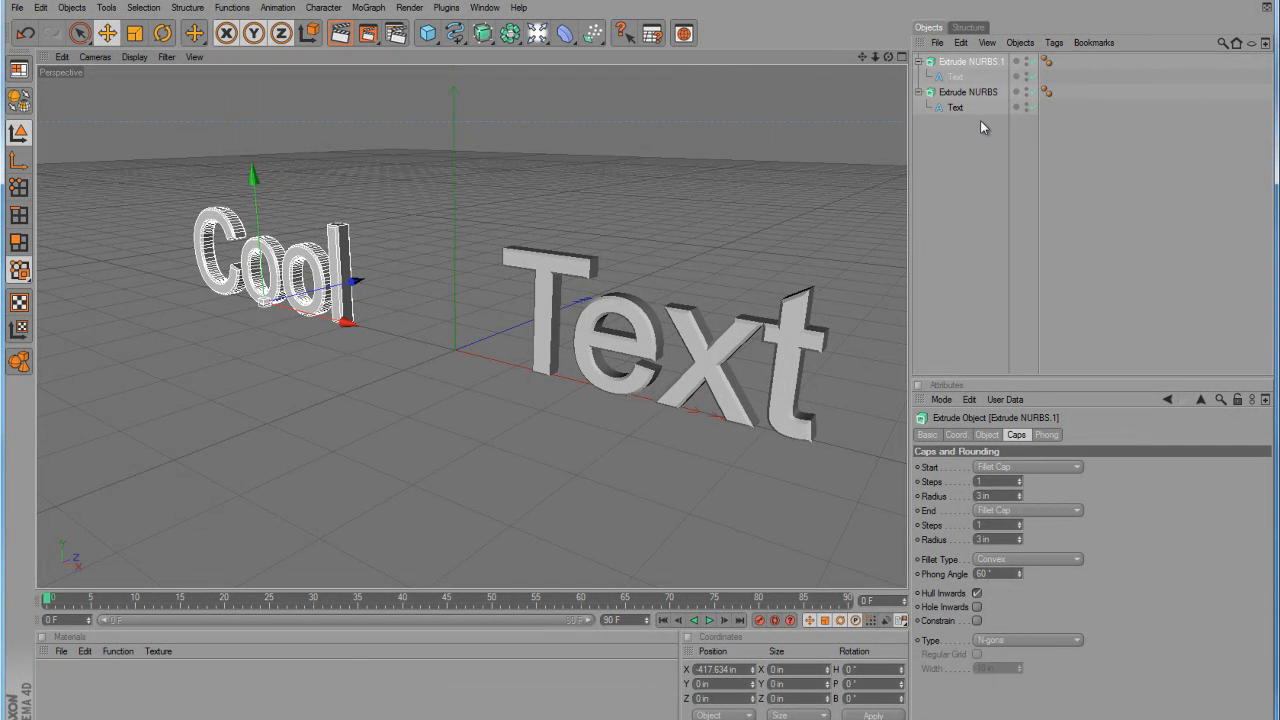
mouse_move(984, 132)
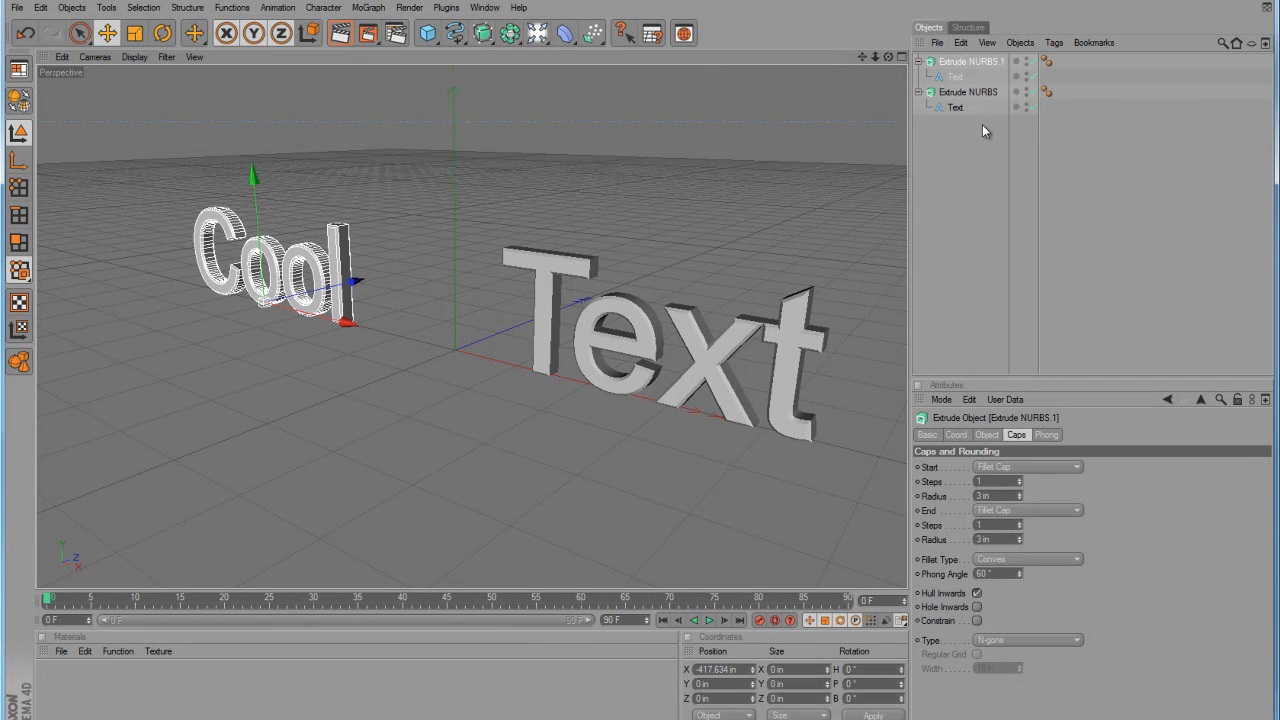
mouse_move(964, 92)
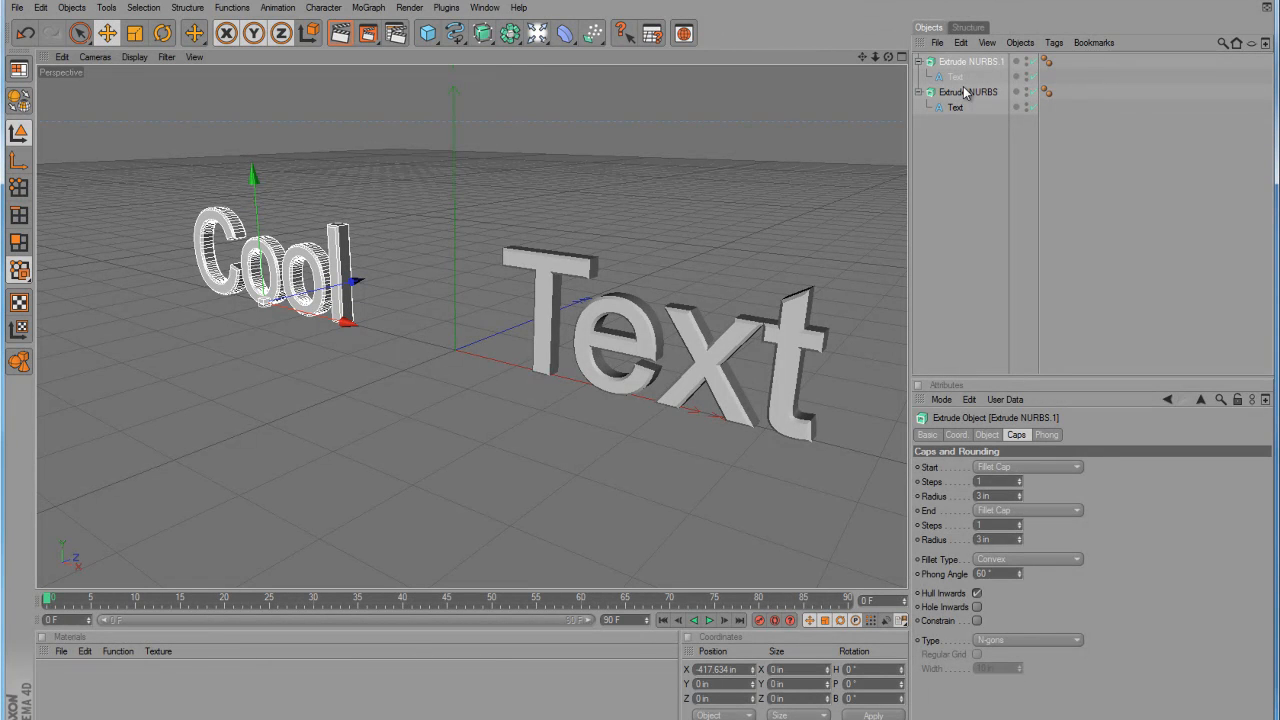
Make the first extrude object editable and select the Cool extrude
right_click(968, 92)
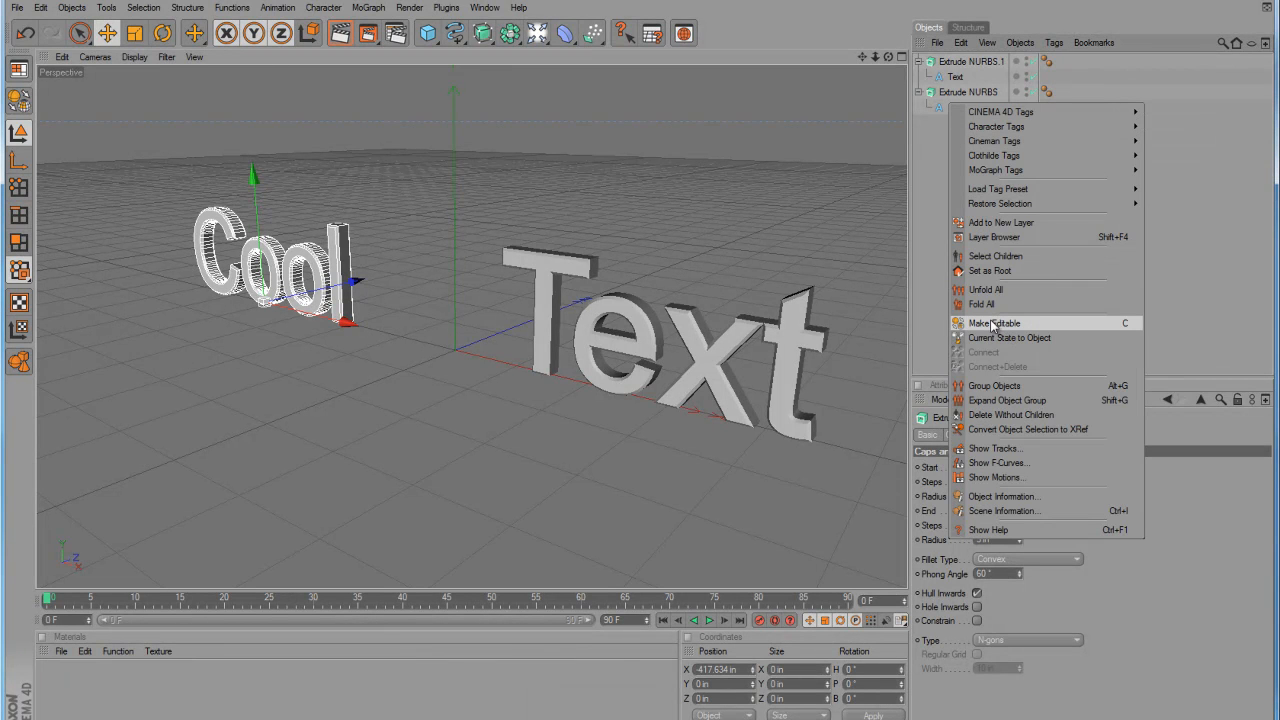
left_click(994, 322)
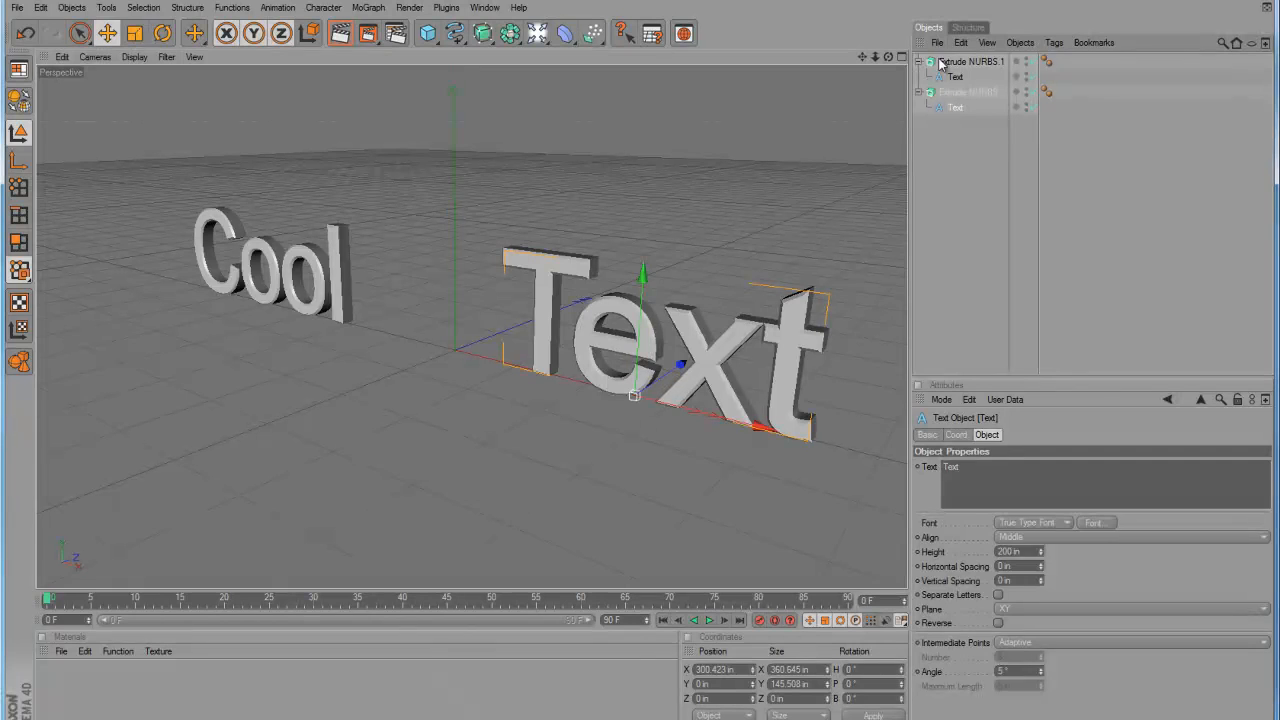
left_click(968, 60)
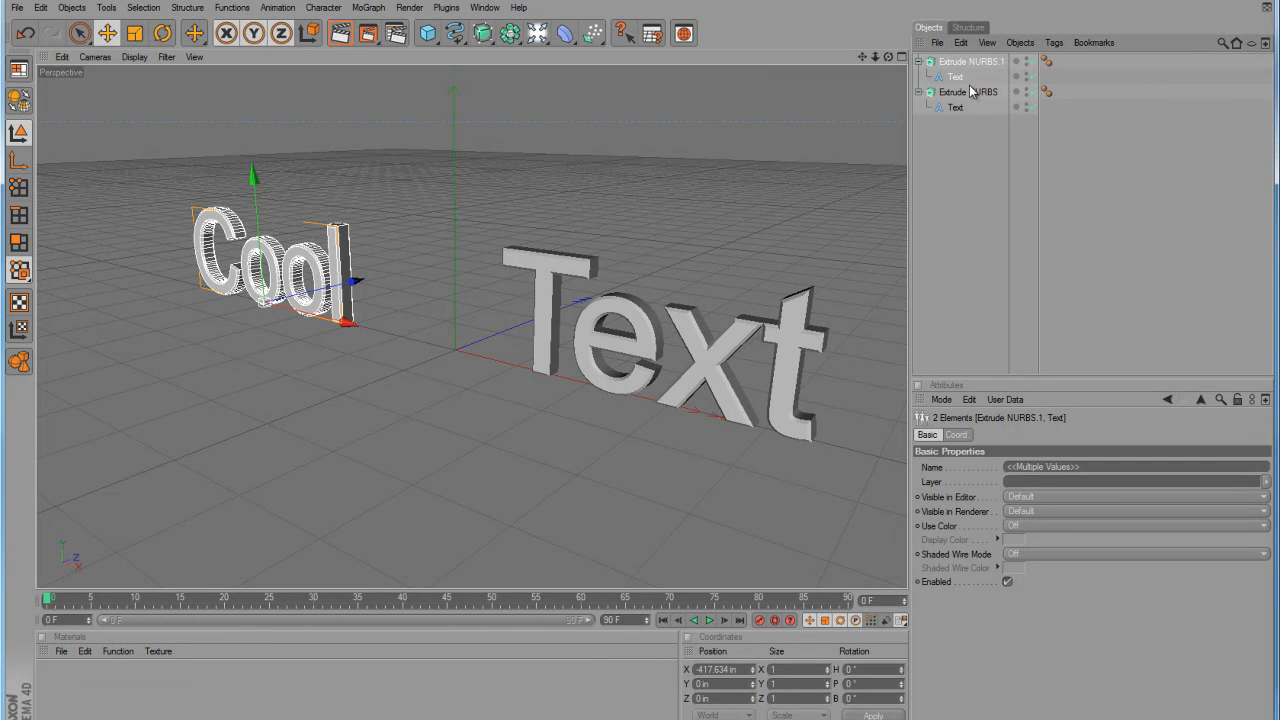
left_click(970, 60)
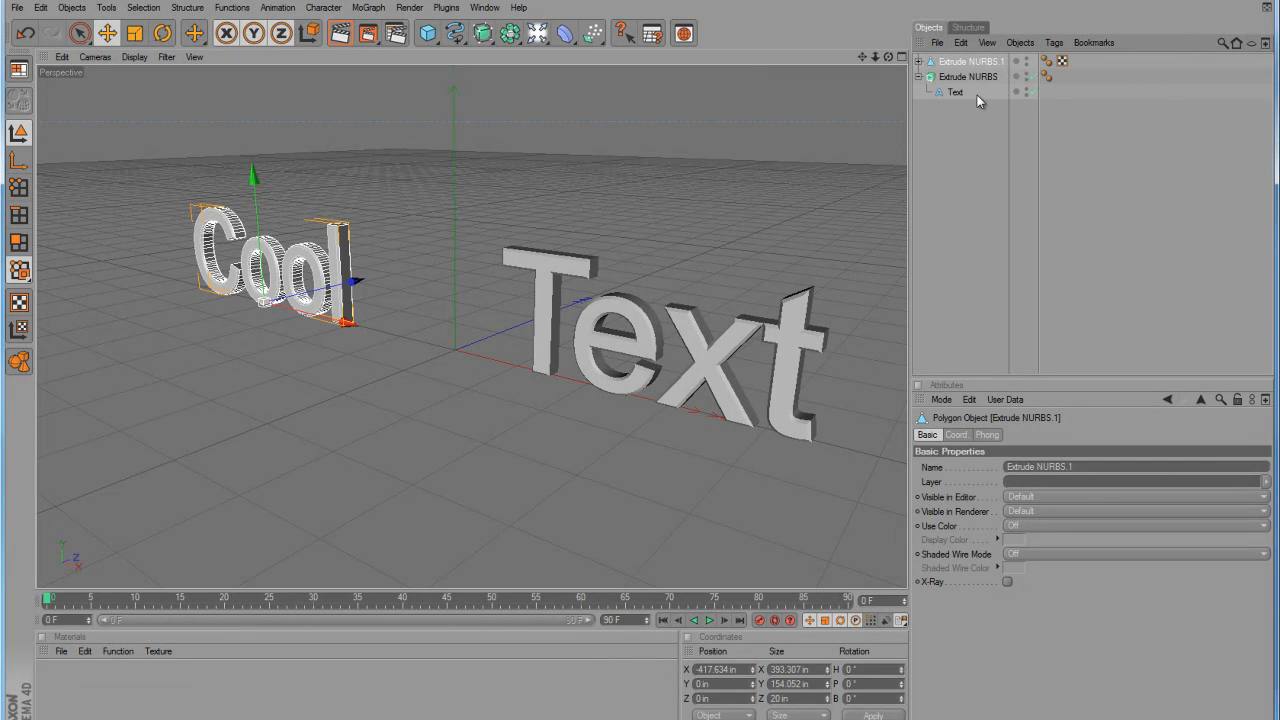
Convert the remaining extrude so both Cool and Text are polygon meshes
left_click(954, 92)
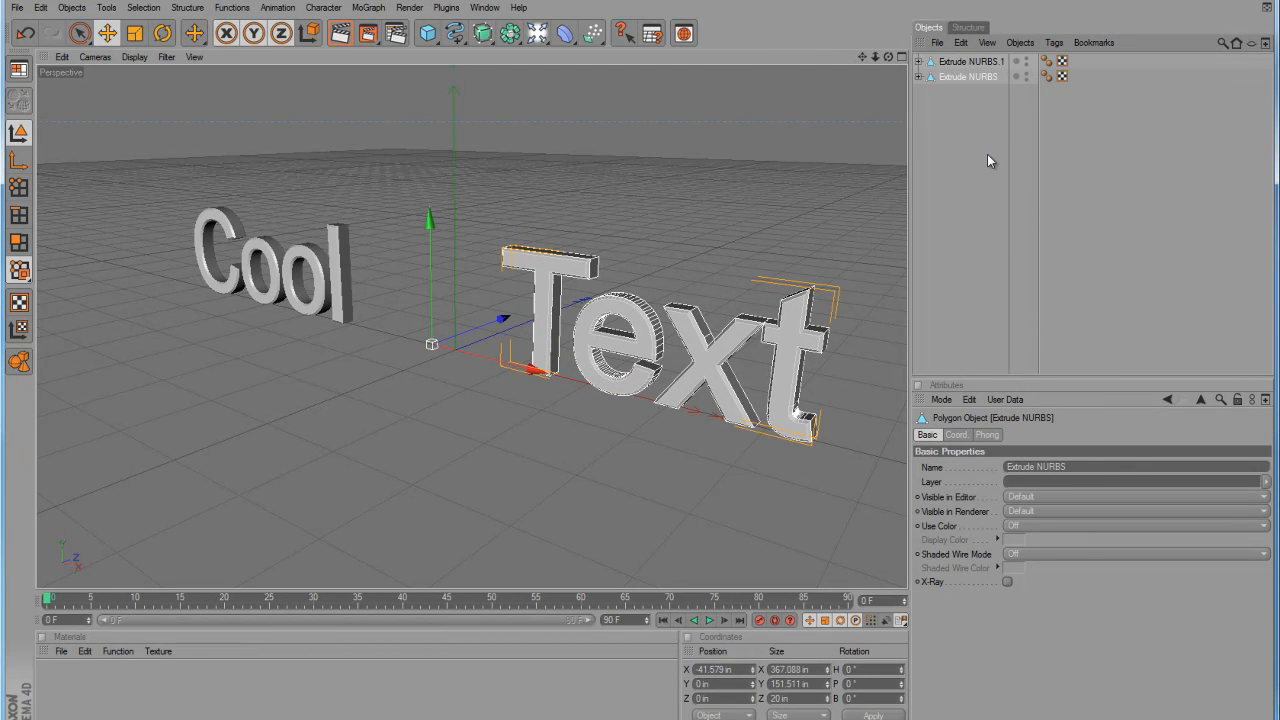
mouse_move(920, 64)
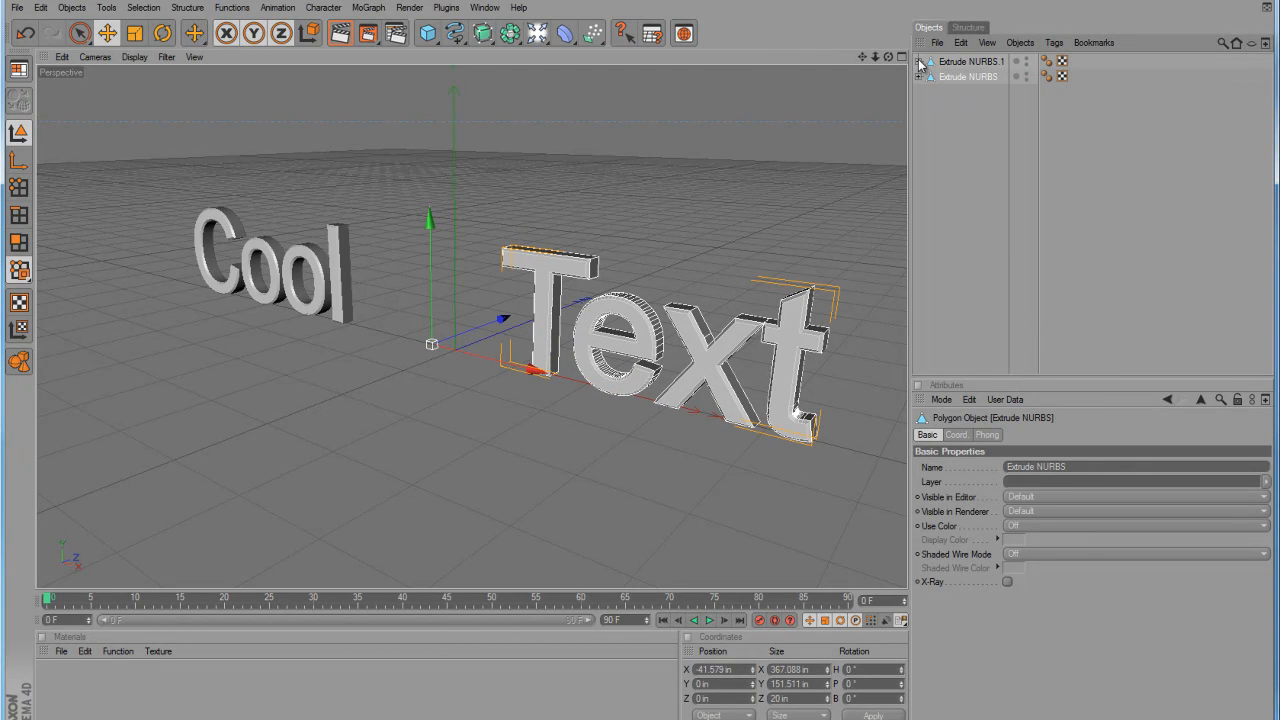
left_click(920, 60)
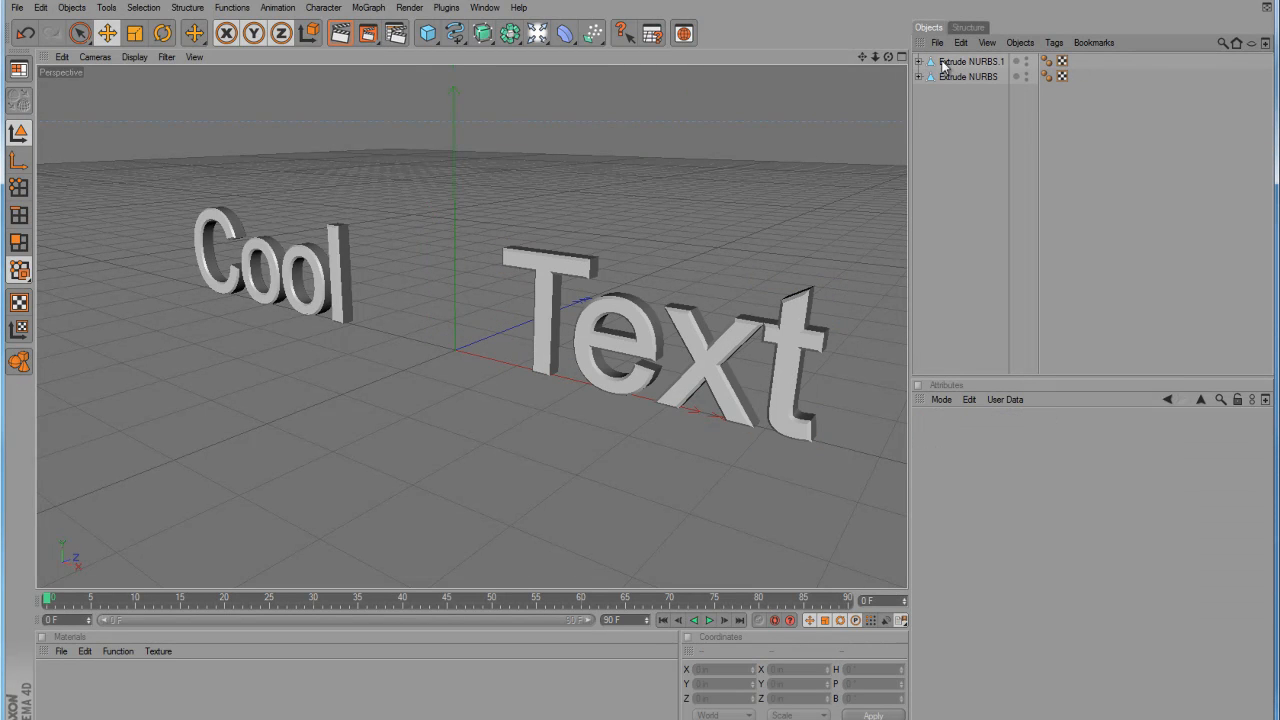
left_click(972, 60)
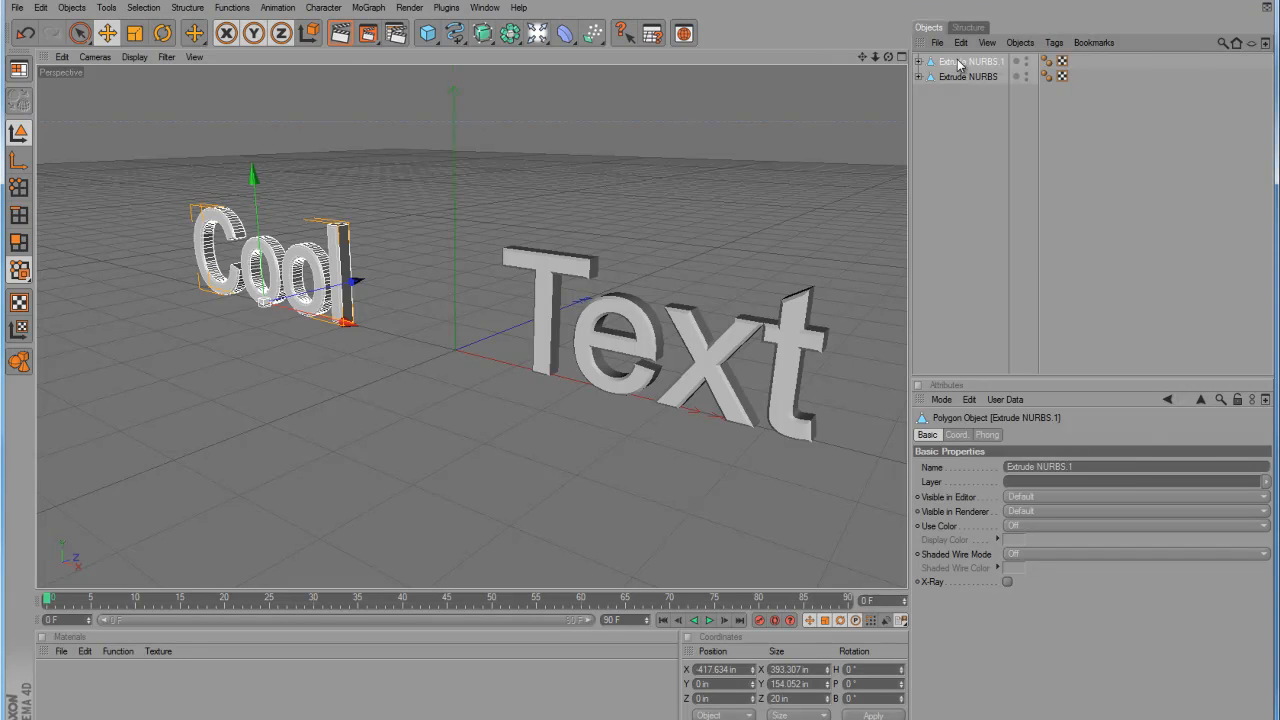
Unfold all hierarchies and Connect+Delete the Cool parts into one mesh
right_click(968, 60)
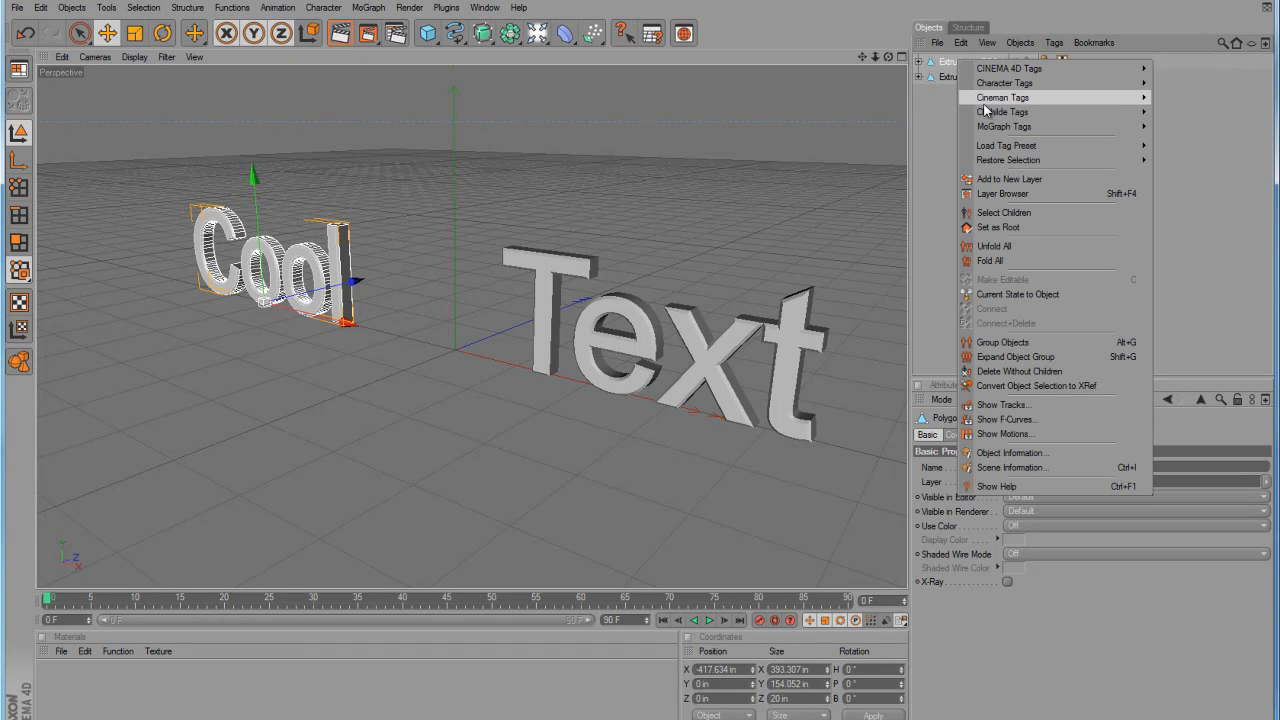
mouse_move(1038, 276)
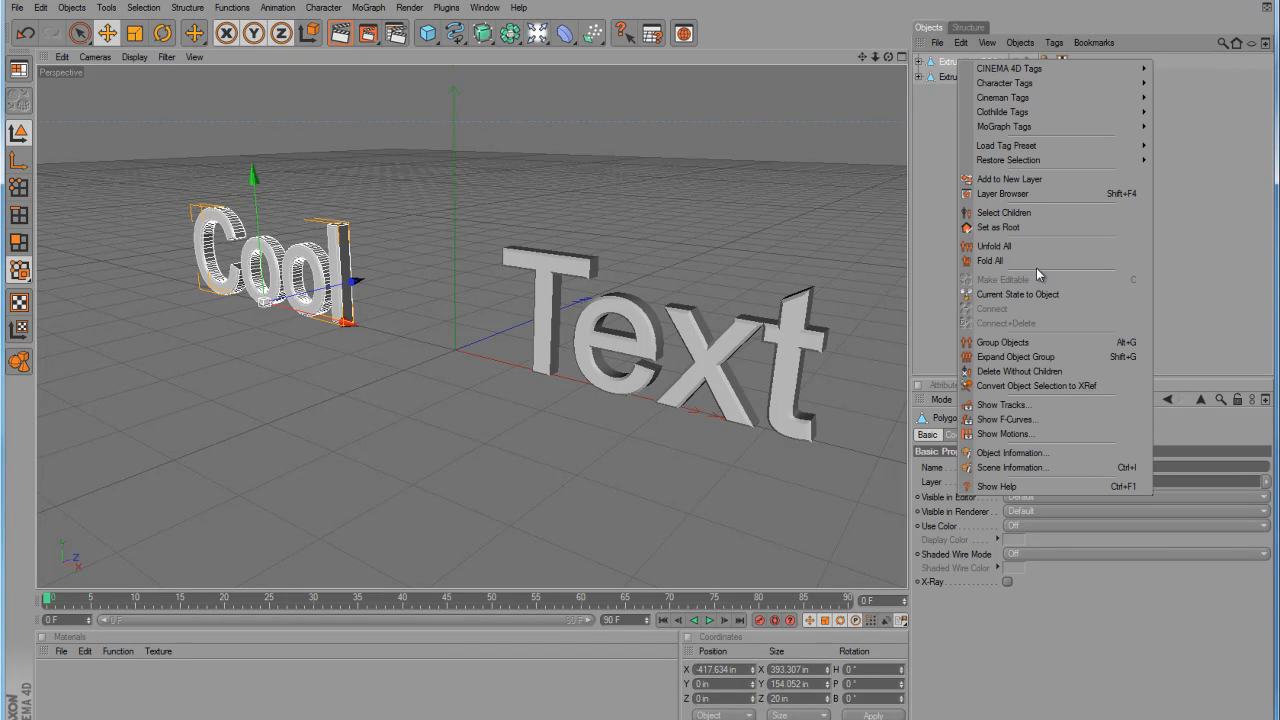
mouse_move(1016, 294)
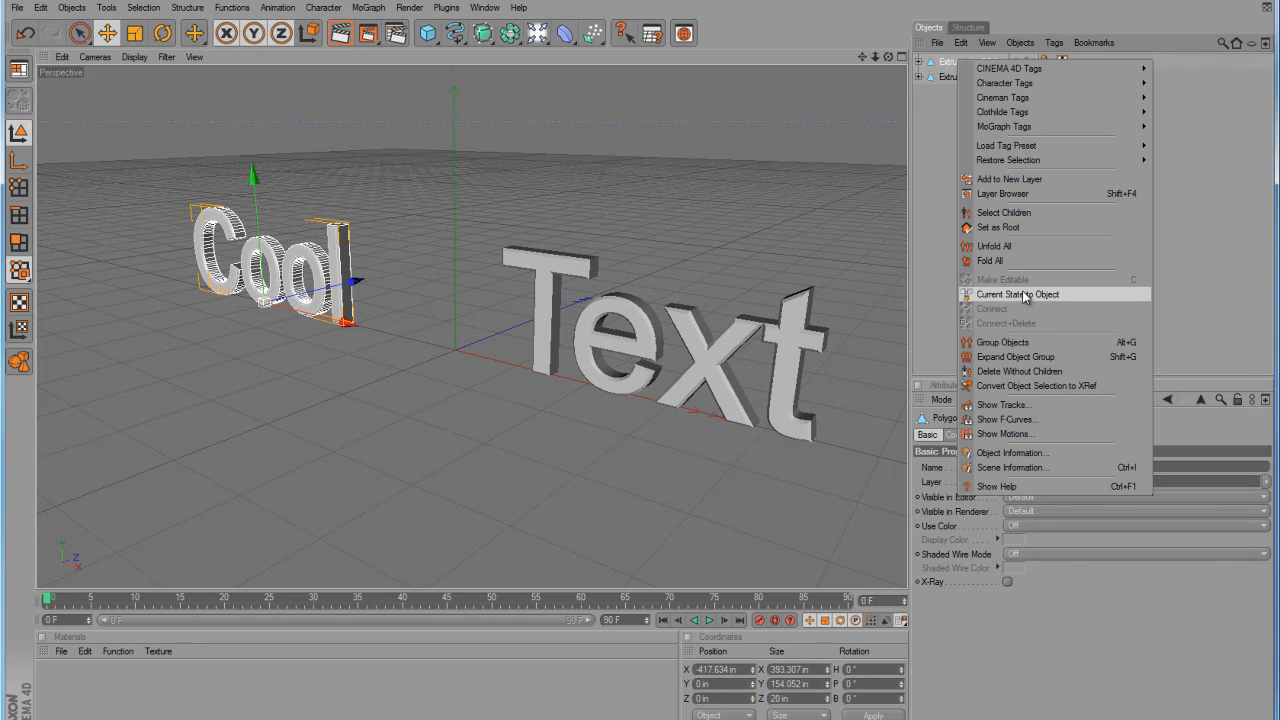
mouse_move(994, 246)
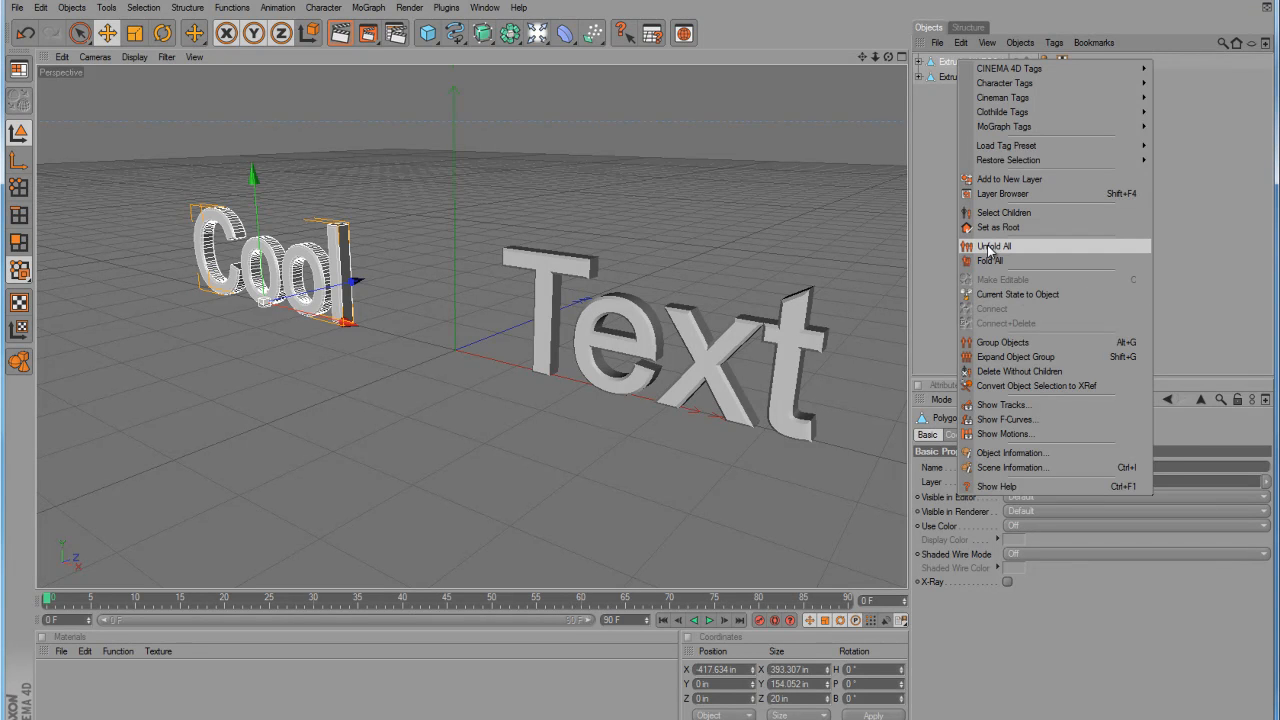
left_click(994, 246)
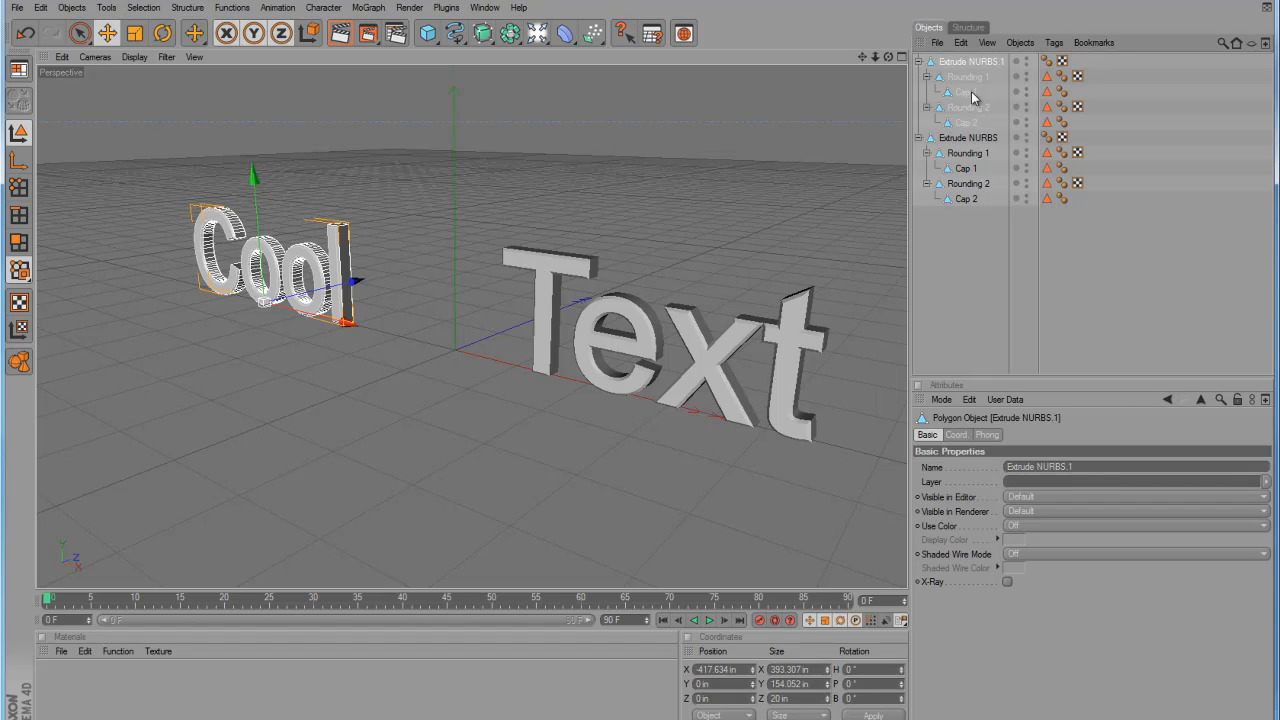
mouse_move(968, 120)
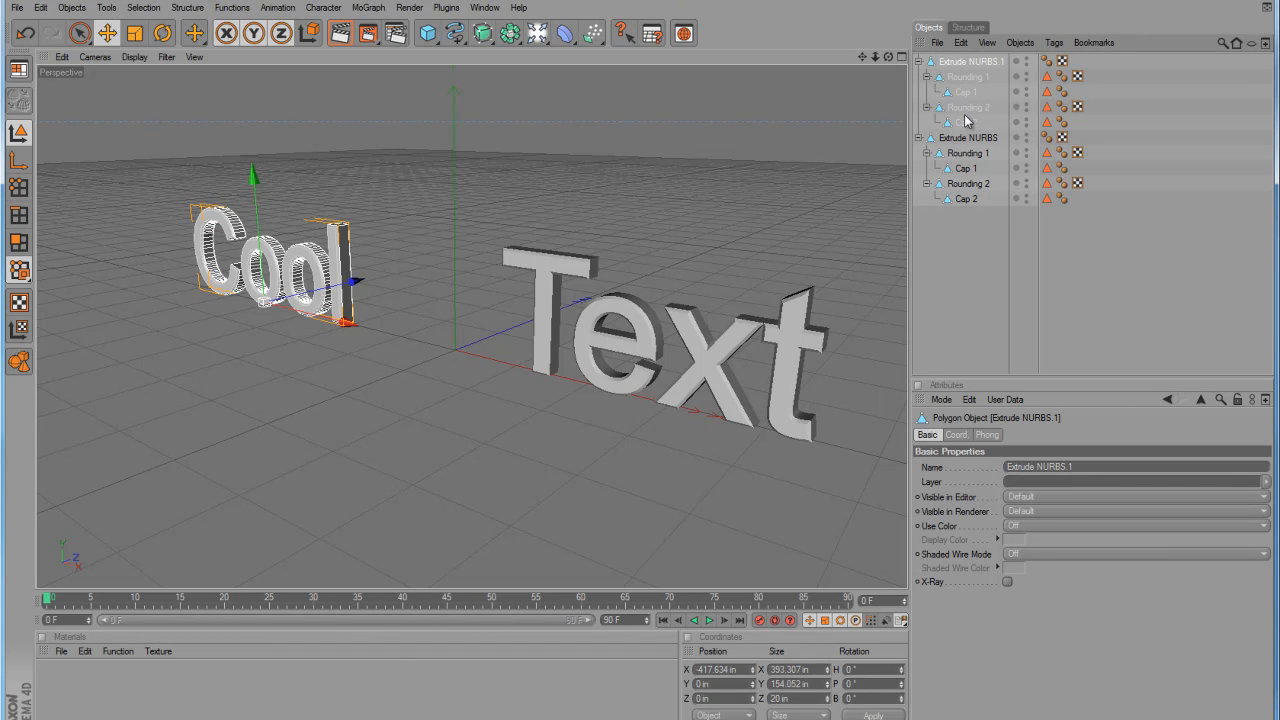
left_click(964, 122)
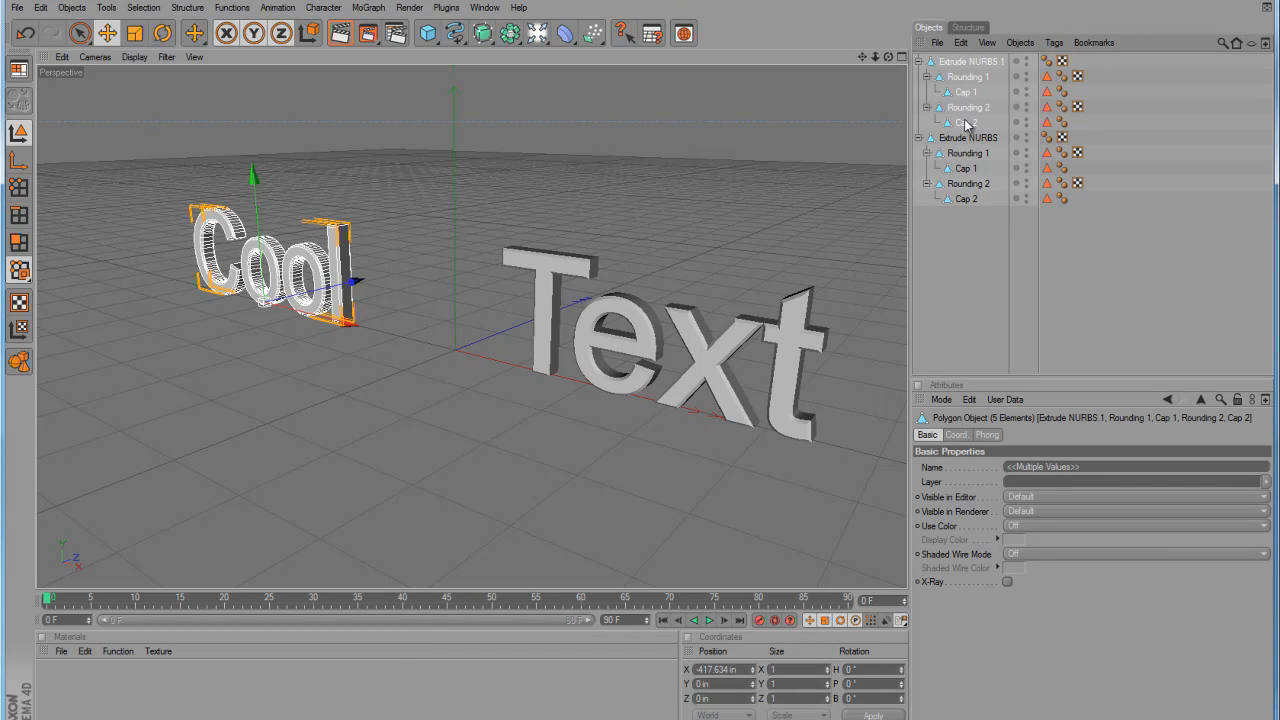
right_click(966, 122)
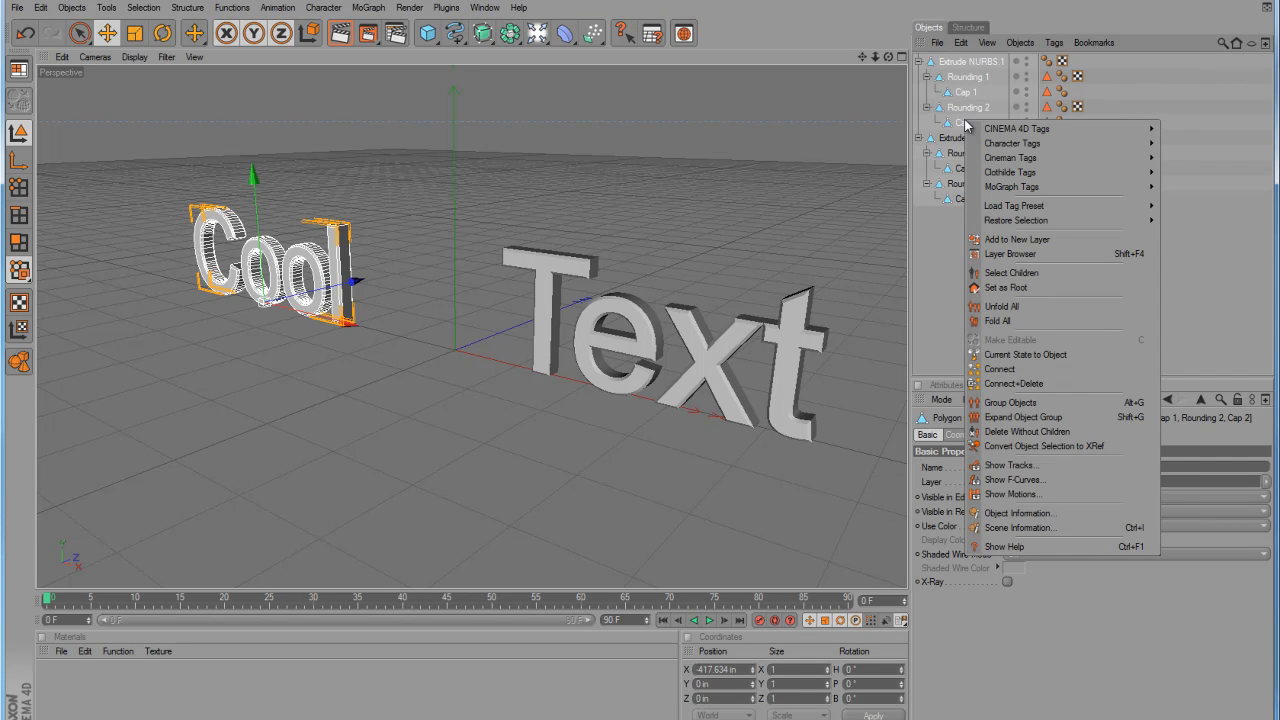
mouse_move(1024, 390)
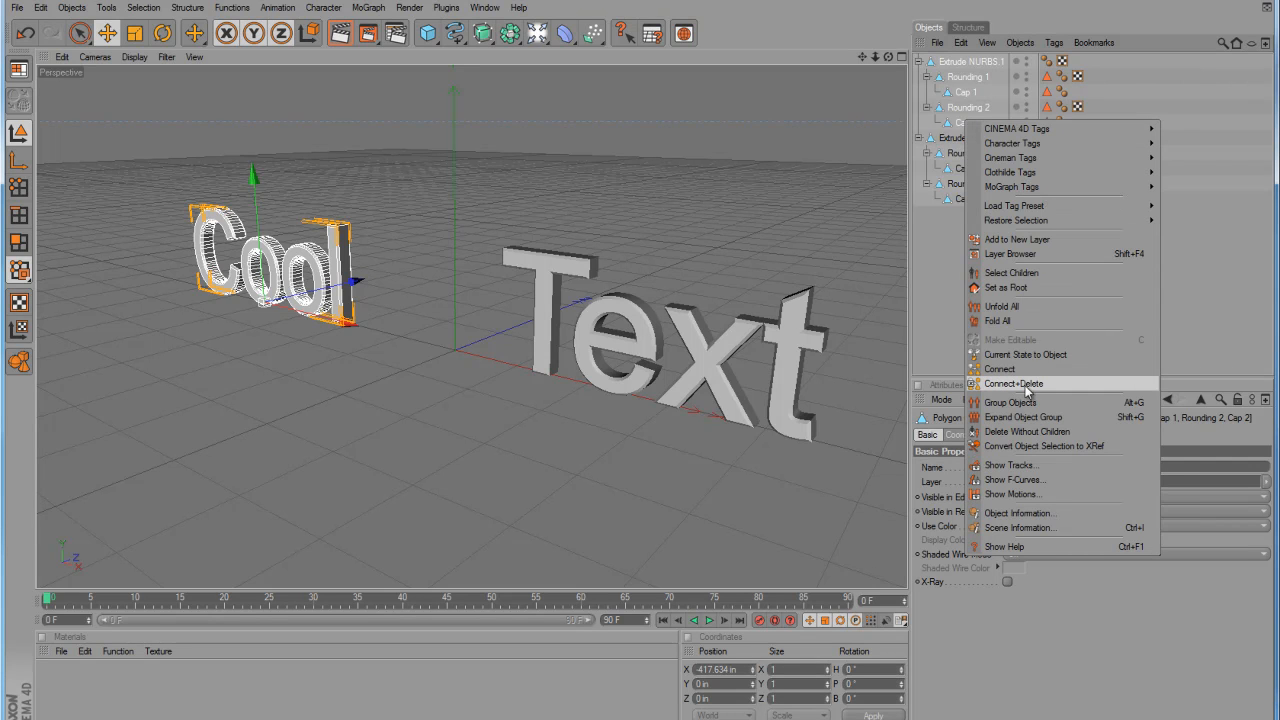
left_click(1012, 384)
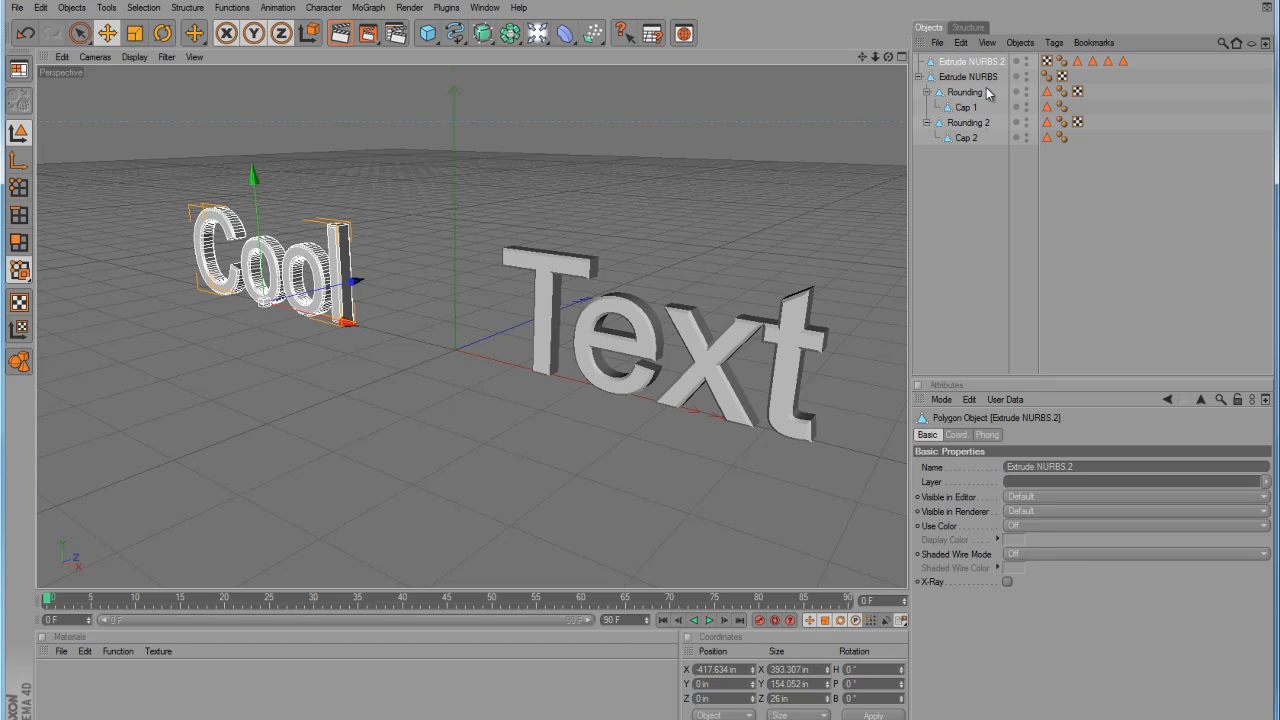
Select the Text extrusion with all its parts for merging into one mesh
left_click(968, 76)
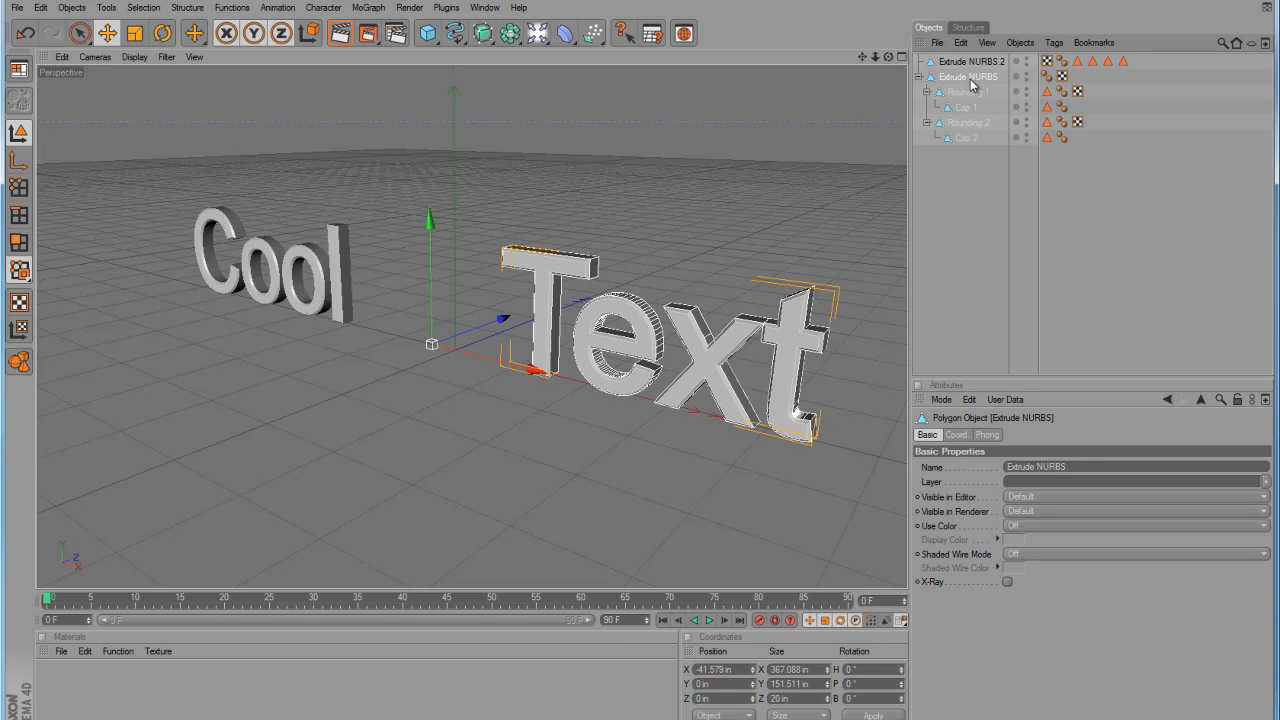
left_click(966, 138)
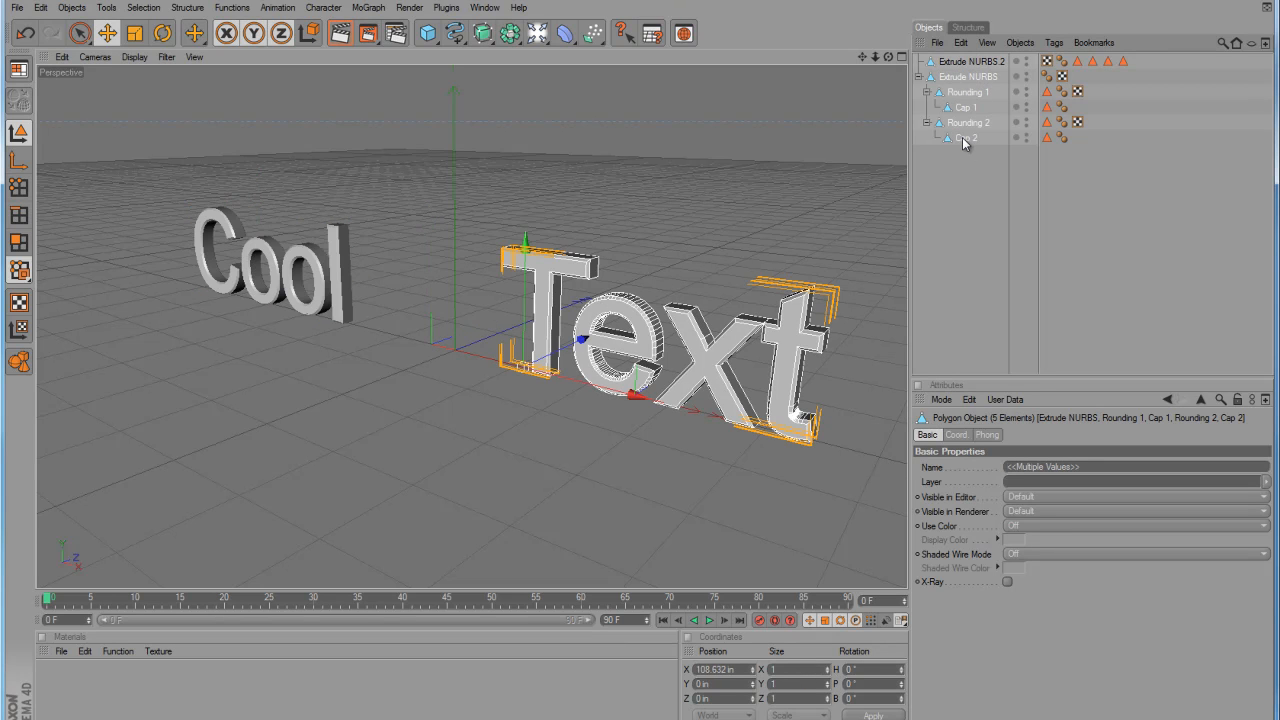
right_click(964, 138)
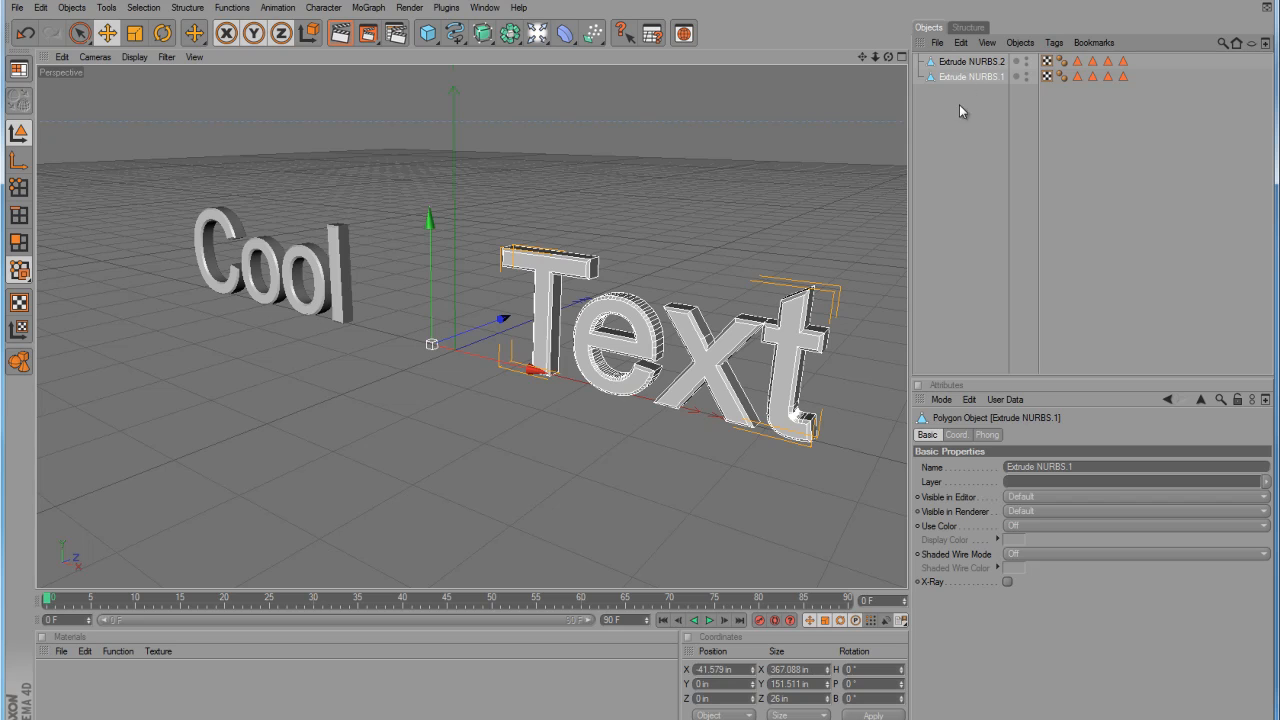
Rename the merged meshes to 'Cool' and 'Text' in the Object Manager
left_click(970, 62)
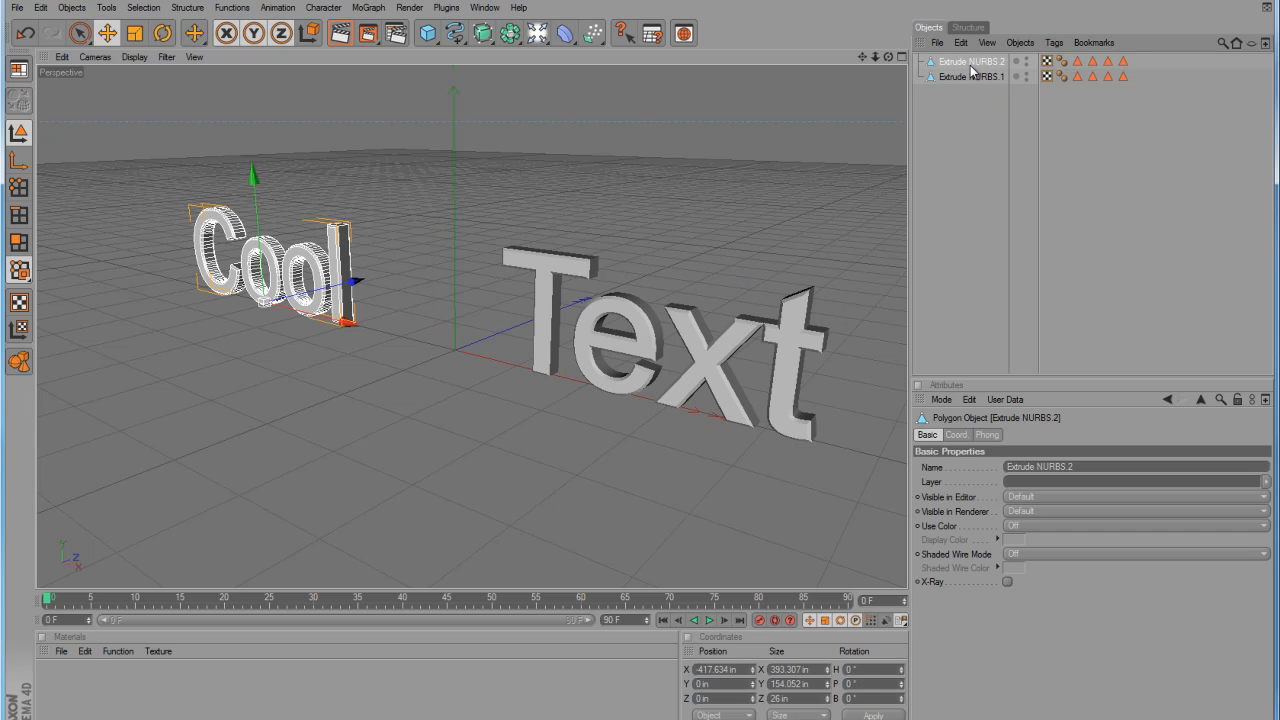
mouse_move(978, 78)
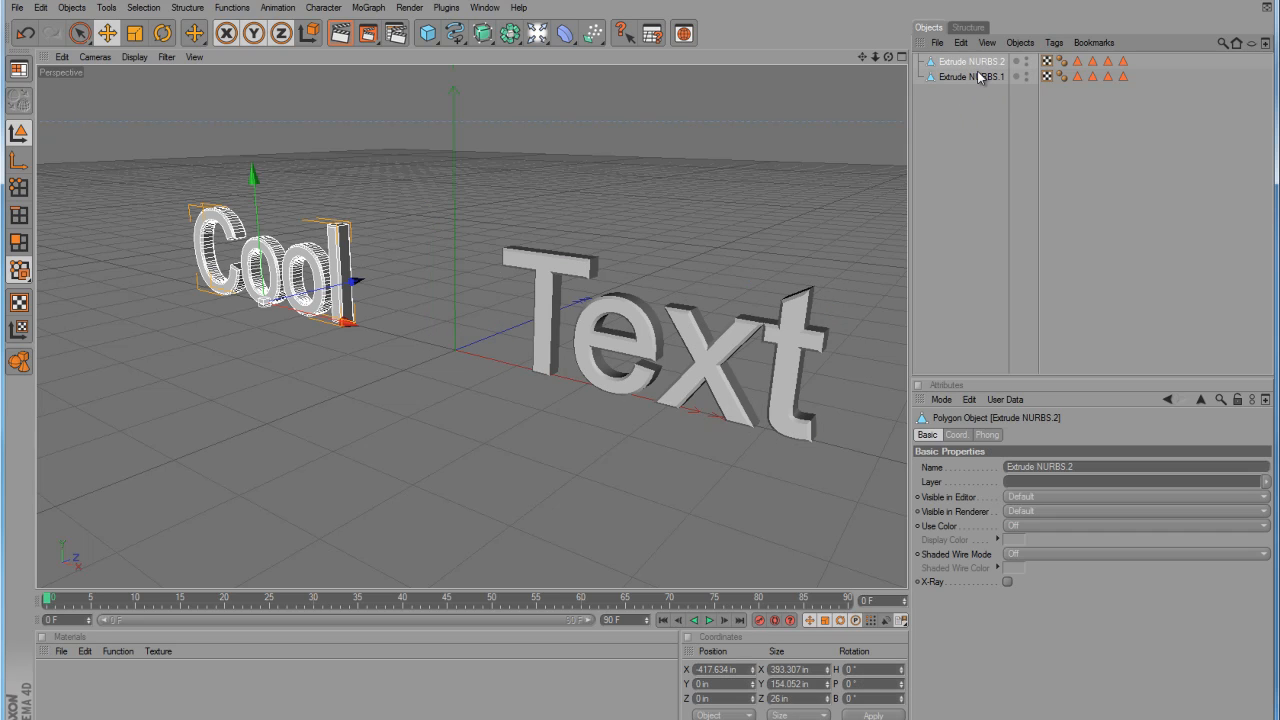
double_click(968, 60)
type("Coo")
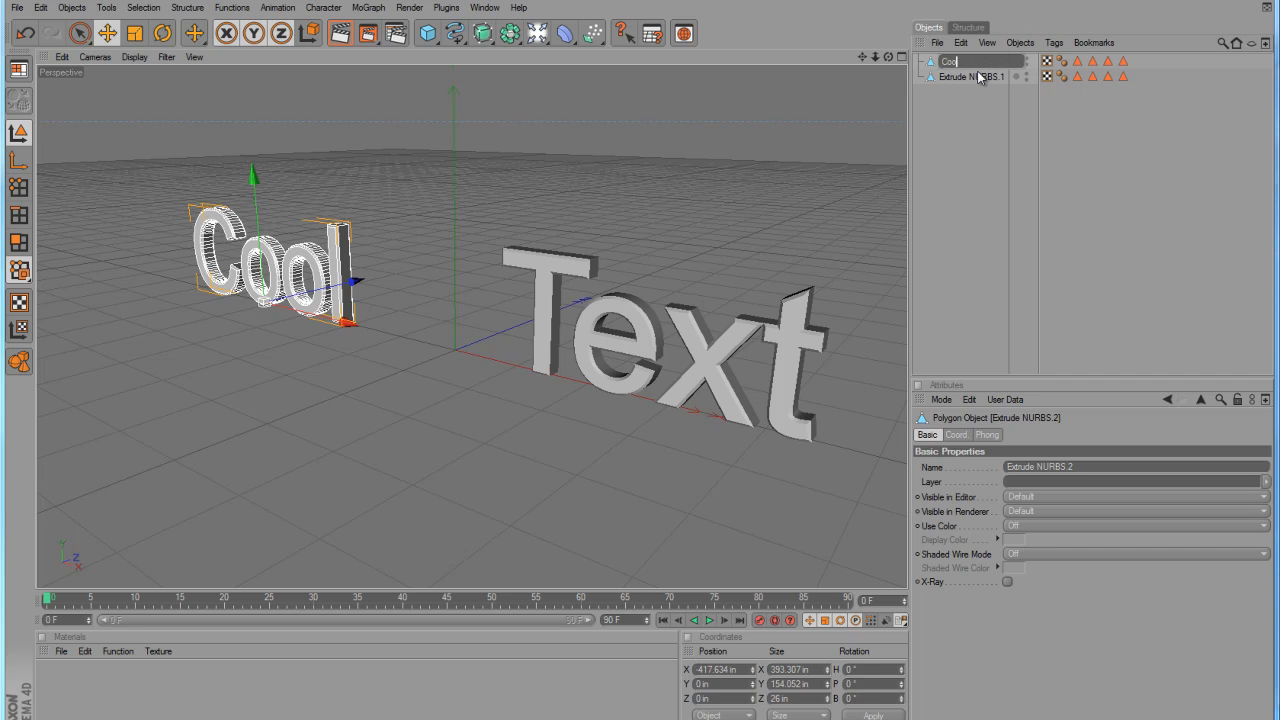
left_click(946, 60)
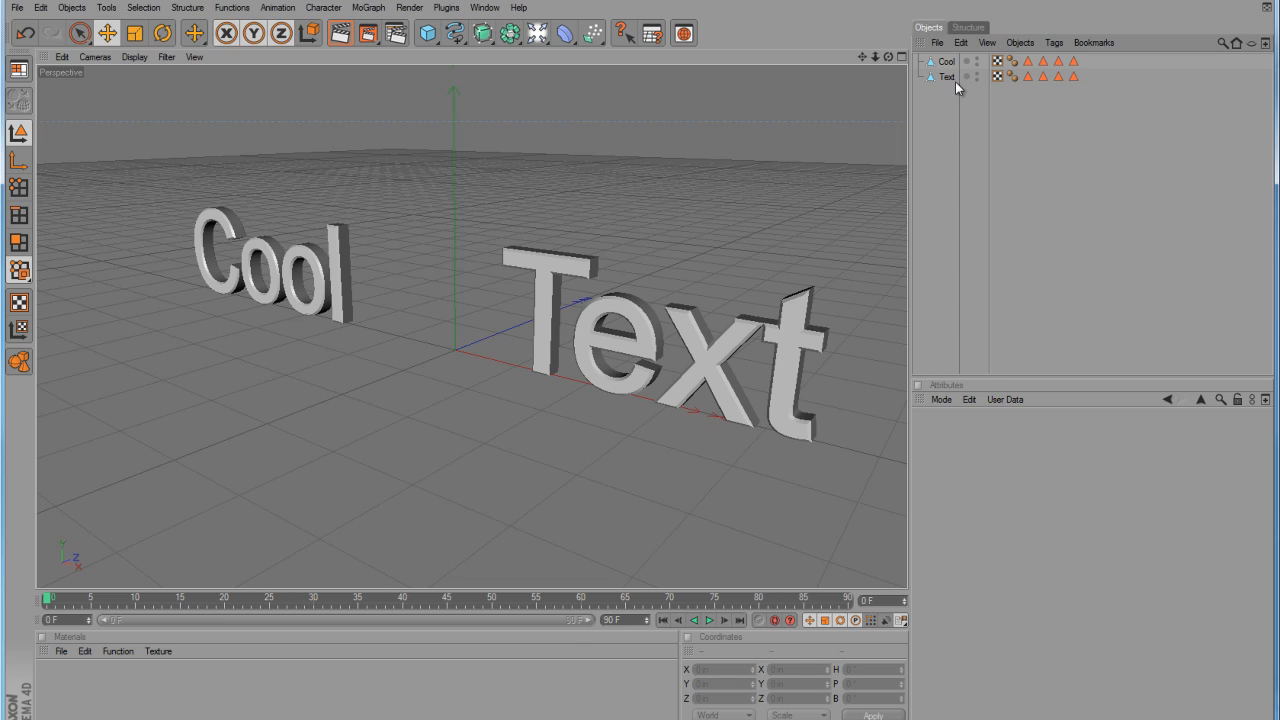
mouse_move(924, 108)
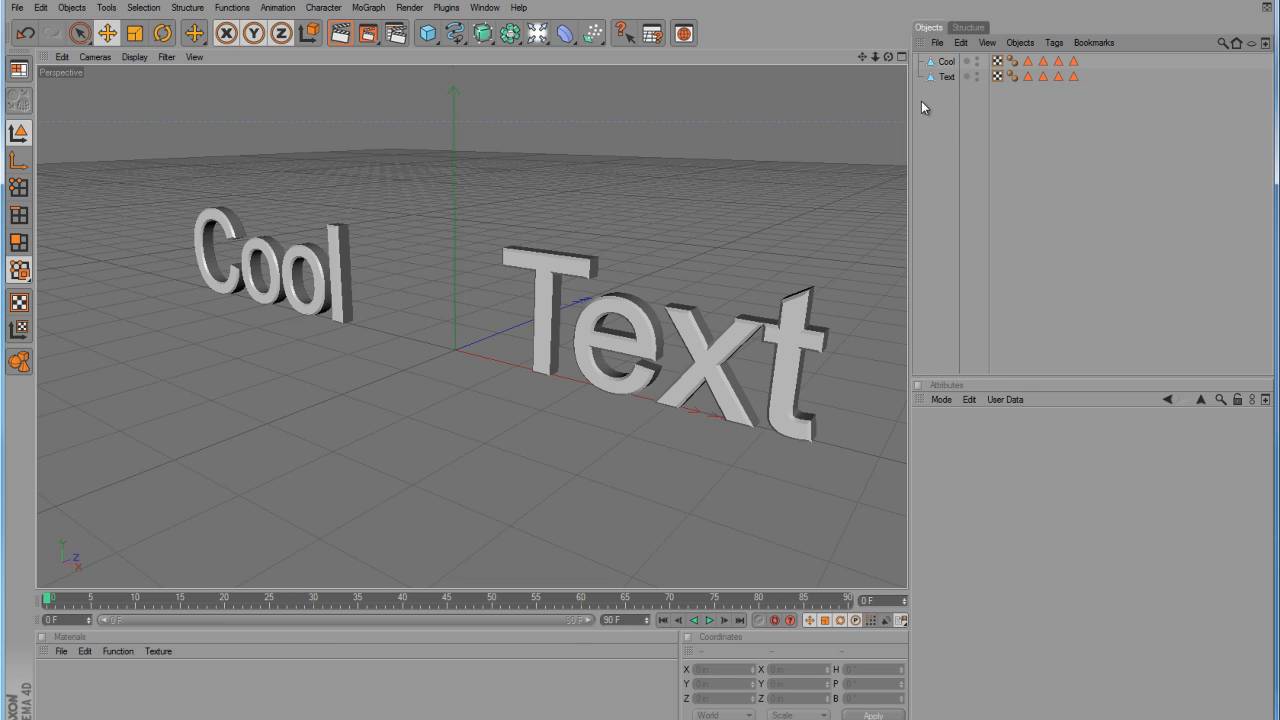
left_click(944, 60)
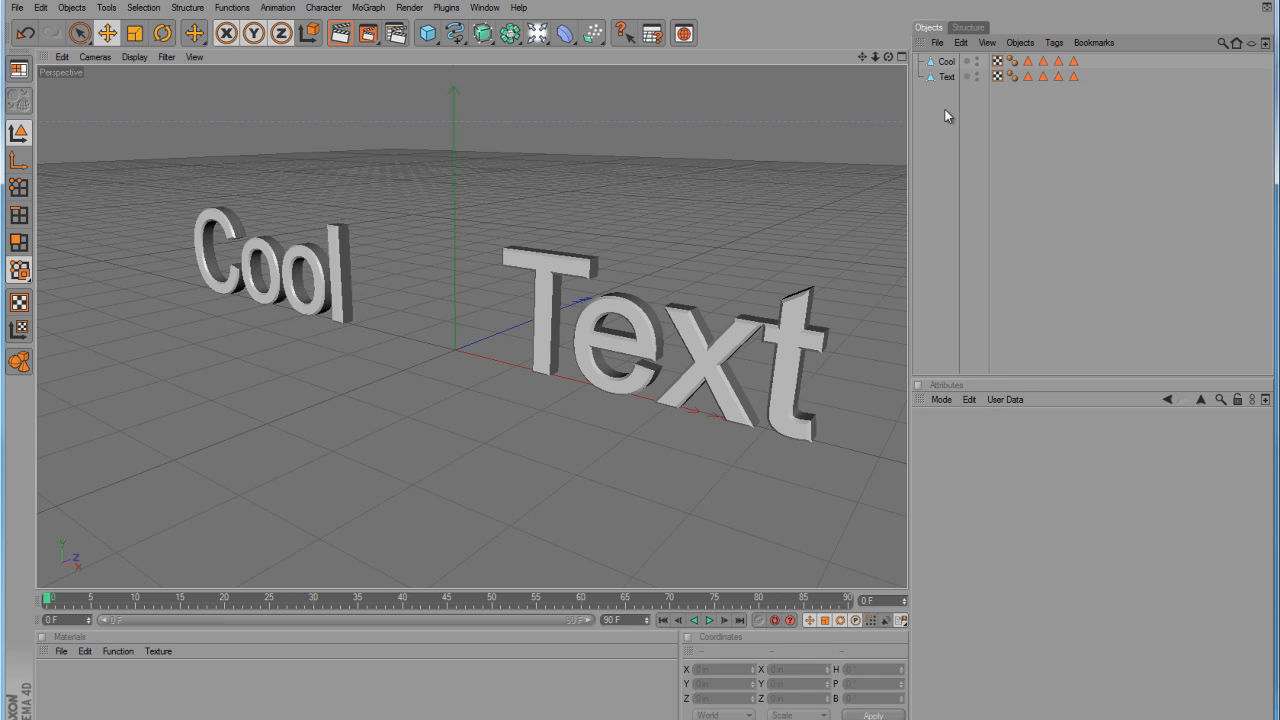
mouse_move(512, 66)
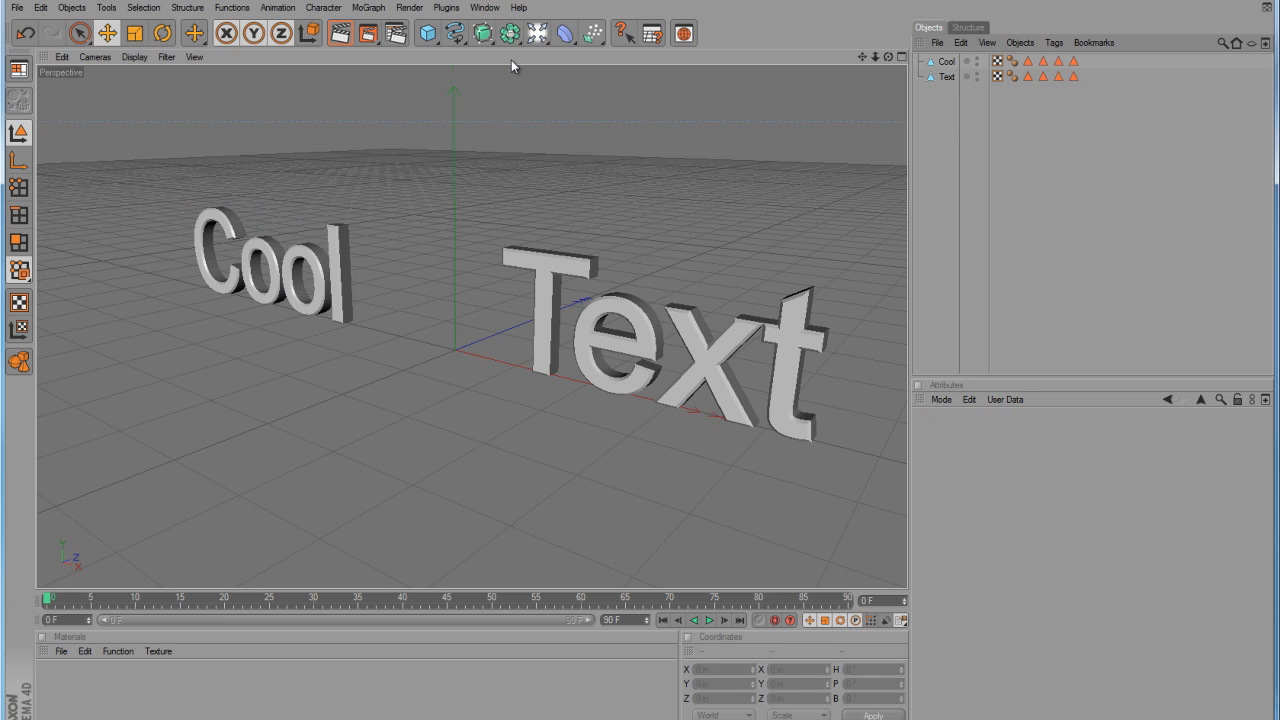
mouse_move(264, 22)
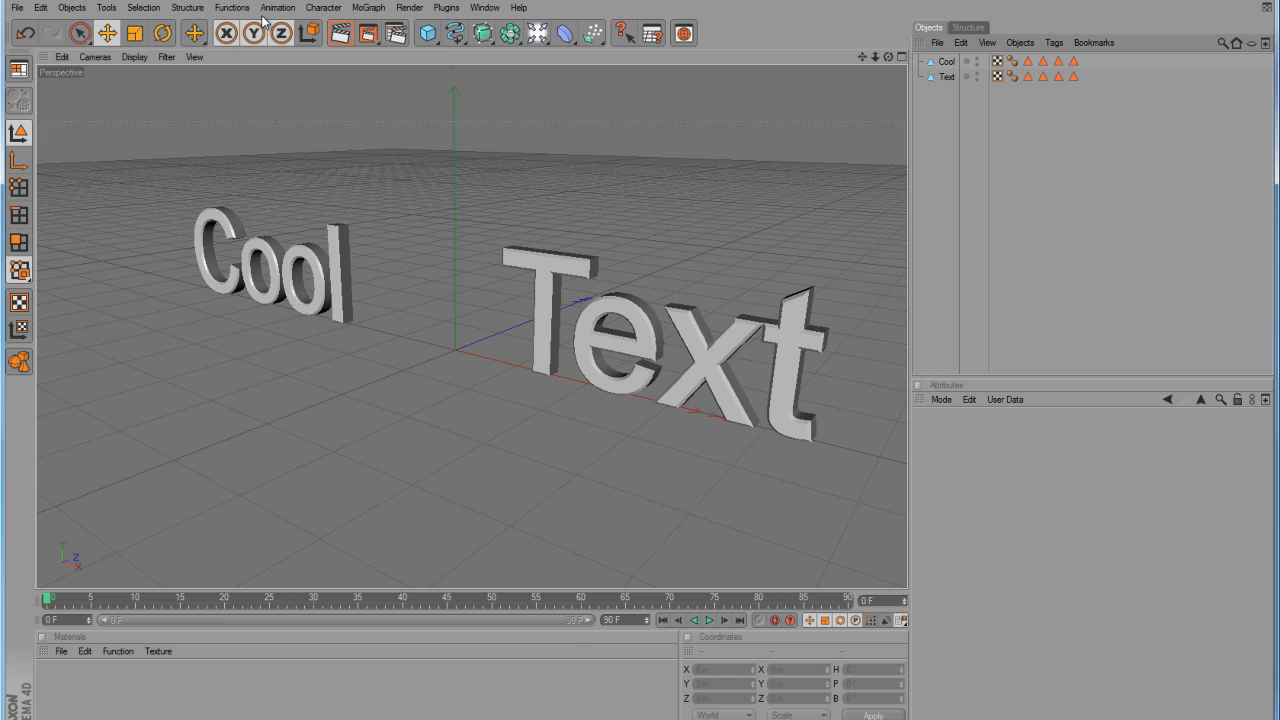
mouse_move(116, 8)
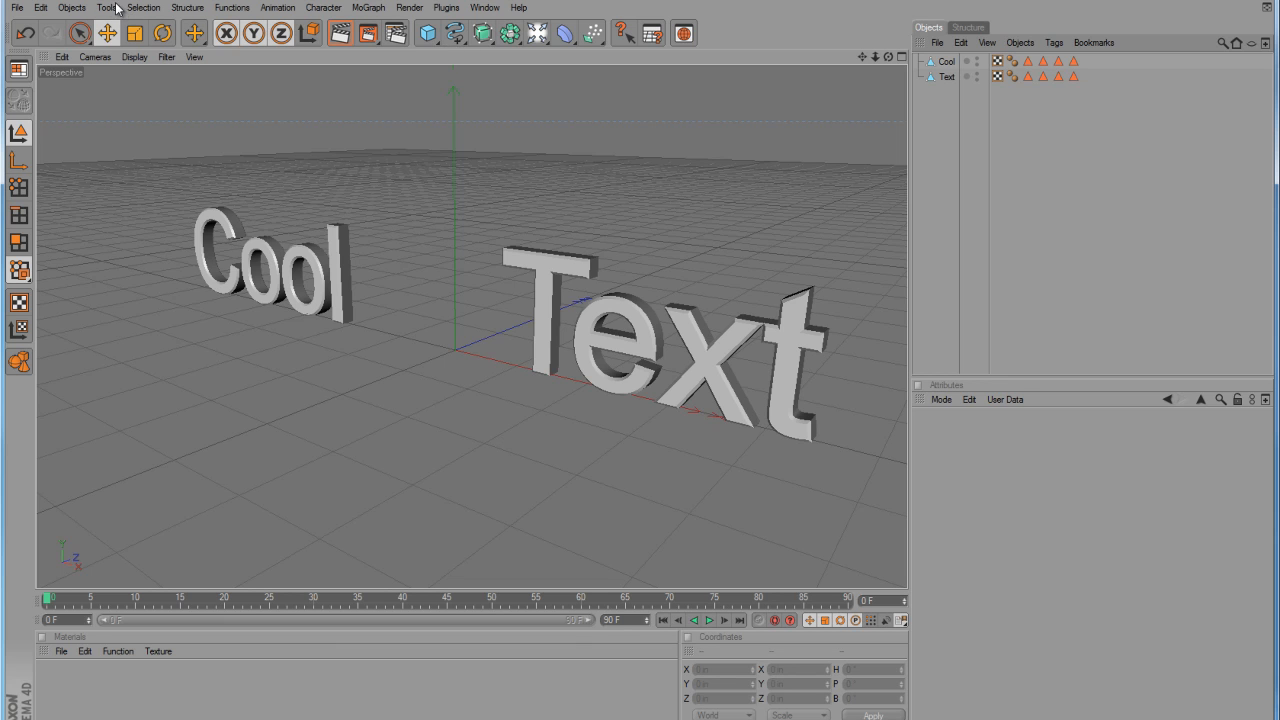
Add a Thinking Particles Particle Geometry object to the scene
left_click(106, 8)
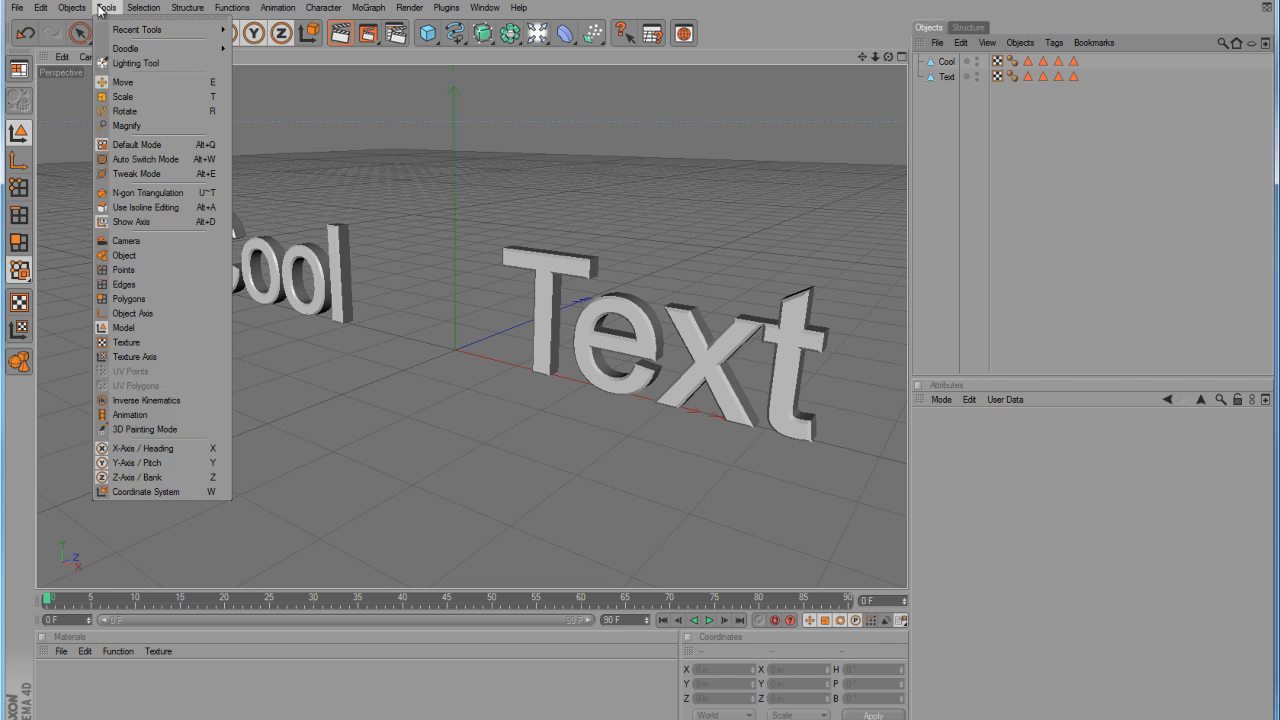
left_click(72, 8)
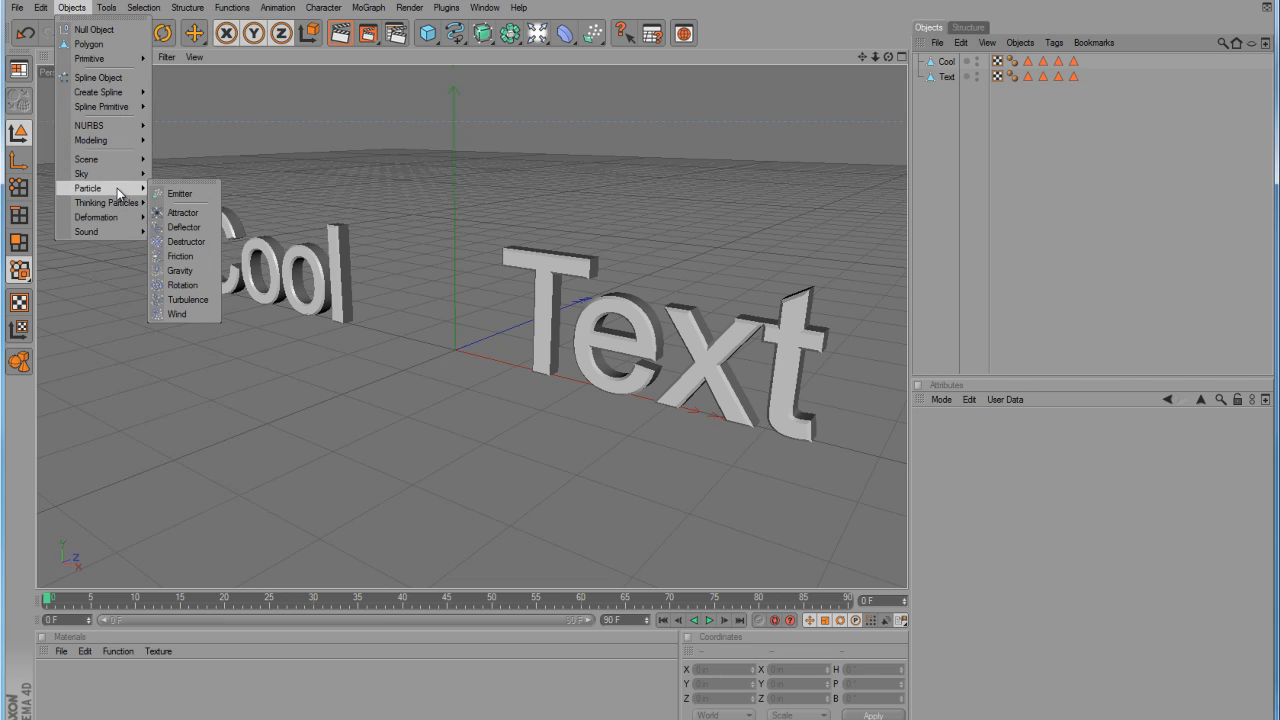
mouse_move(104, 202)
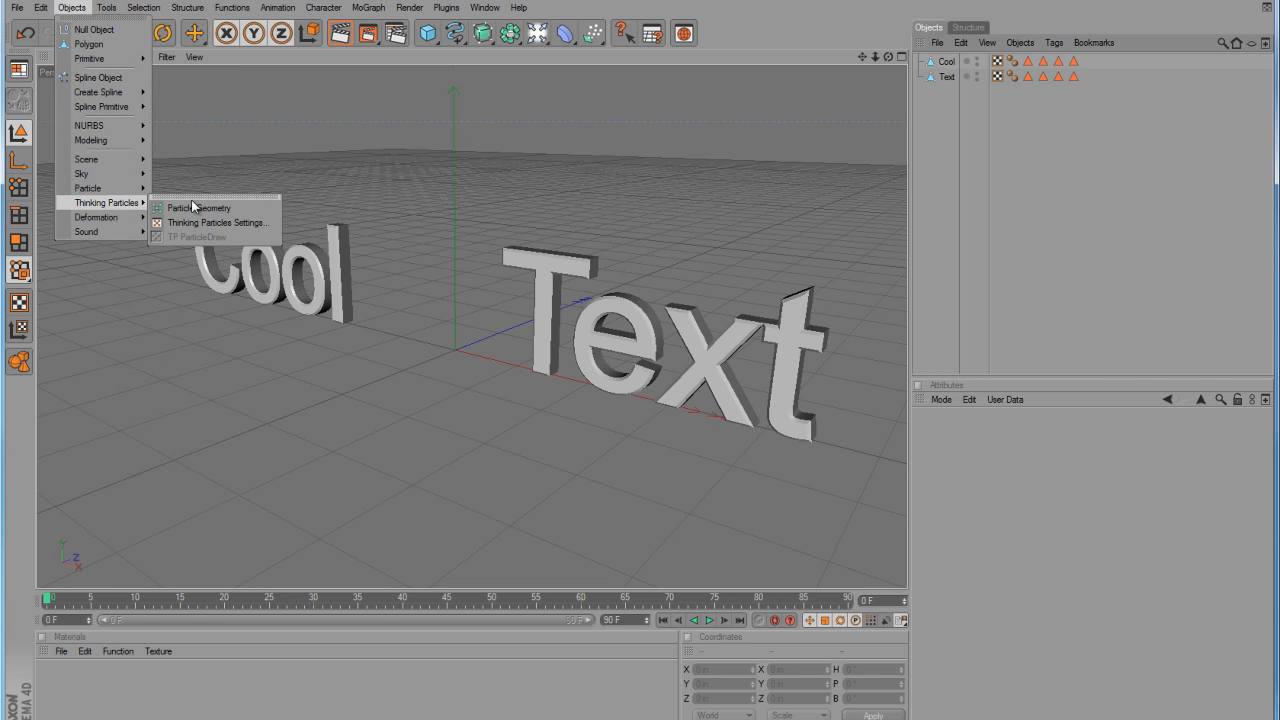
left_click(198, 206)
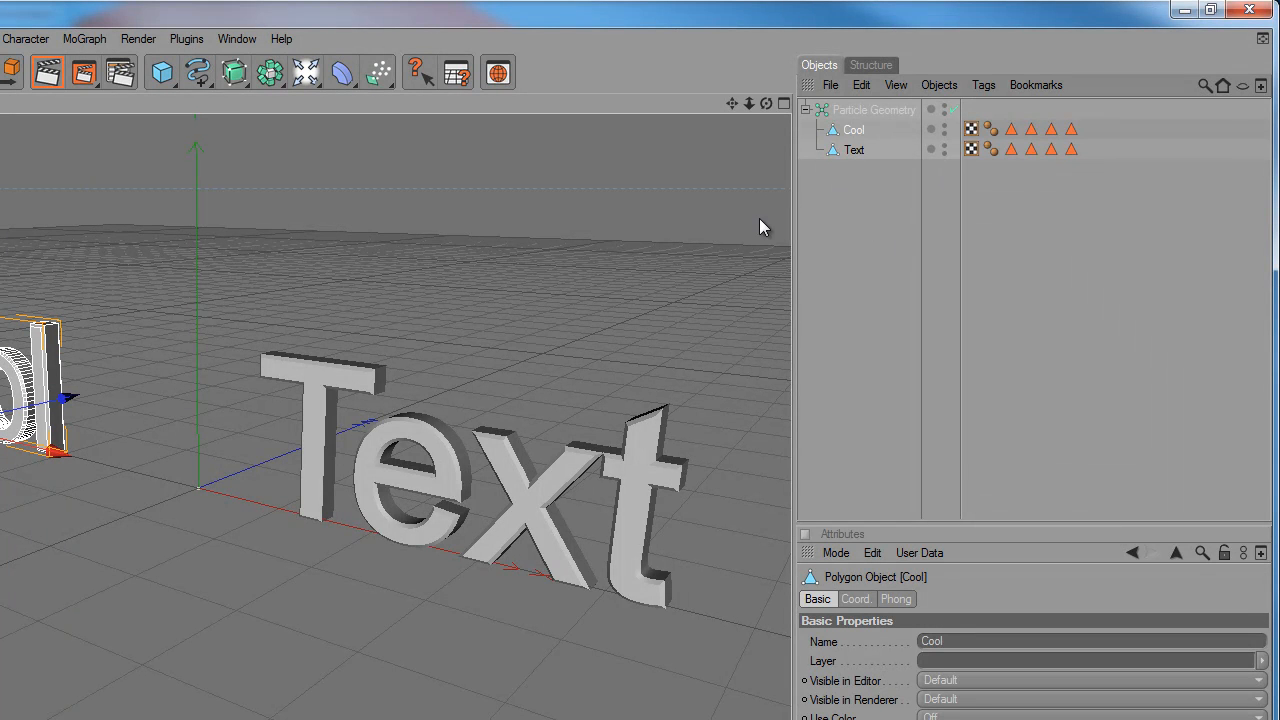
mouse_move(888, 182)
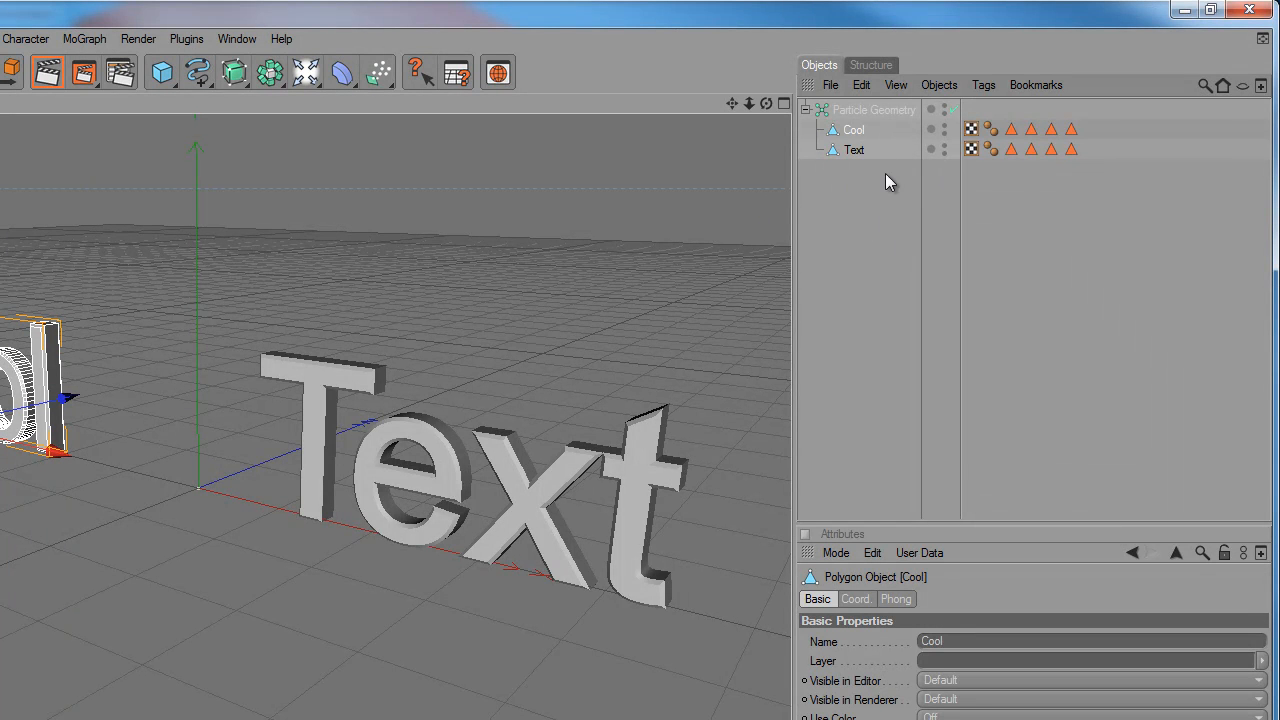
mouse_move(736, 204)
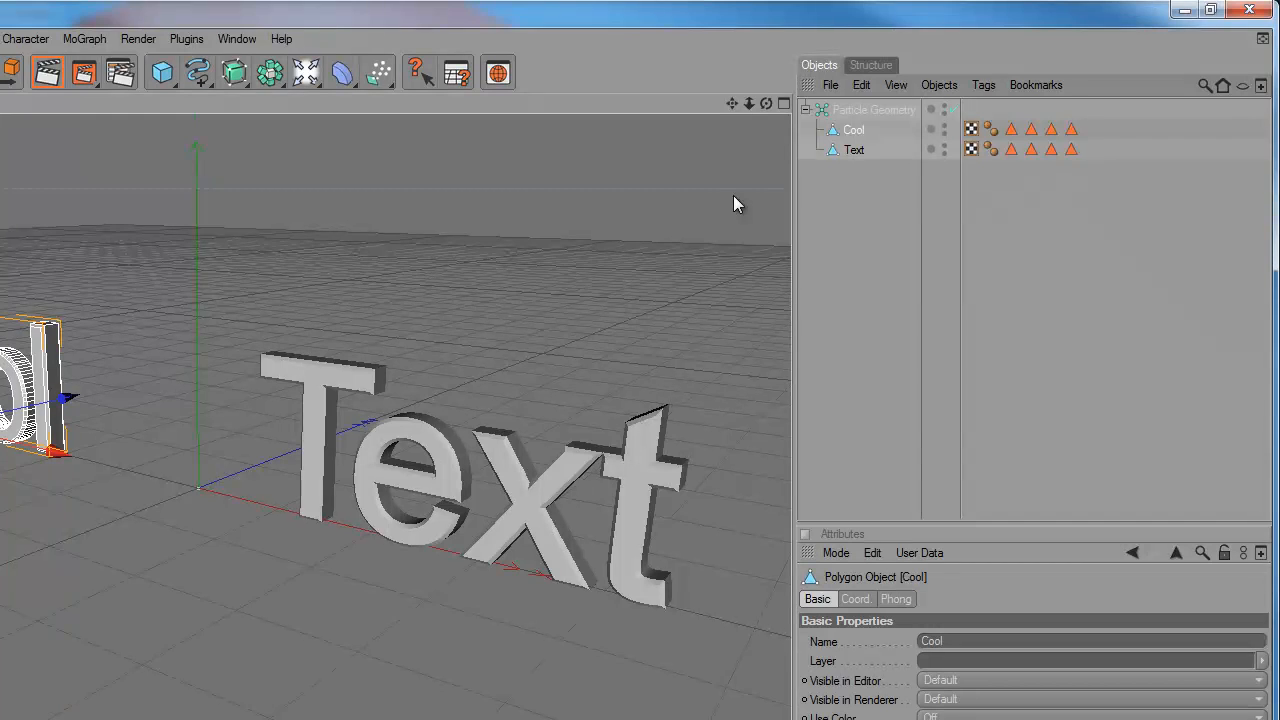
mouse_move(590, 198)
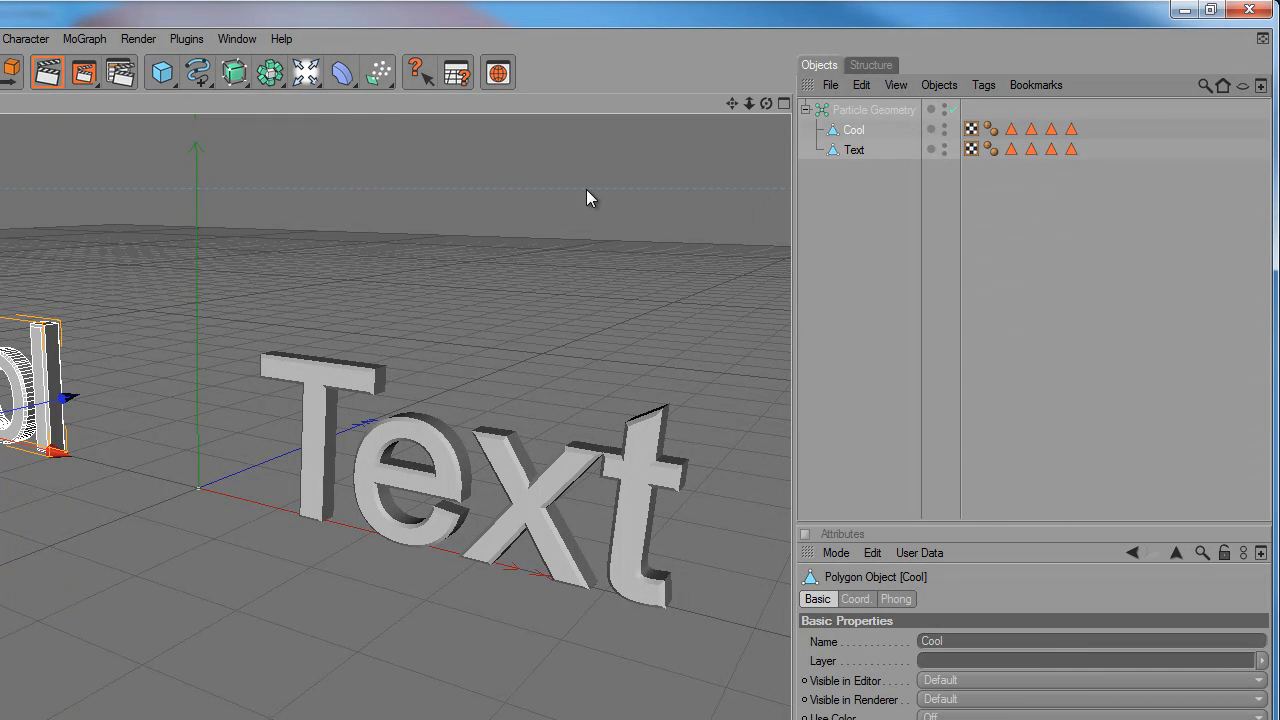
mouse_move(408, 126)
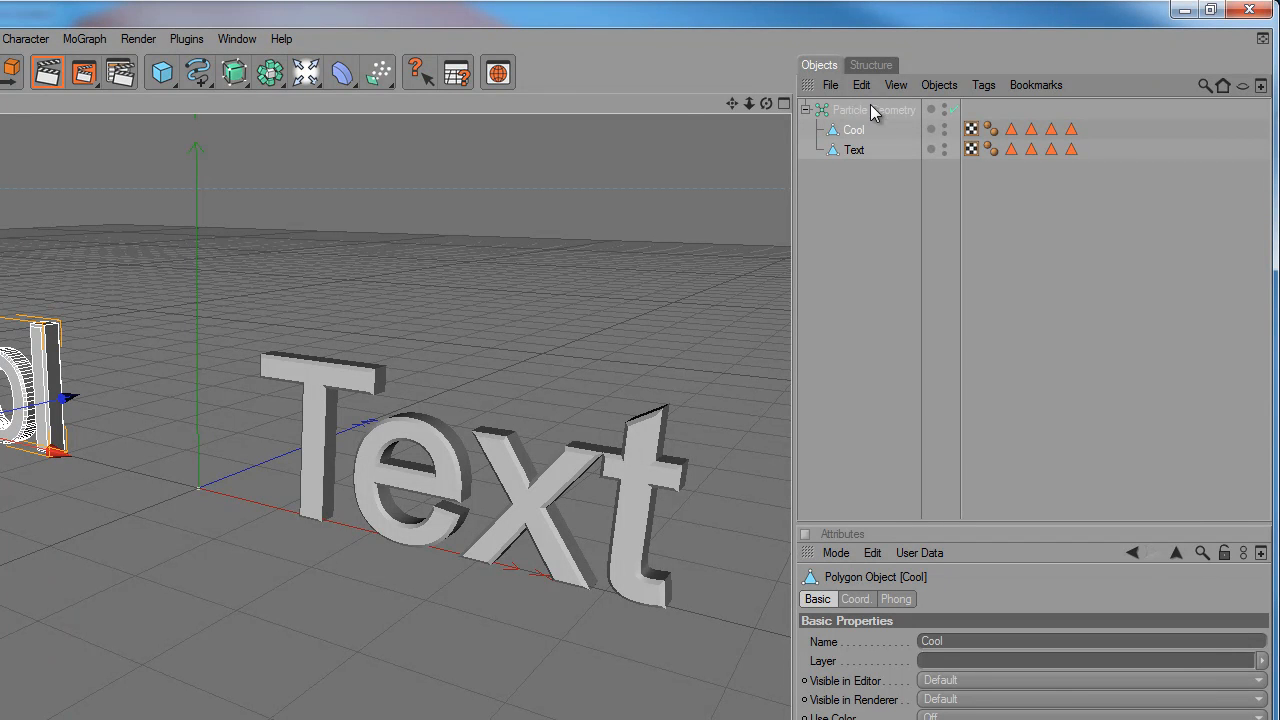
mouse_move(198, 44)
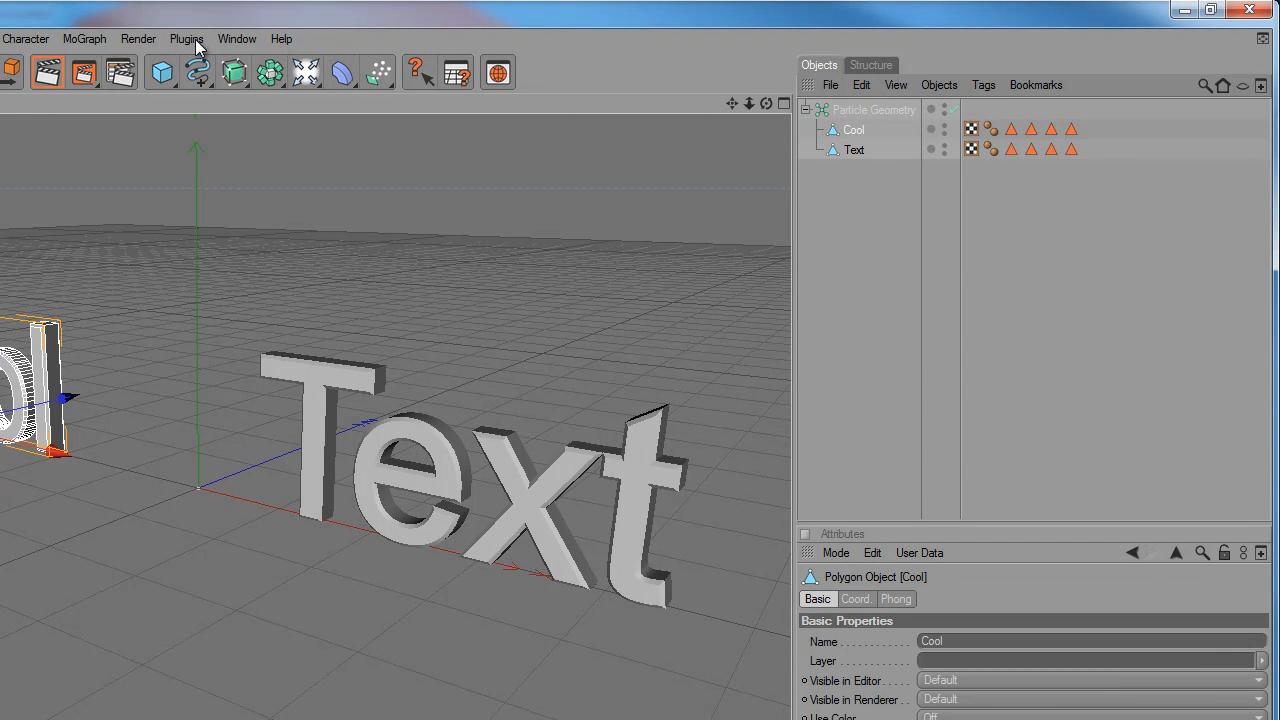
mouse_move(244, 50)
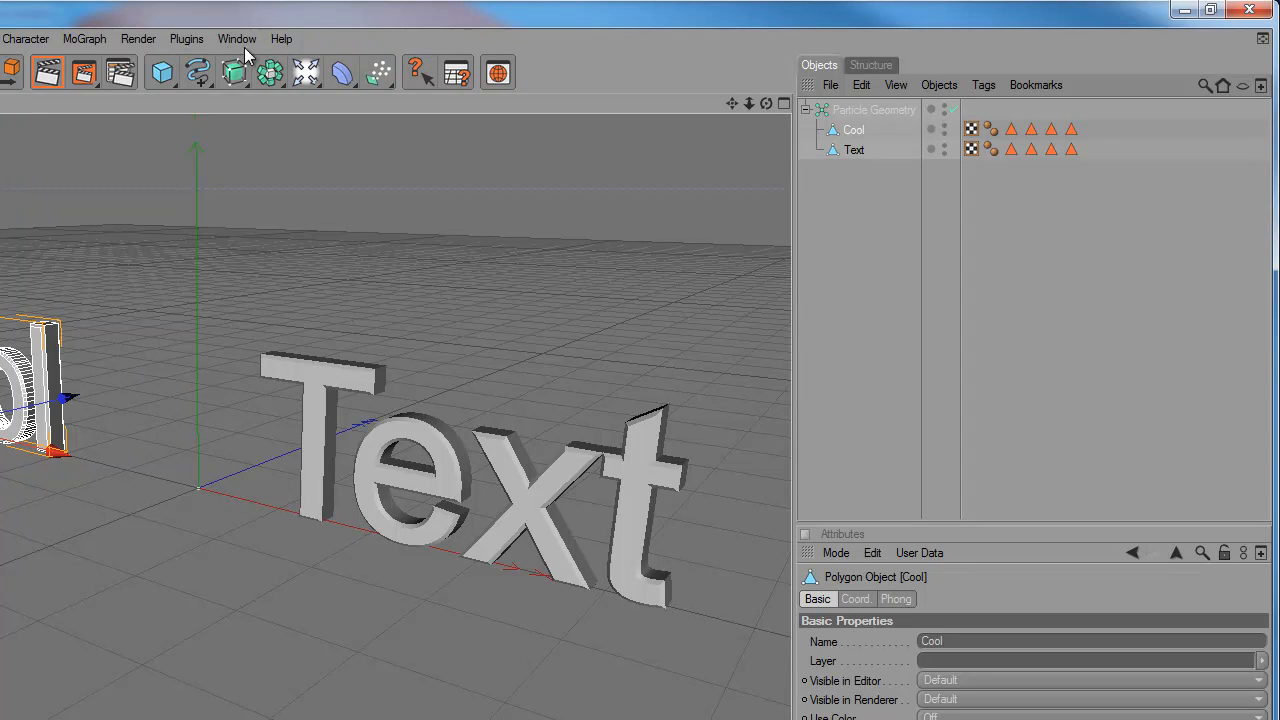
mouse_move(236, 56)
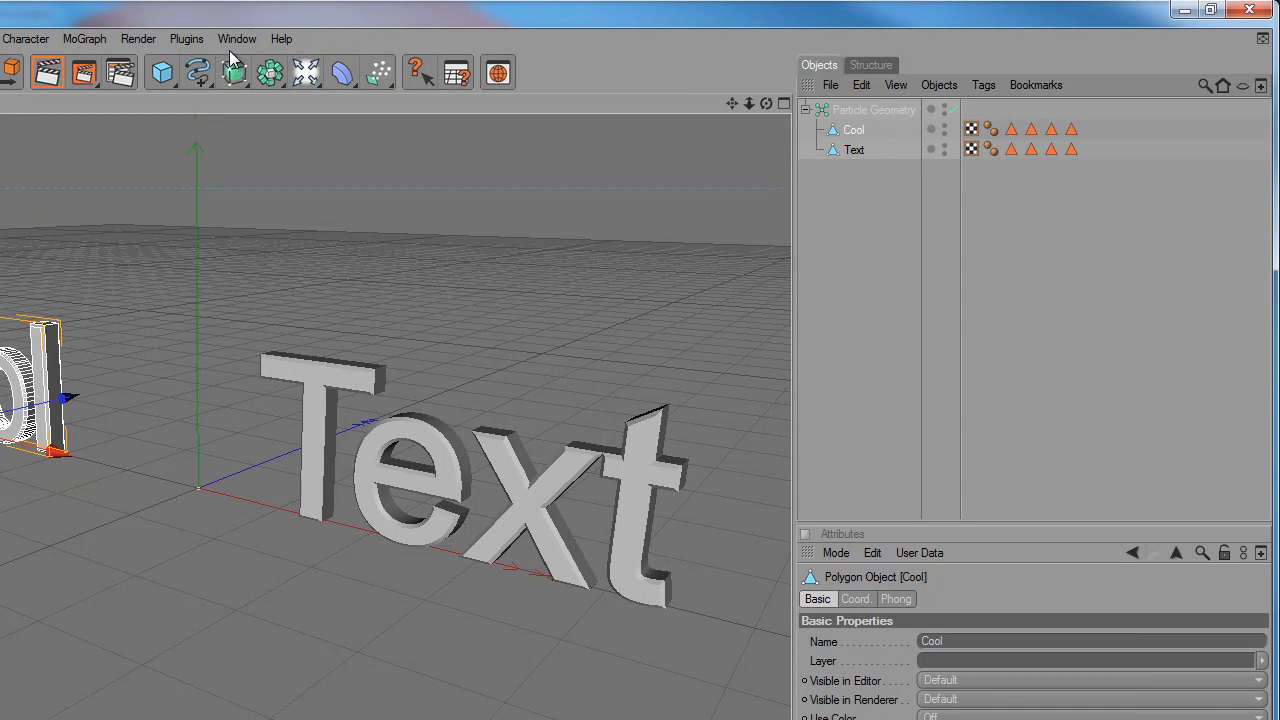
mouse_move(270, 72)
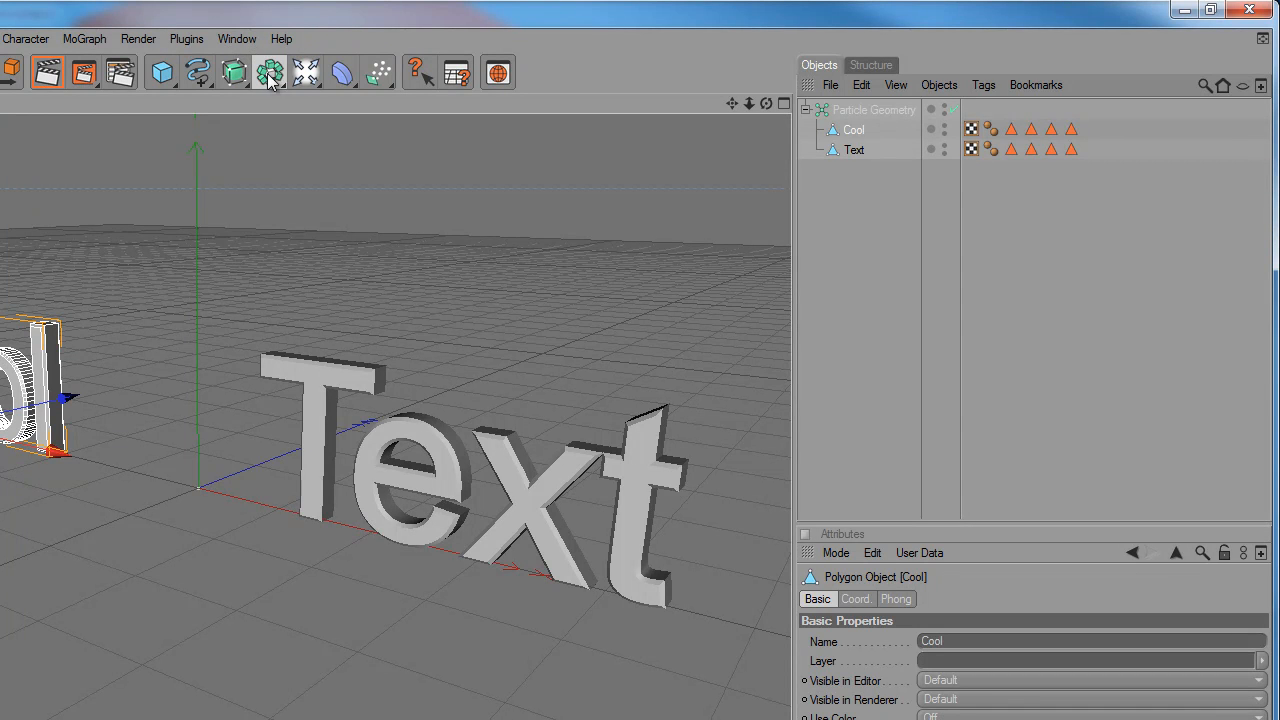
Add a Null Object alongside the Particle Geometry group
left_click(270, 72)
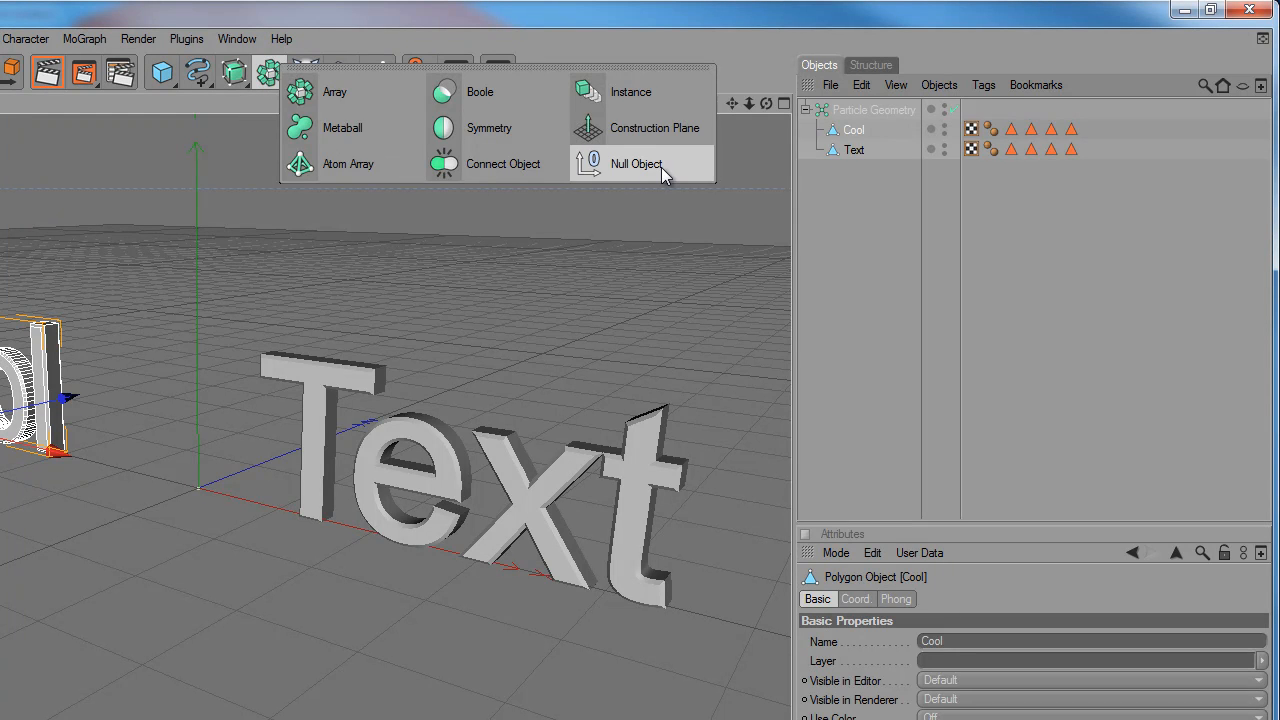
left_click(636, 164)
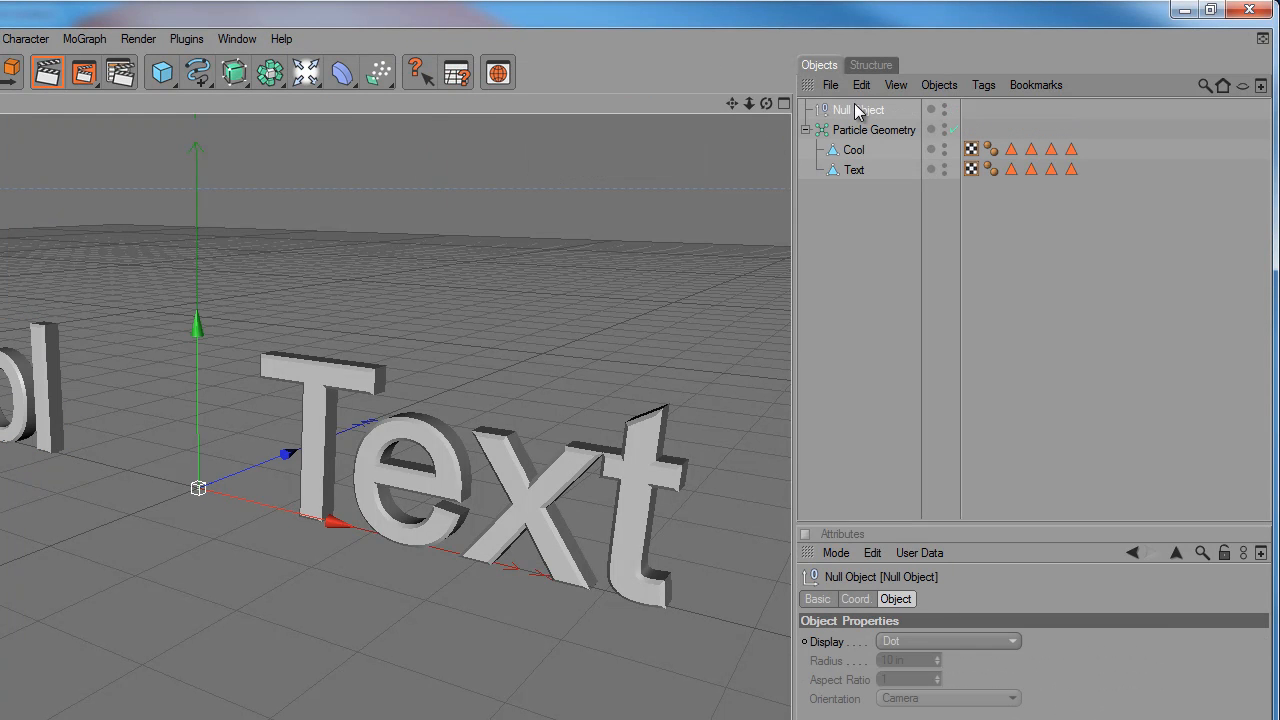
right_click(844, 110)
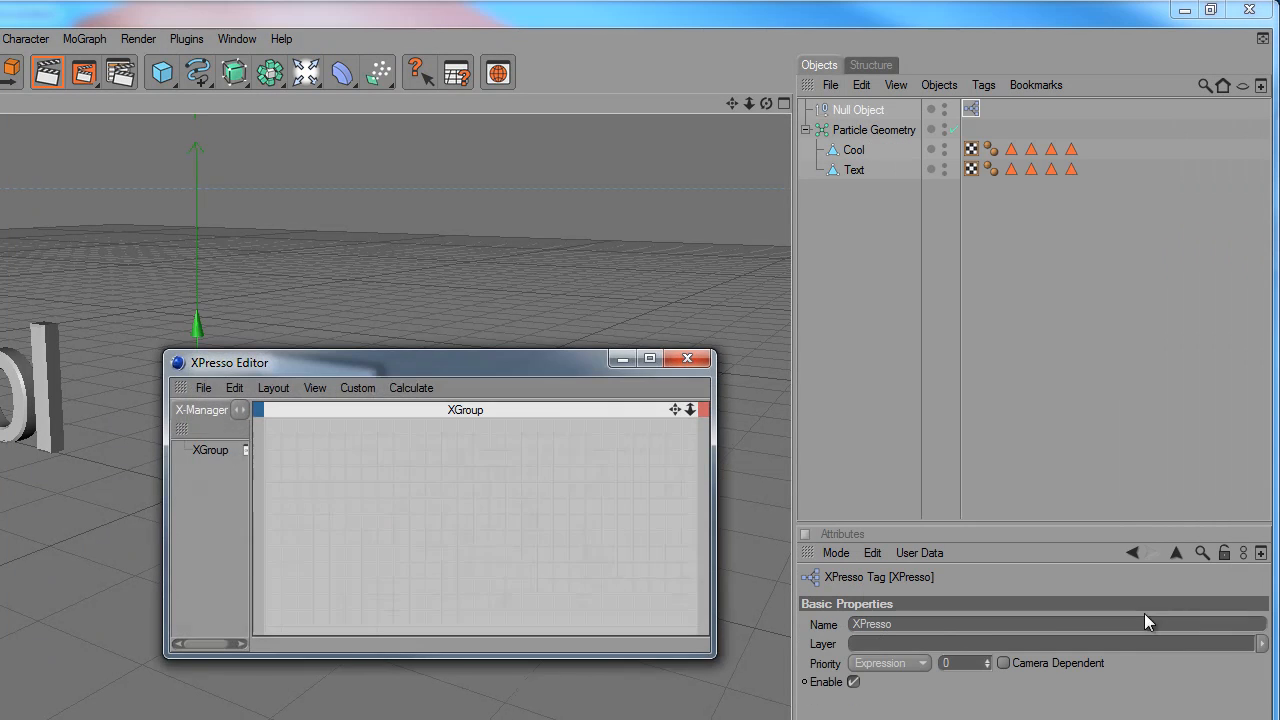
mouse_move(436, 460)
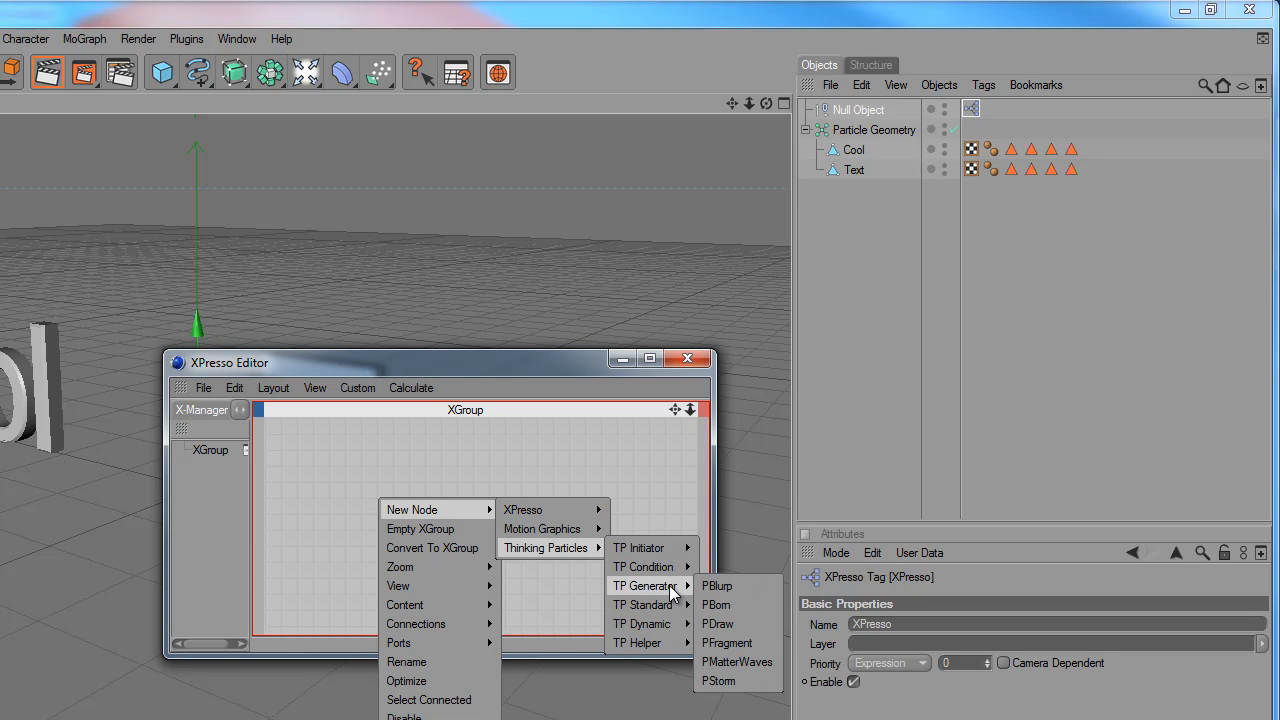
mouse_move(716, 604)
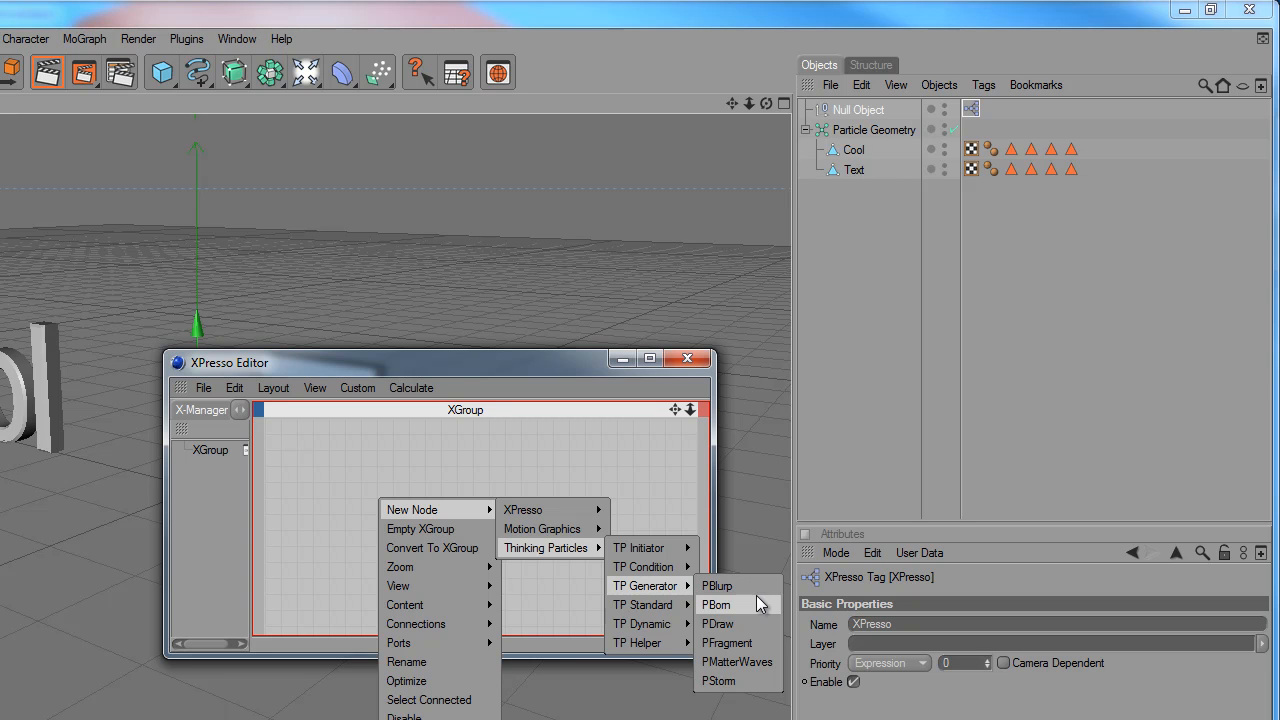
Place a Thinking Particles PBlurp node in the null's Xpresso graph
left_click(716, 584)
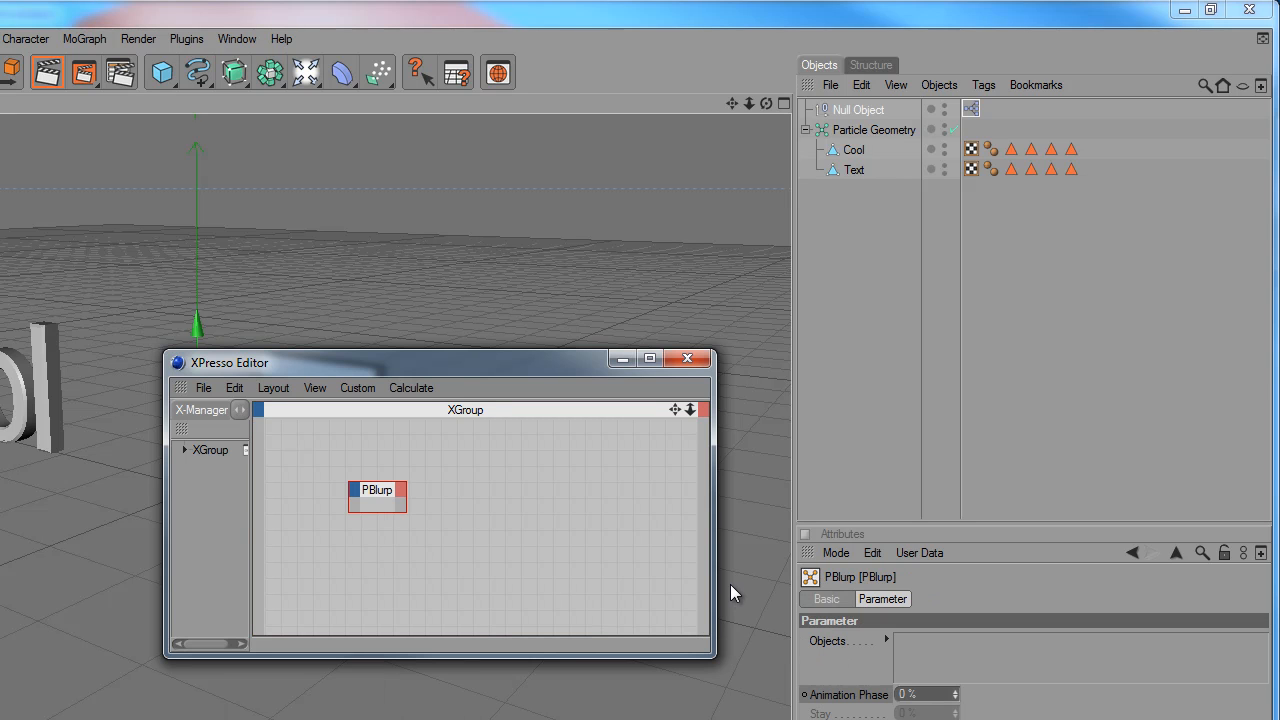
mouse_move(480, 352)
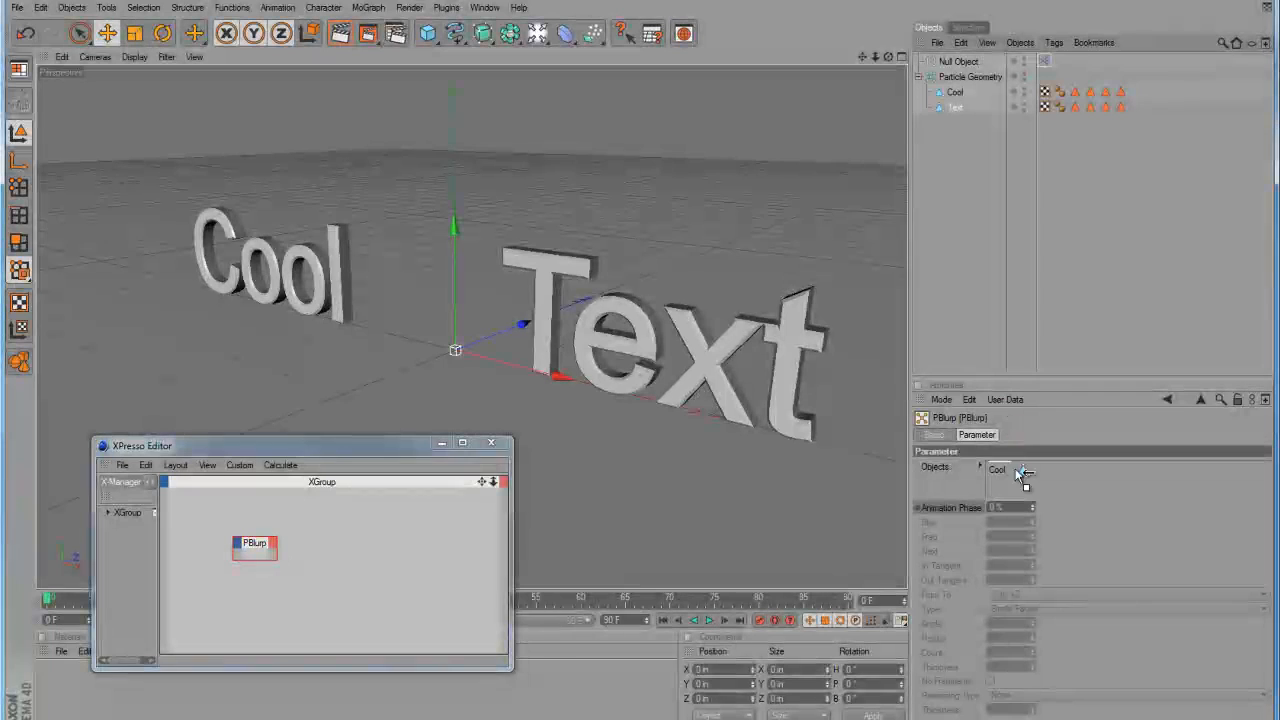
Assign the Cool and Text meshes to the PBlurp node's Objects list
left_click(1022, 470)
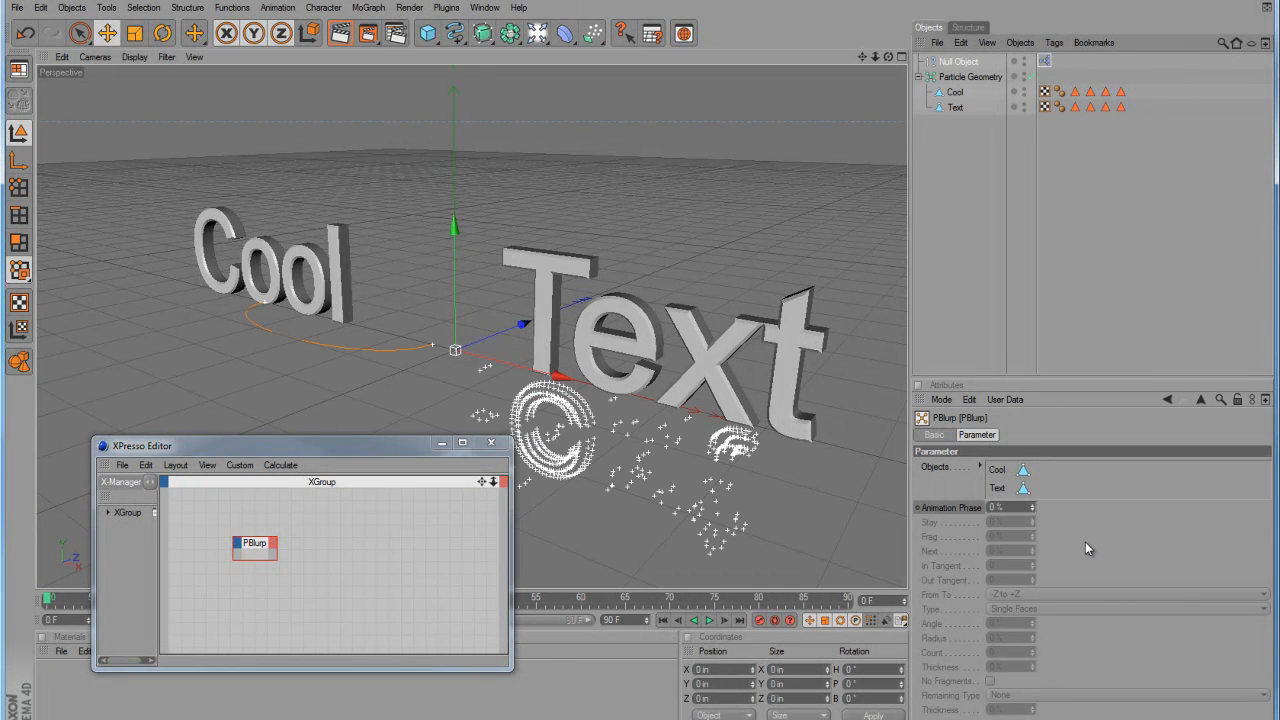
mouse_move(568, 388)
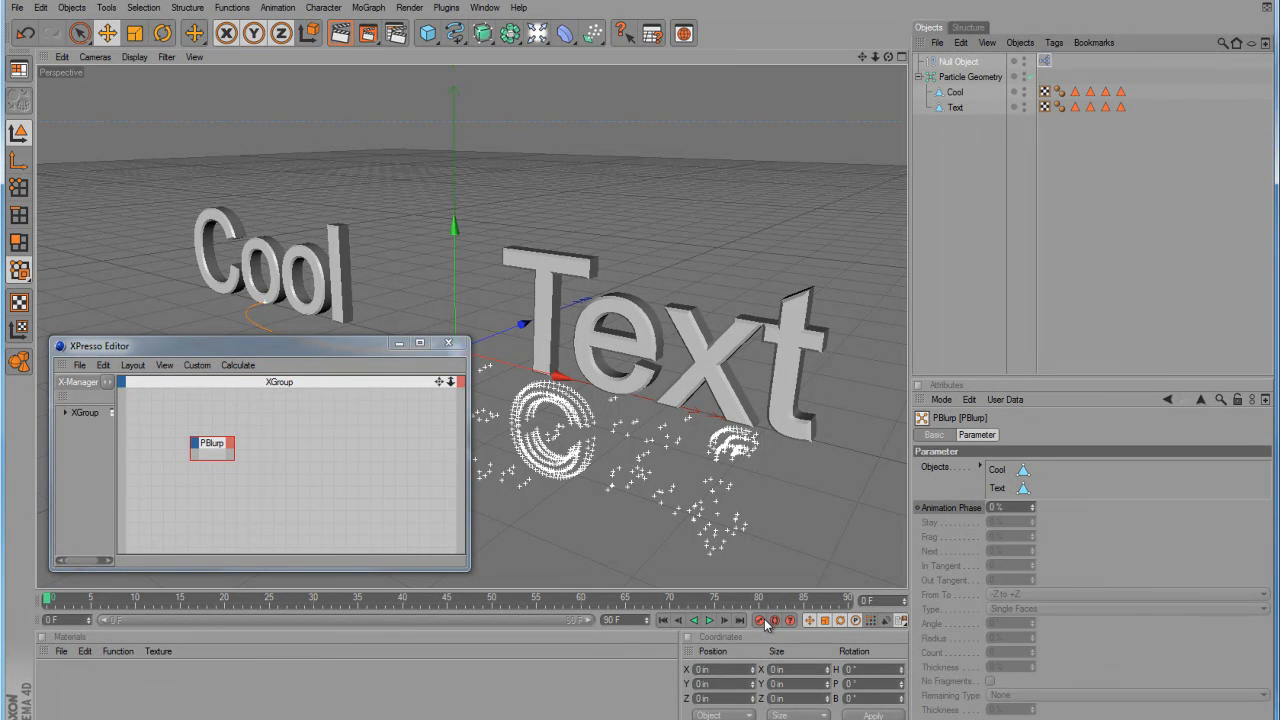
mouse_move(920, 512)
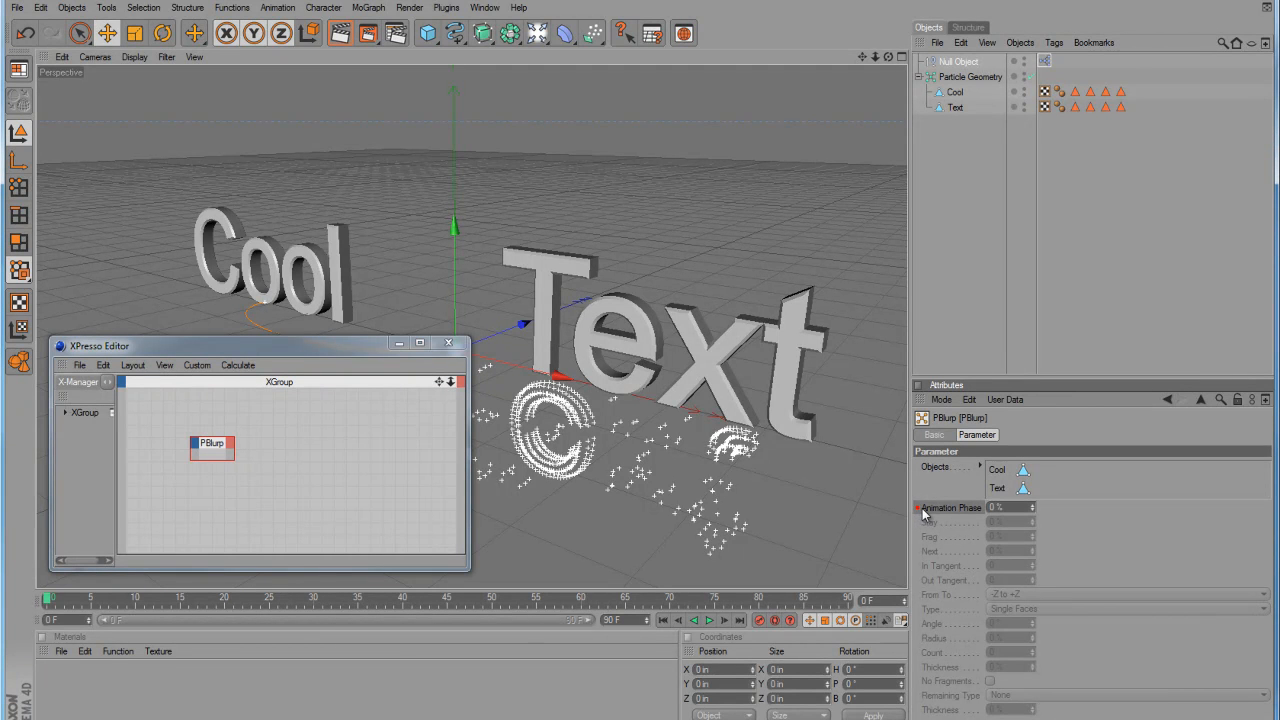
mouse_move(926, 518)
type("100")
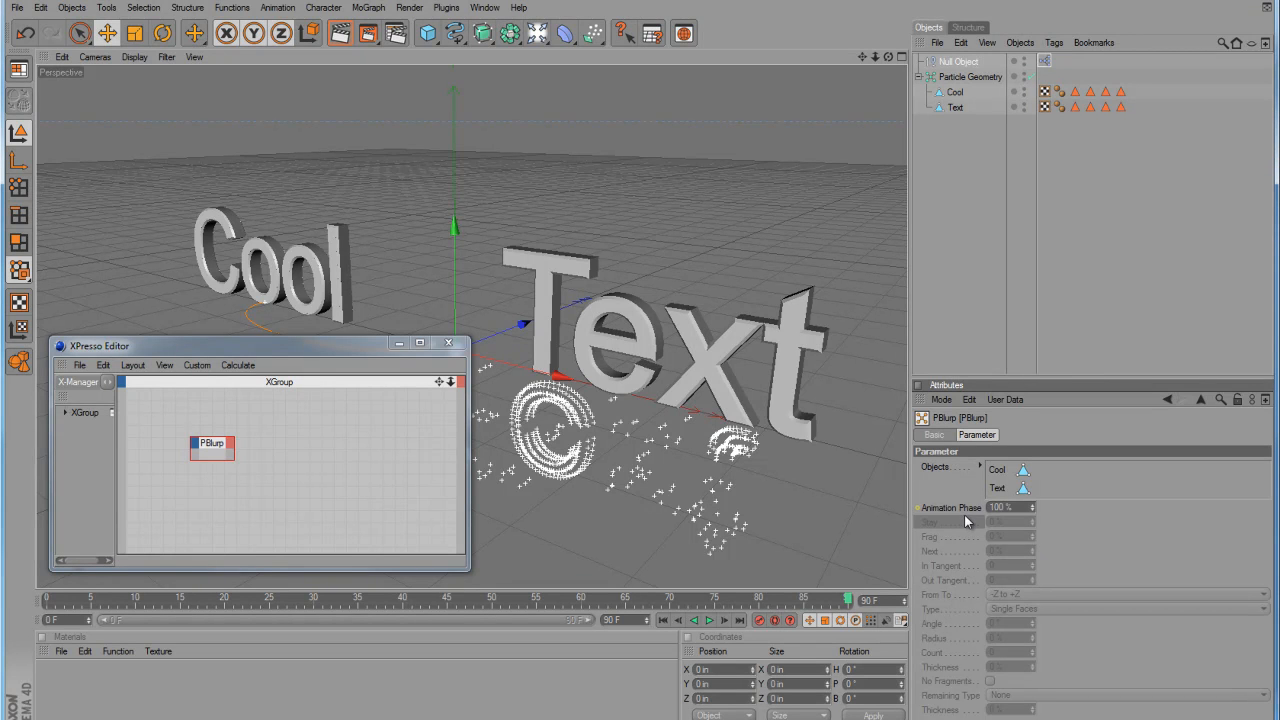
mouse_move(964, 528)
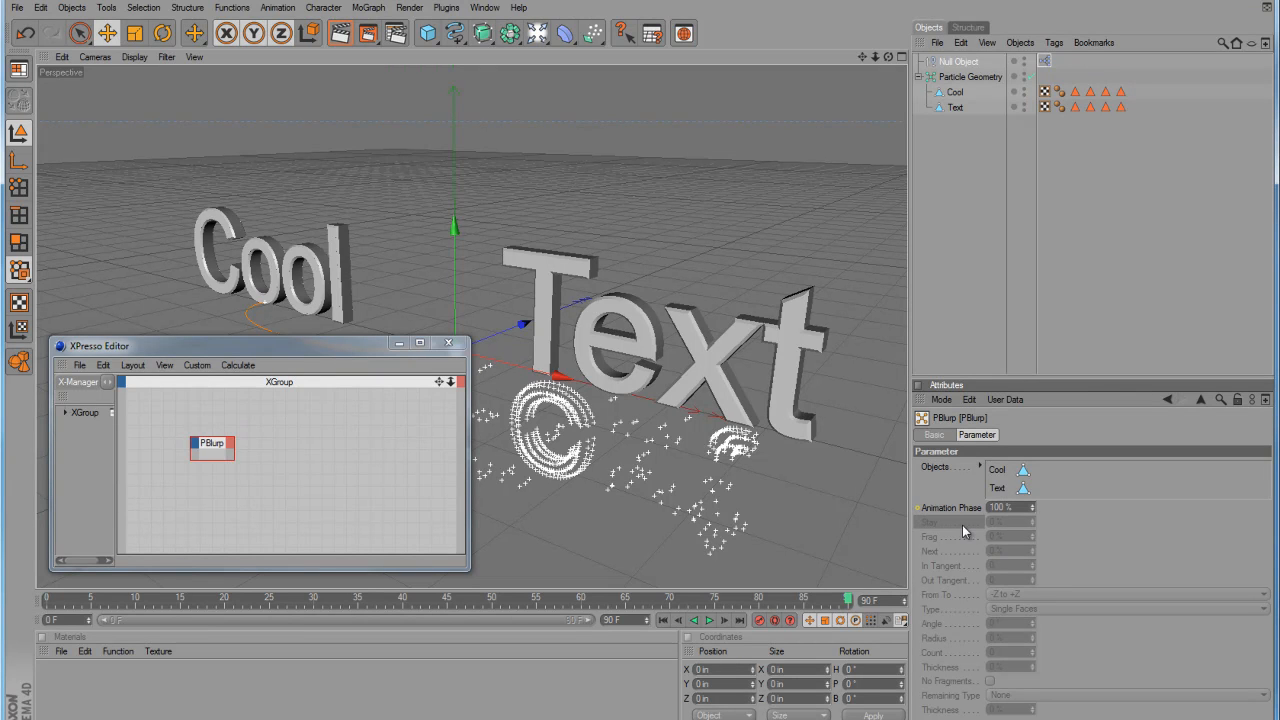
mouse_move(920, 514)
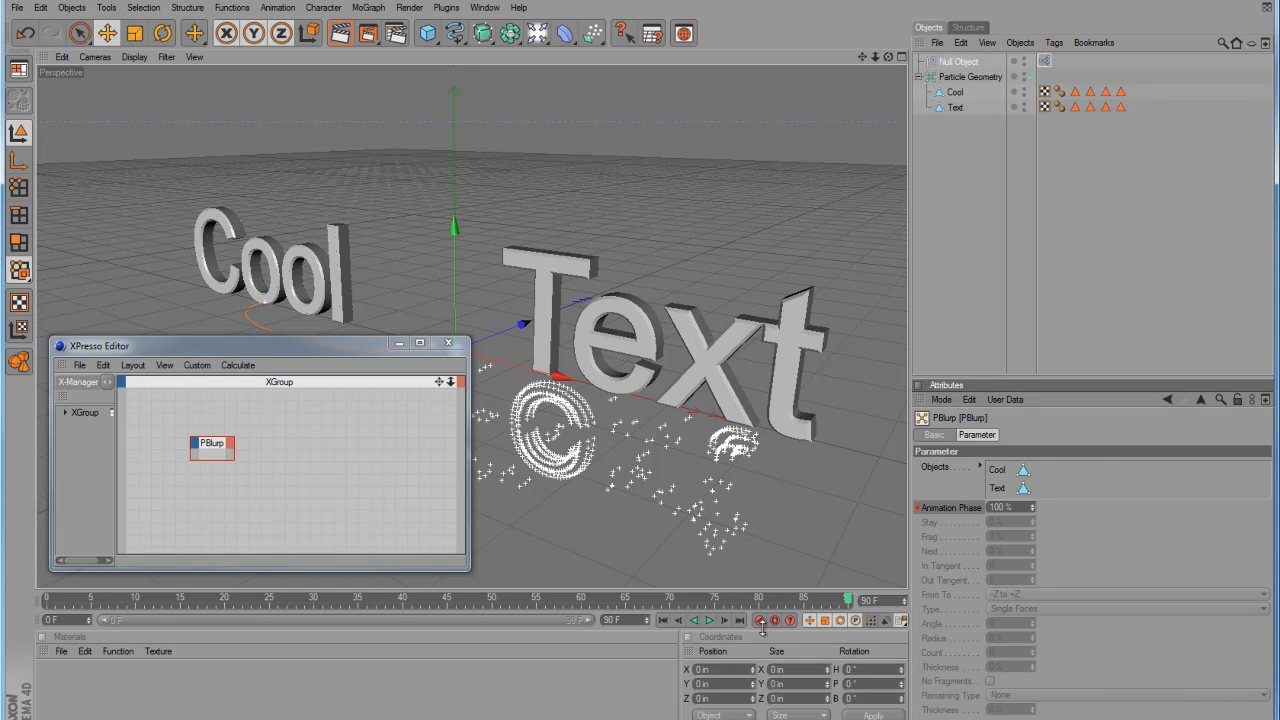
left_click(678, 620)
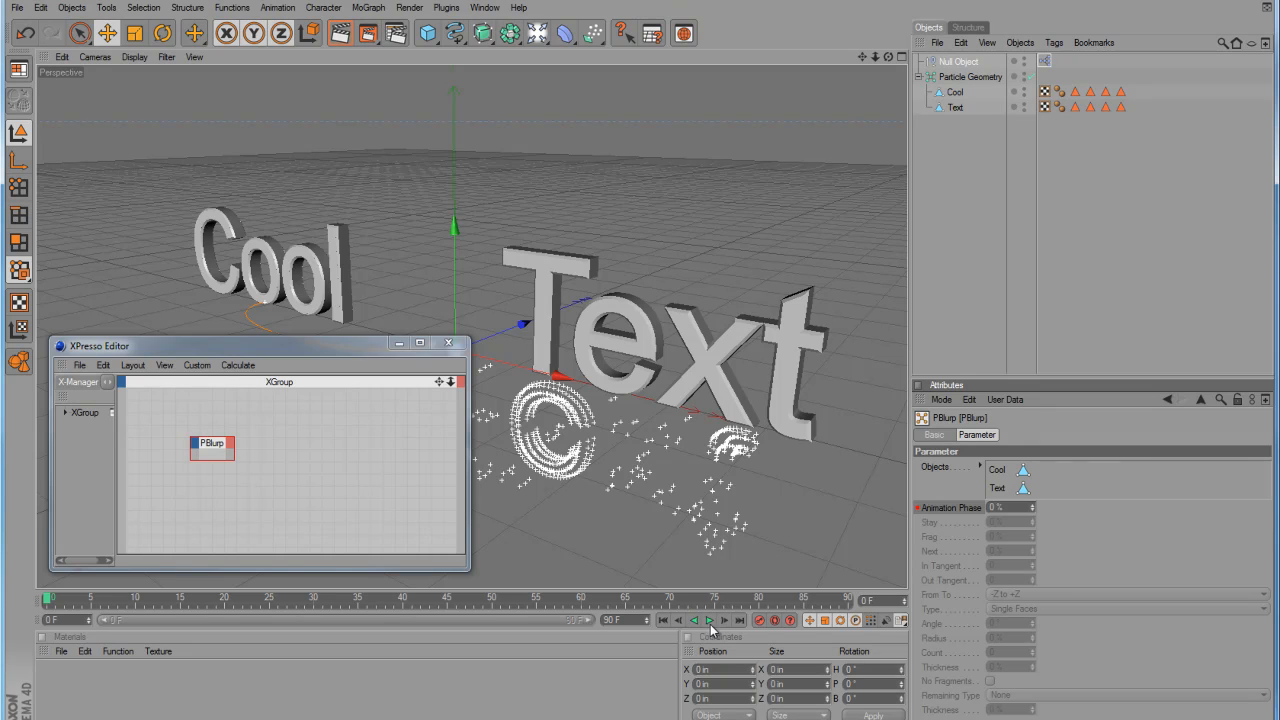
left_click(708, 620)
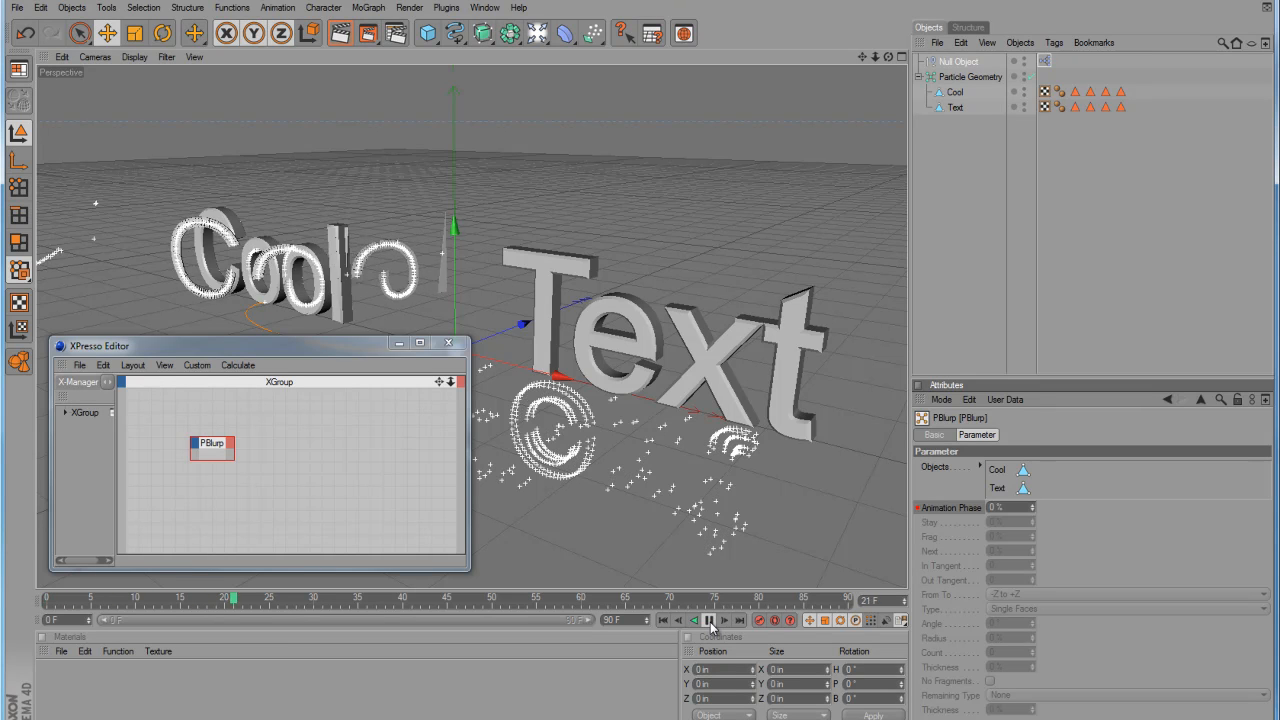
left_click(708, 620)
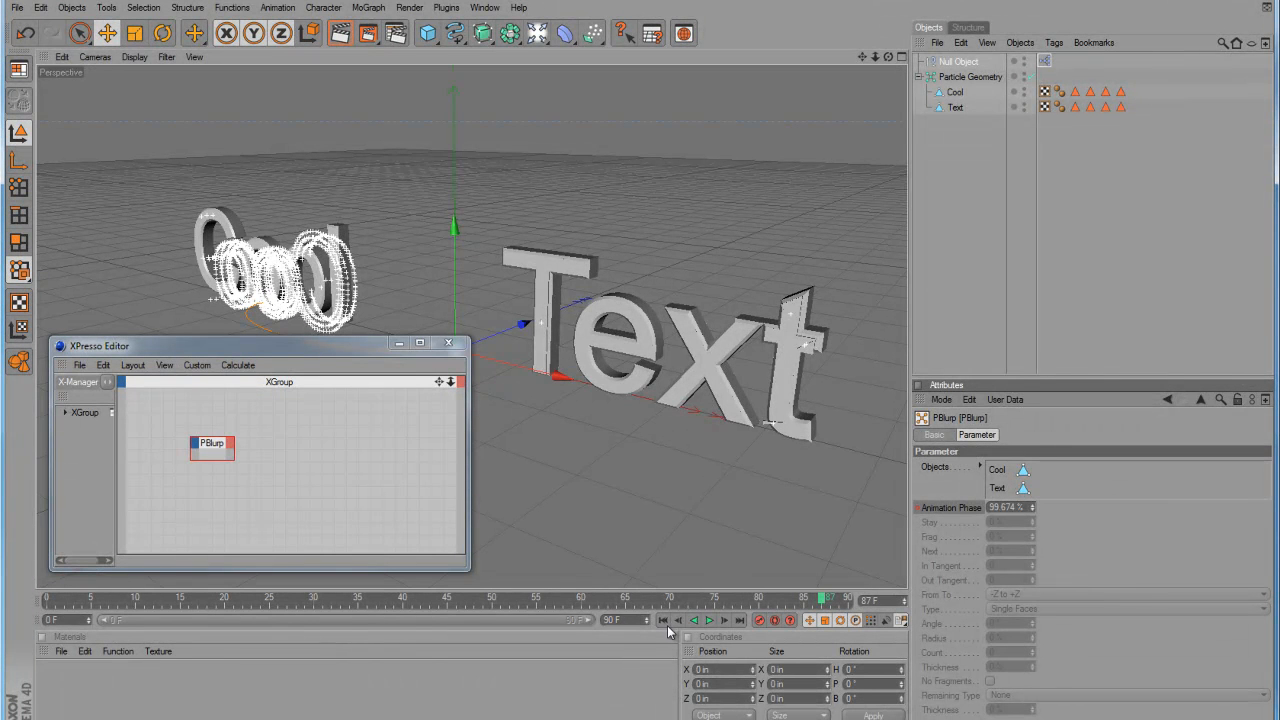
left_click(664, 620)
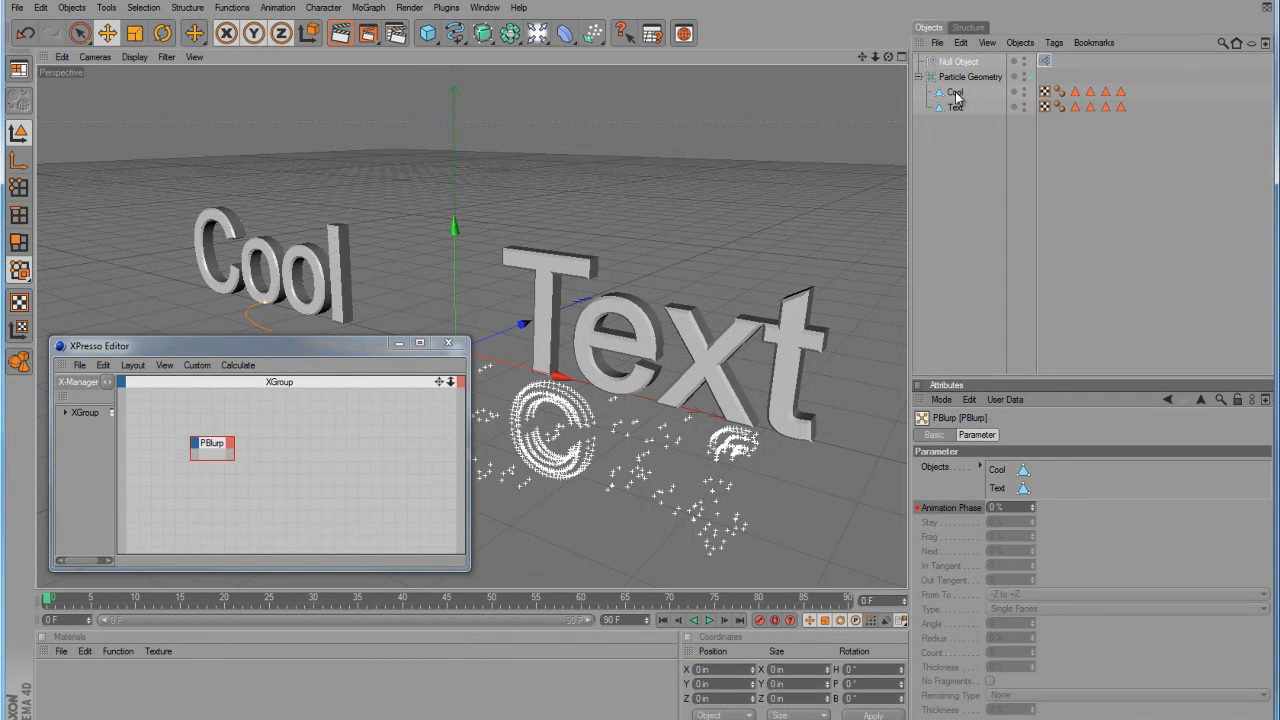
mouse_move(1026, 94)
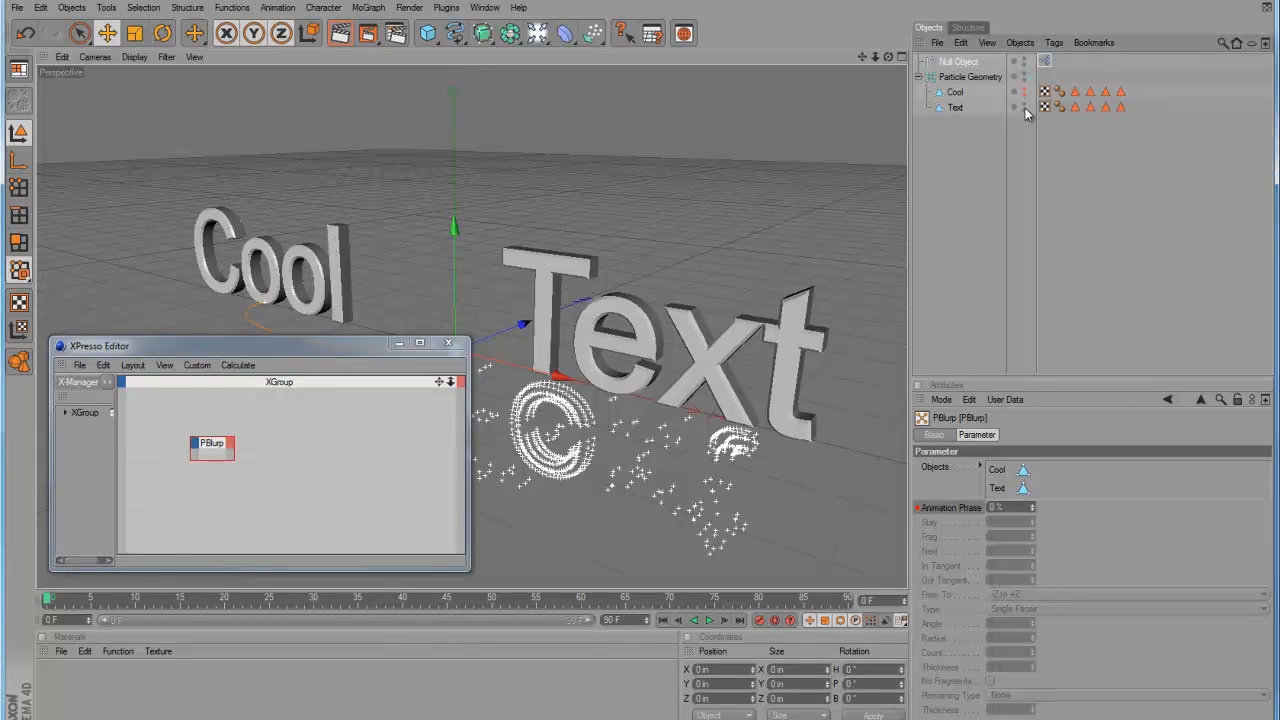
left_click(1012, 108)
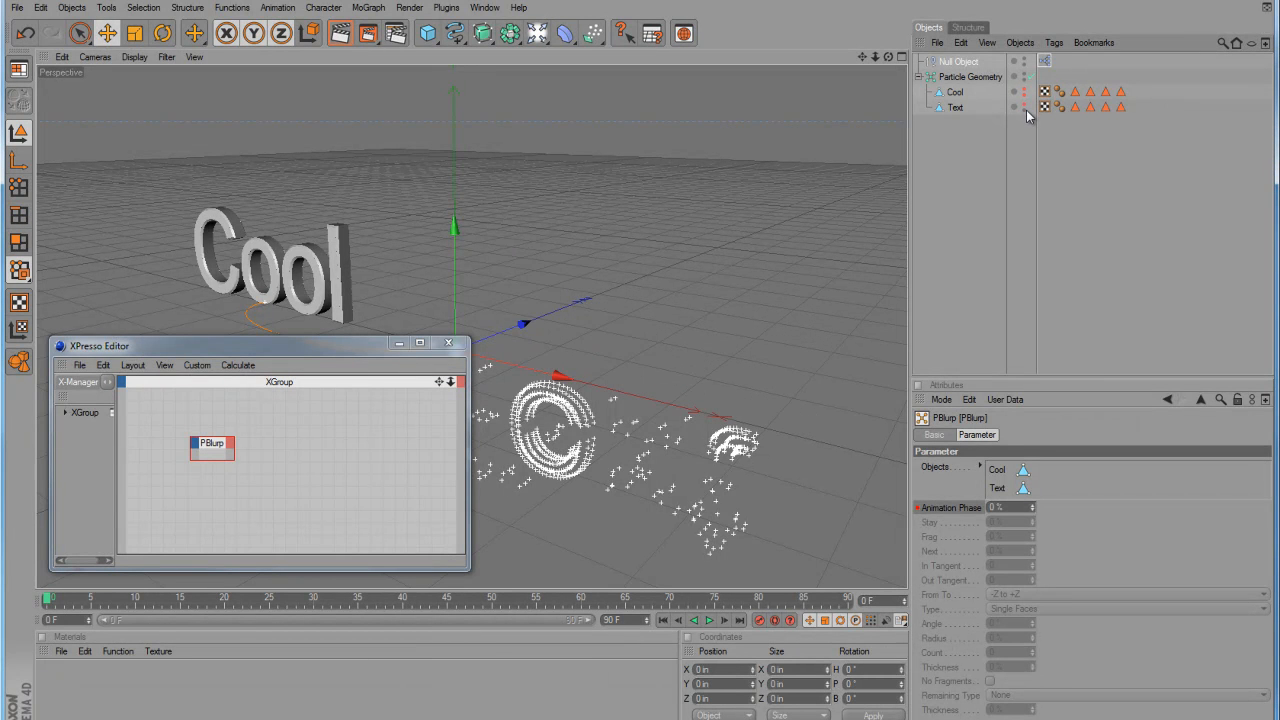
mouse_move(1012, 142)
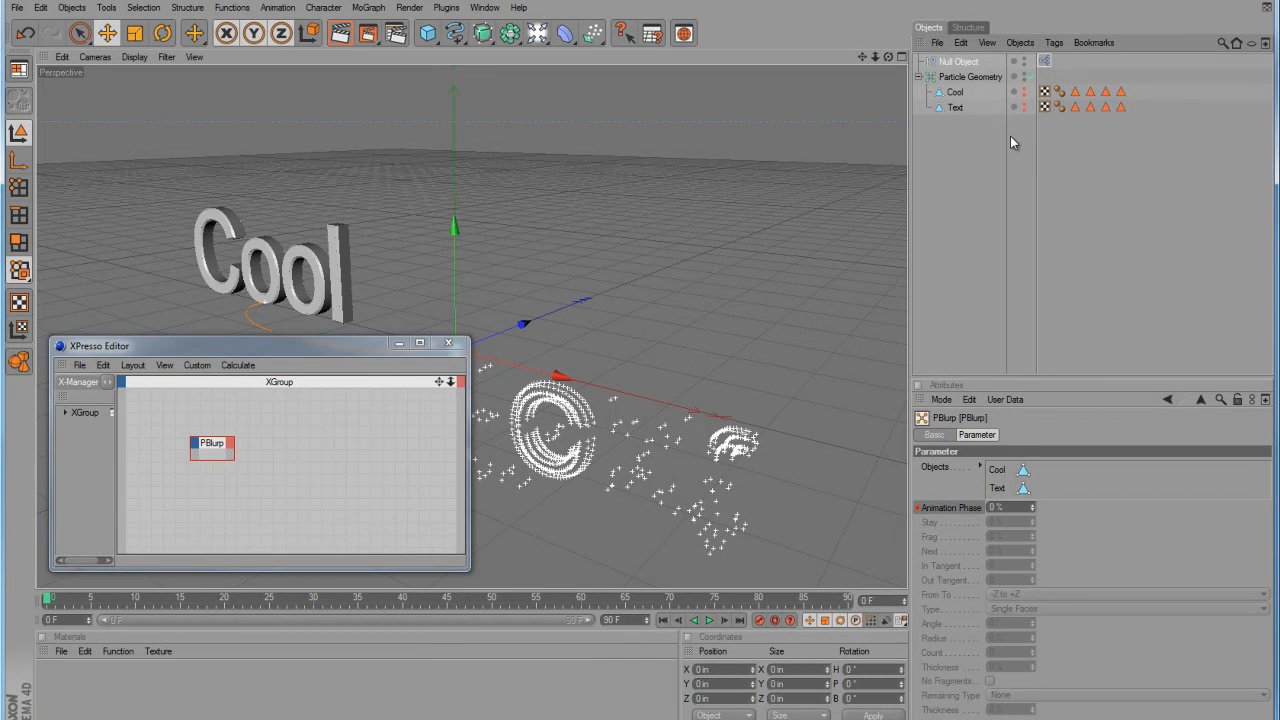
mouse_move(630, 360)
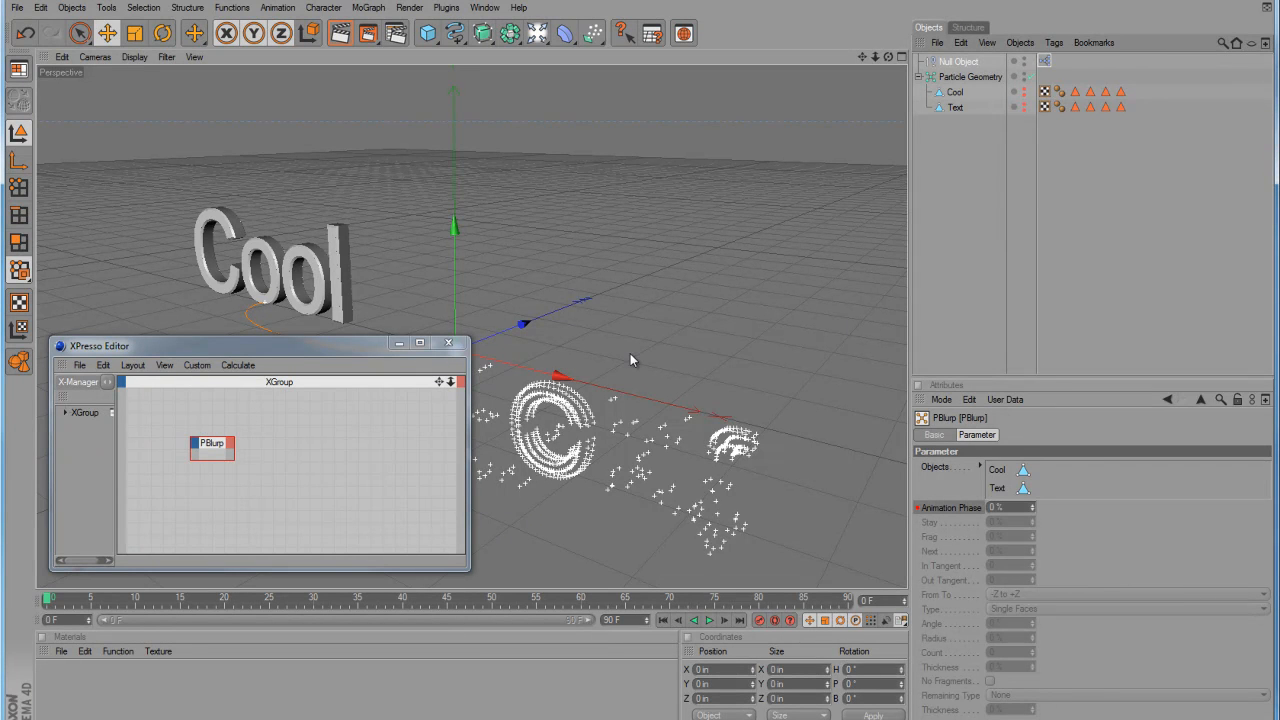
mouse_move(670, 352)
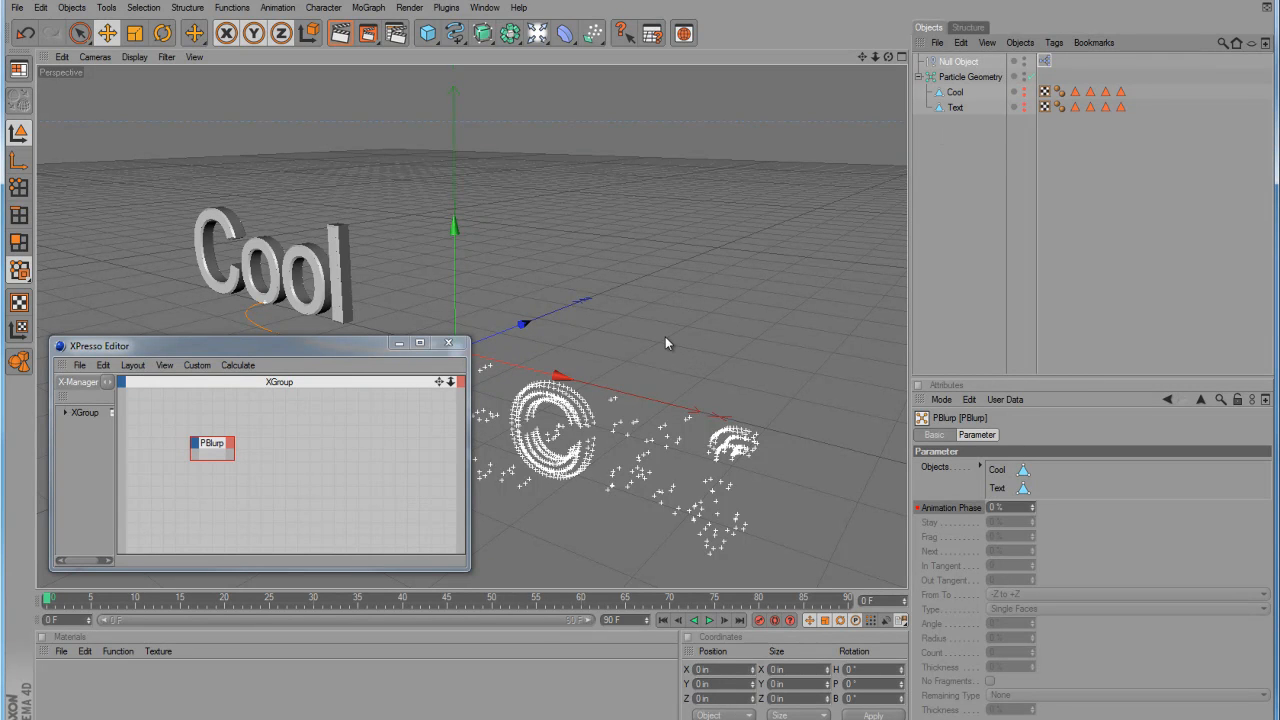
mouse_move(944, 96)
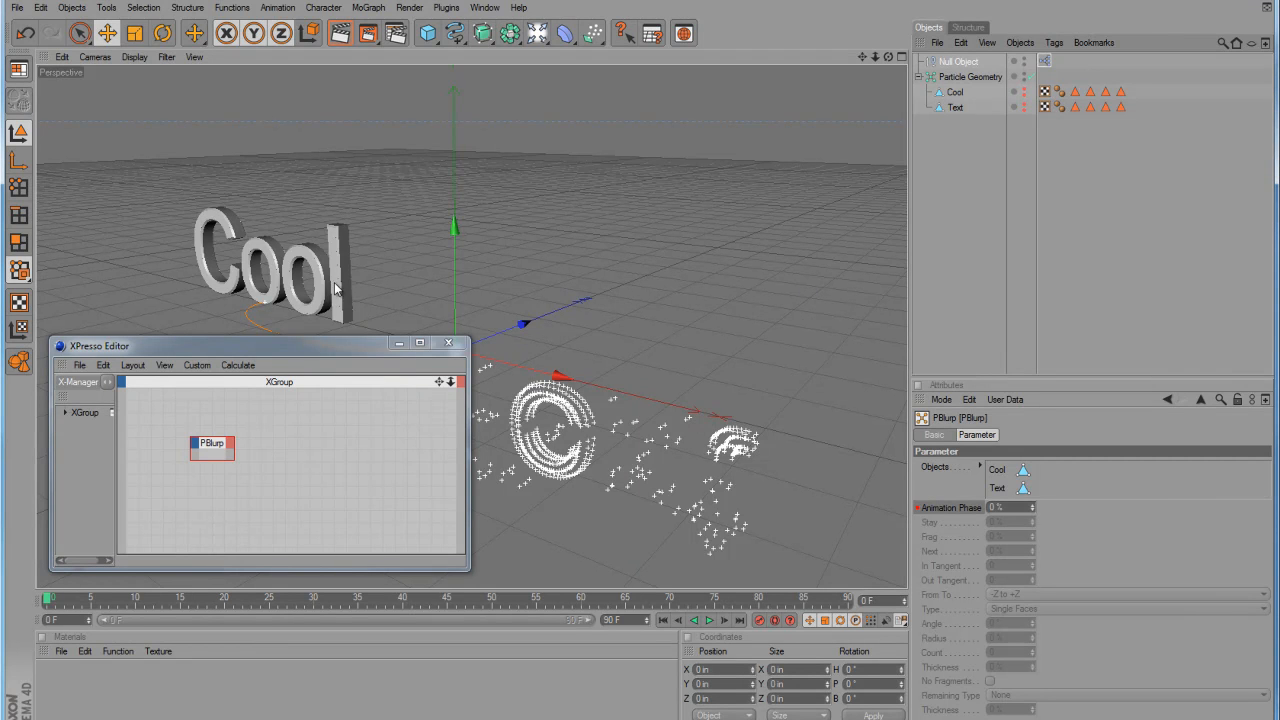
mouse_move(628, 304)
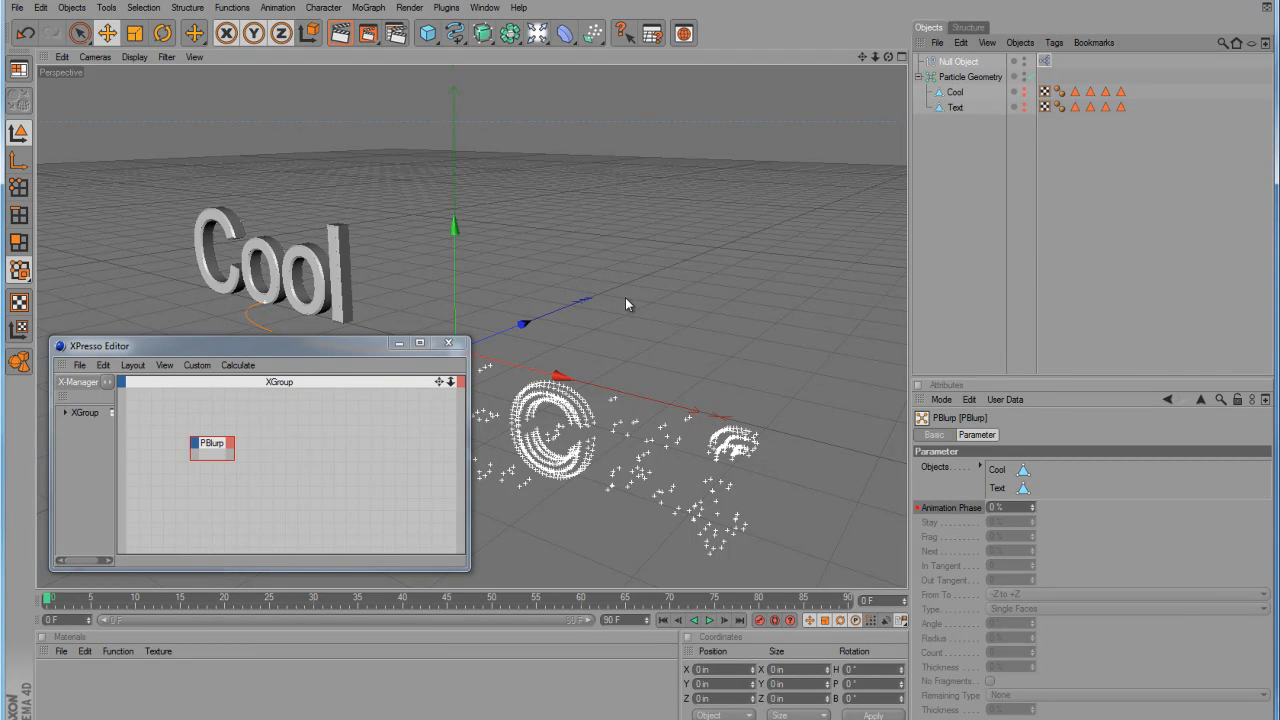
mouse_move(800, 308)
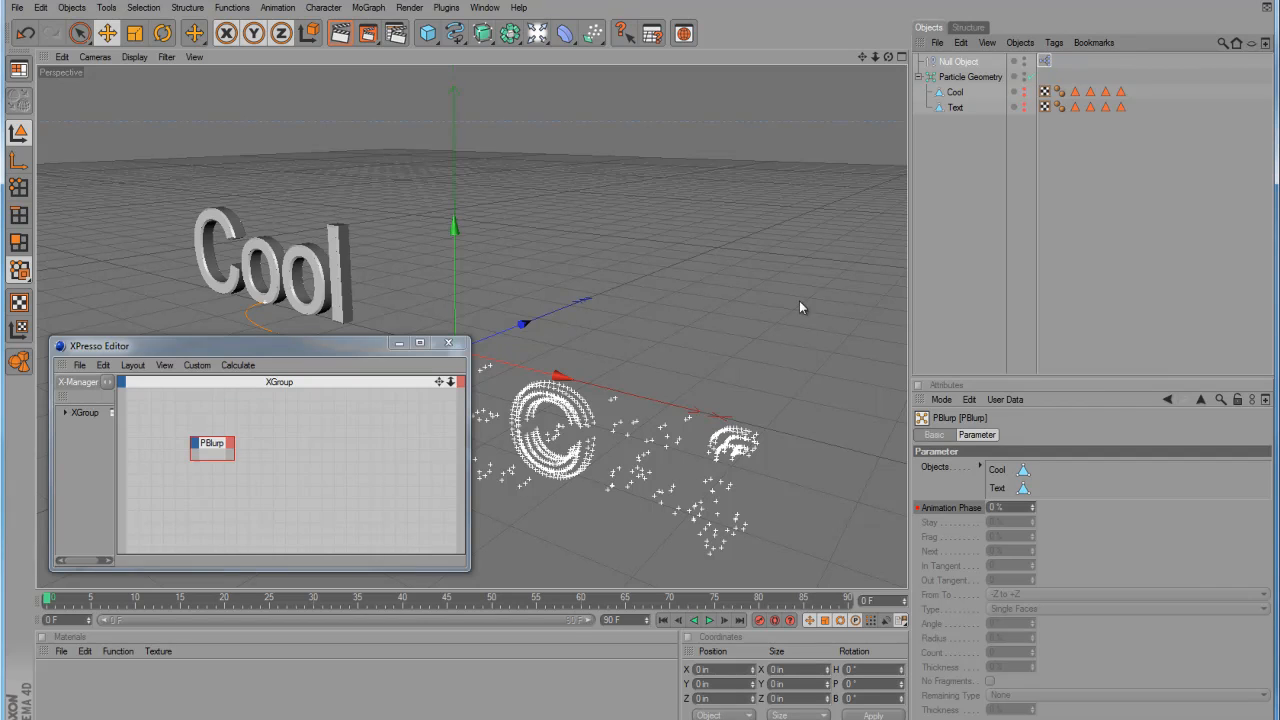
mouse_move(778, 312)
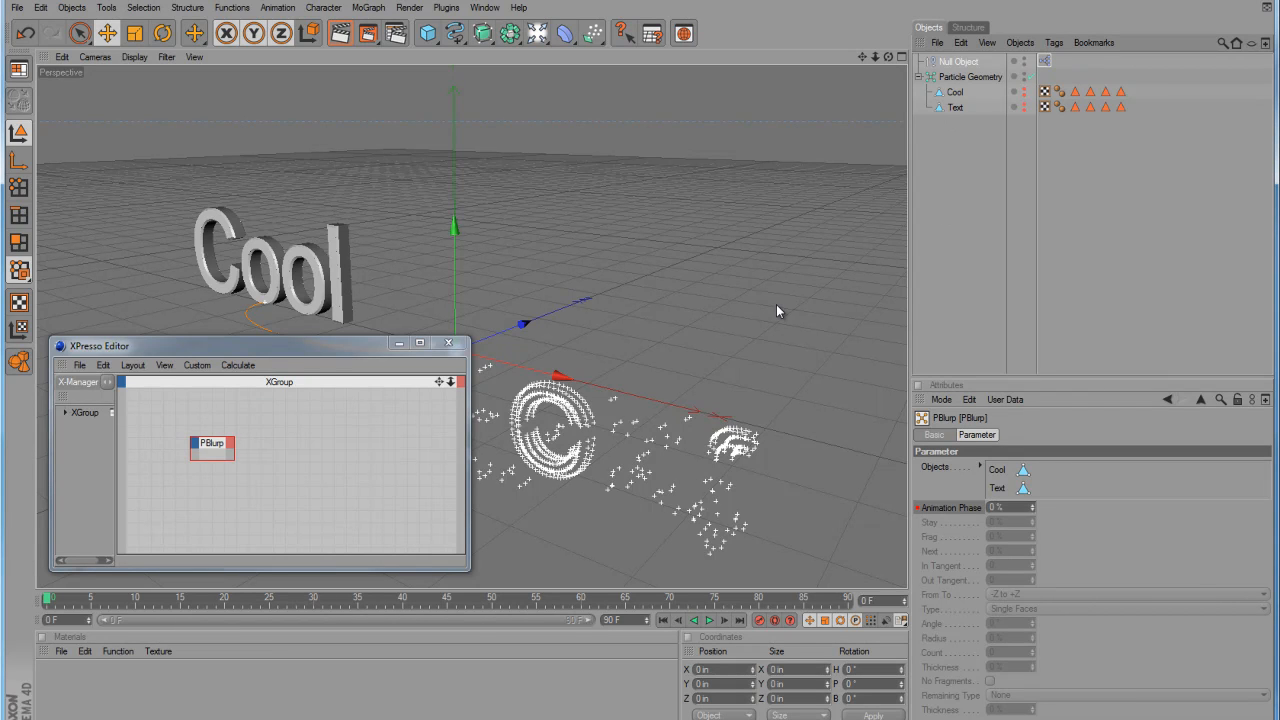
mouse_move(780, 310)
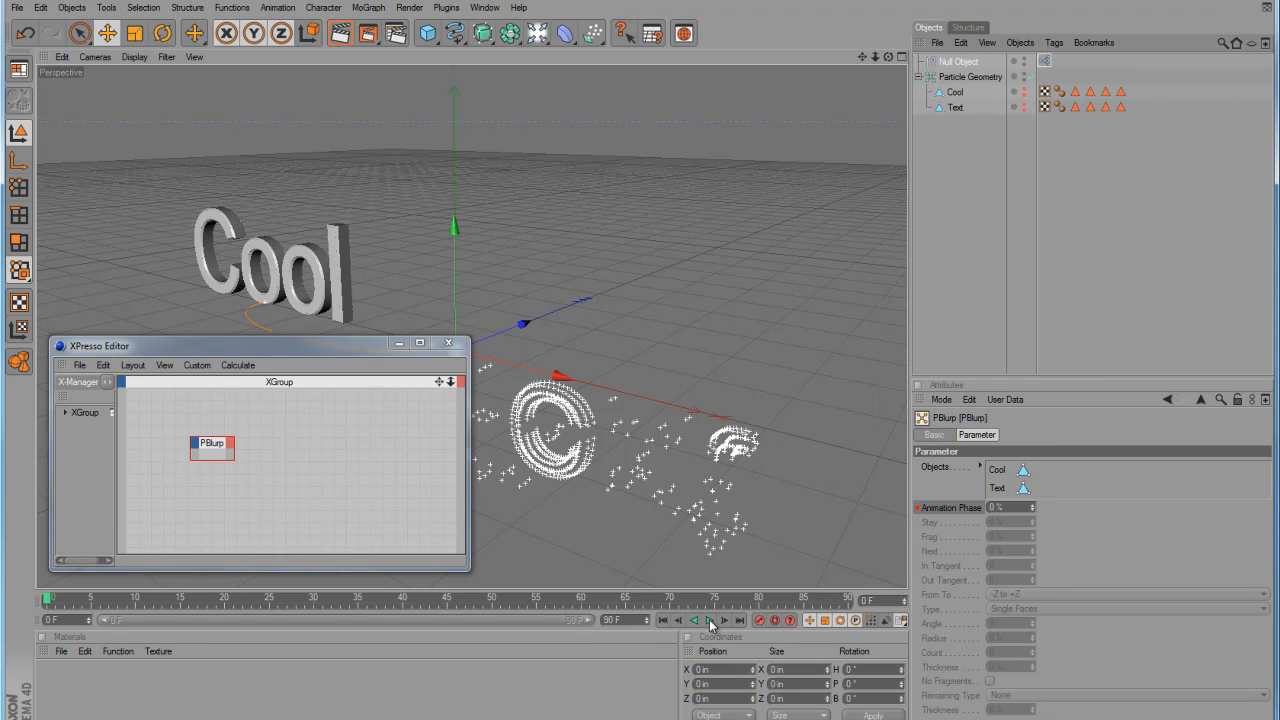
left_click(708, 620)
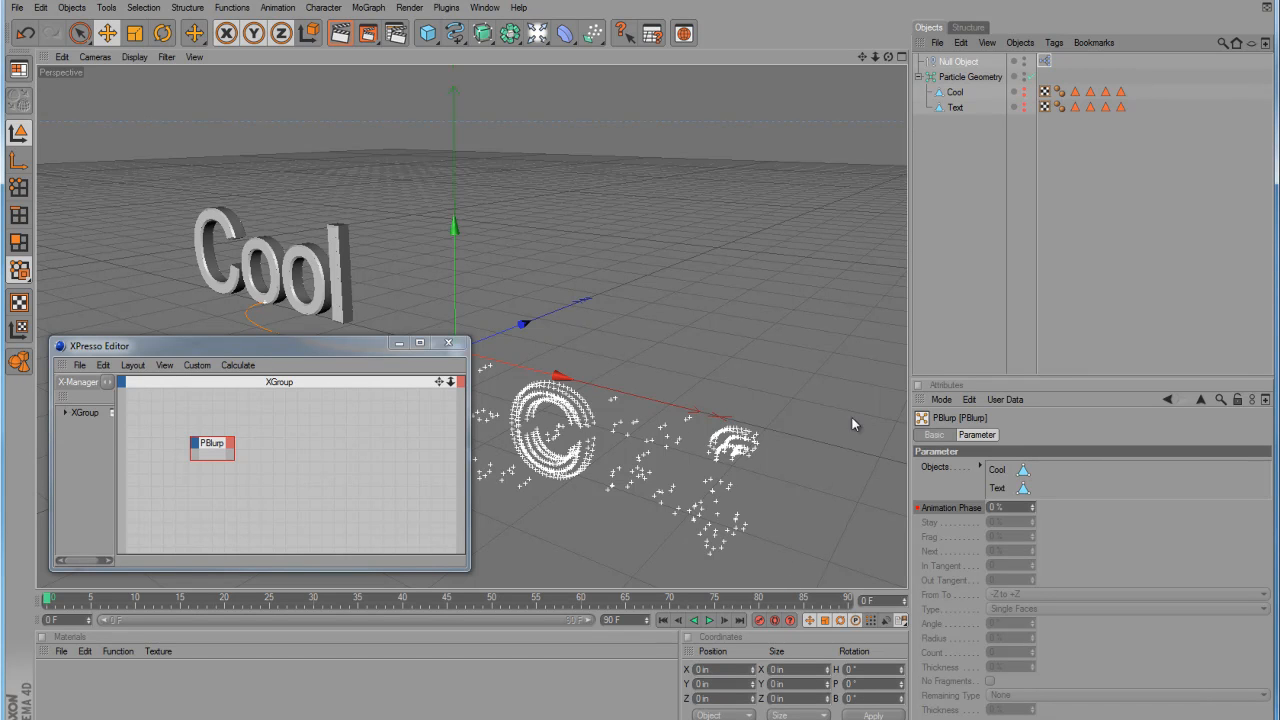
mouse_move(1000, 480)
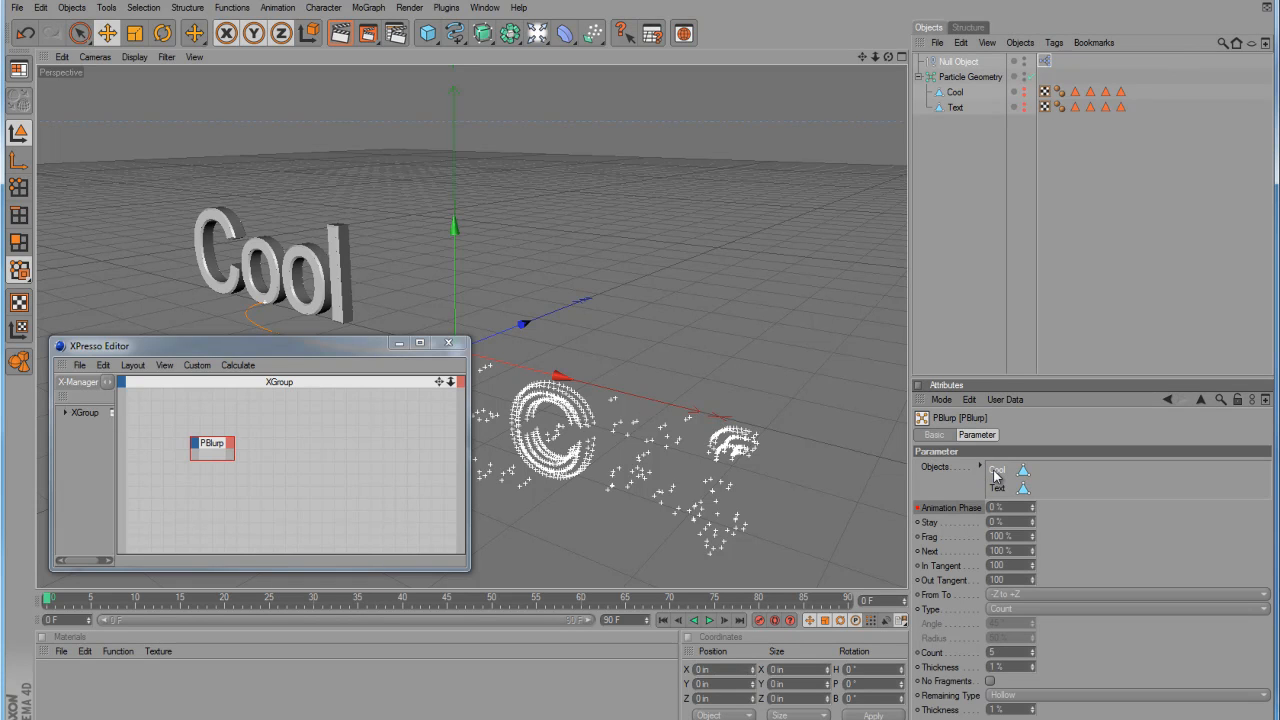
left_click(996, 468)
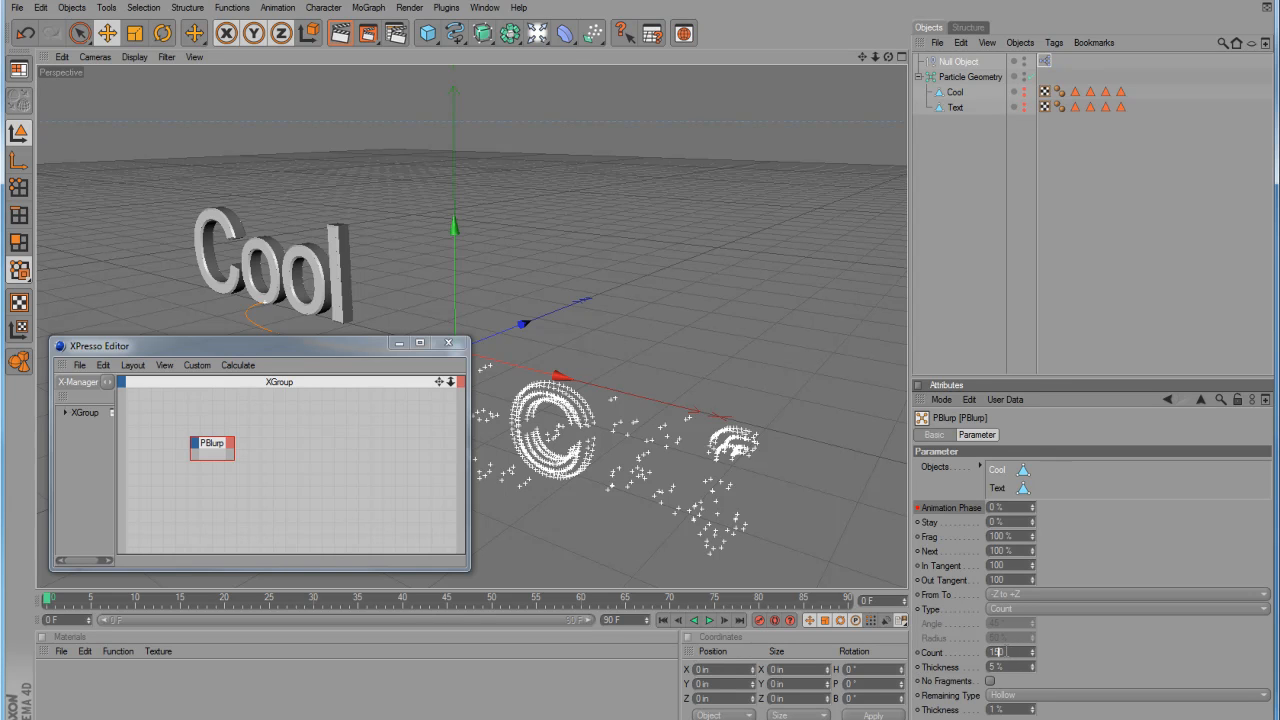
mouse_move(996, 374)
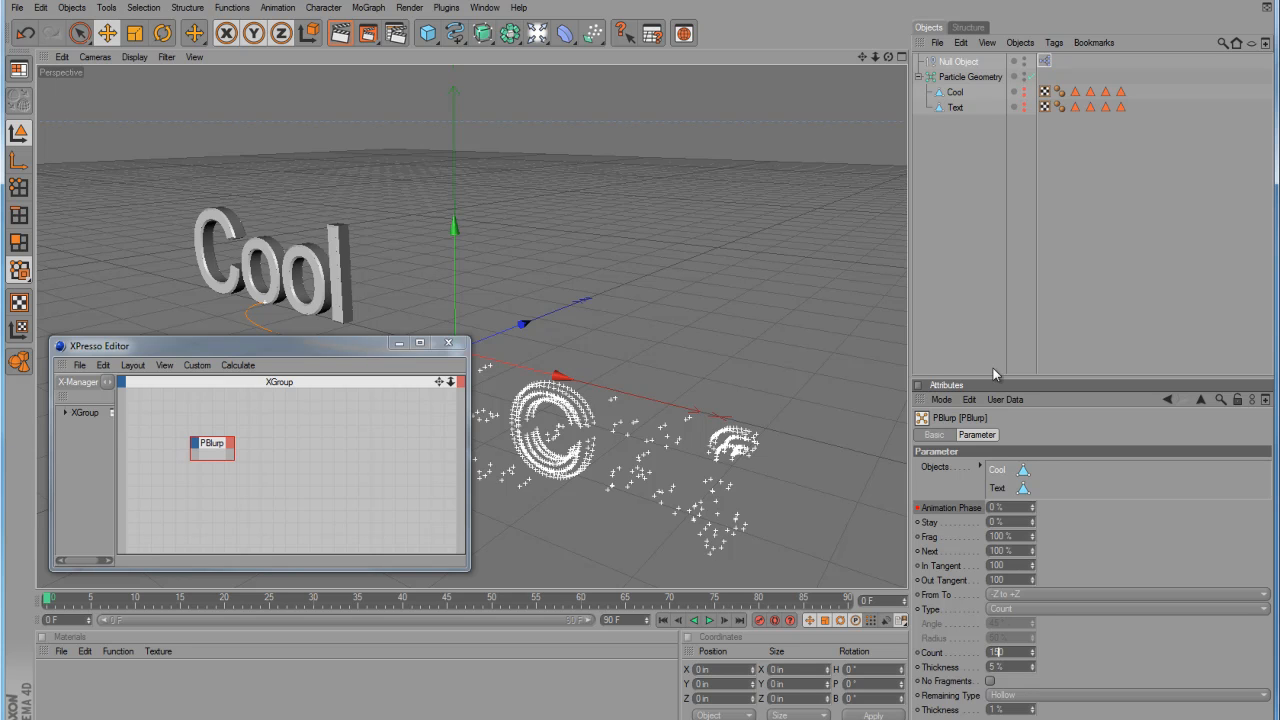
mouse_move(1022, 476)
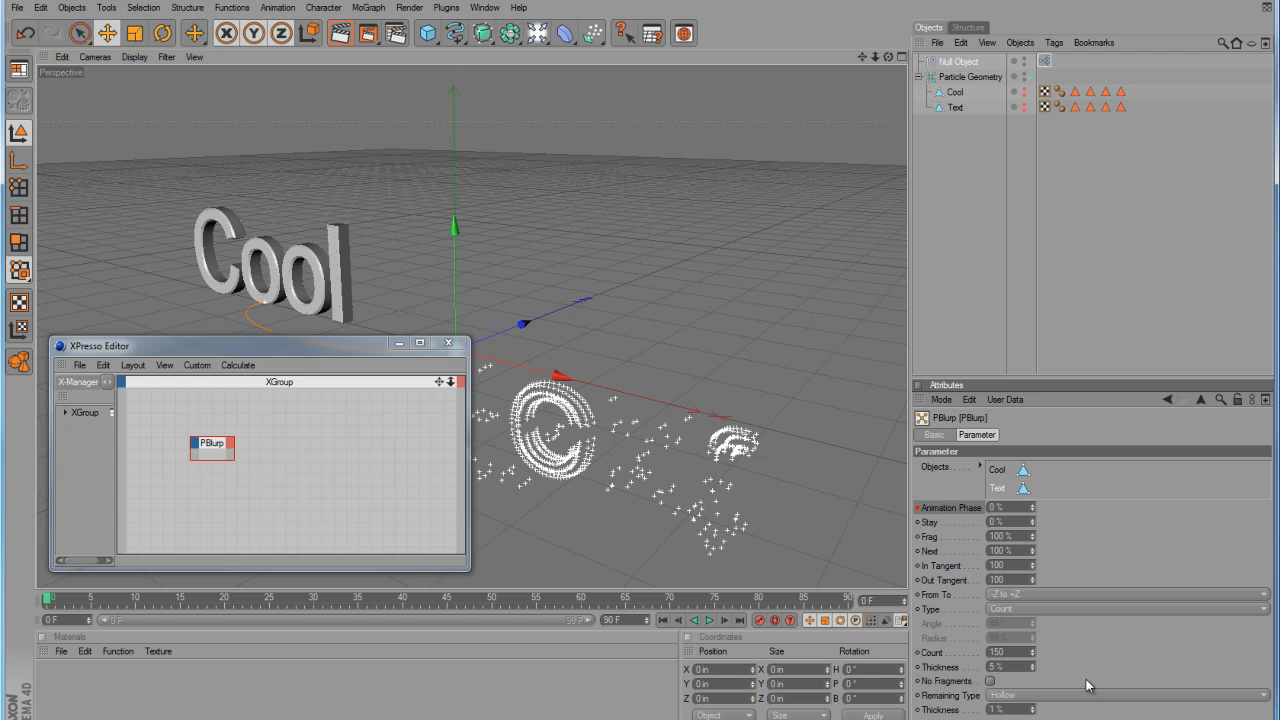
mouse_move(1044, 596)
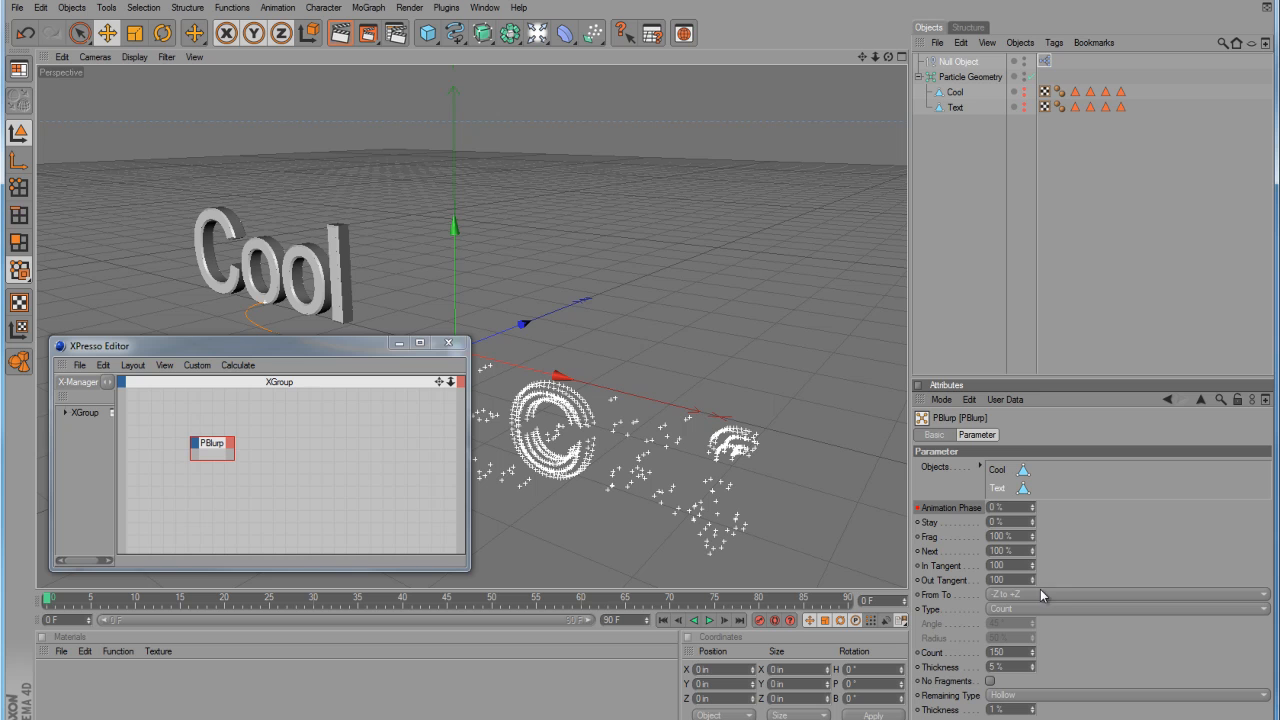
mouse_move(868, 532)
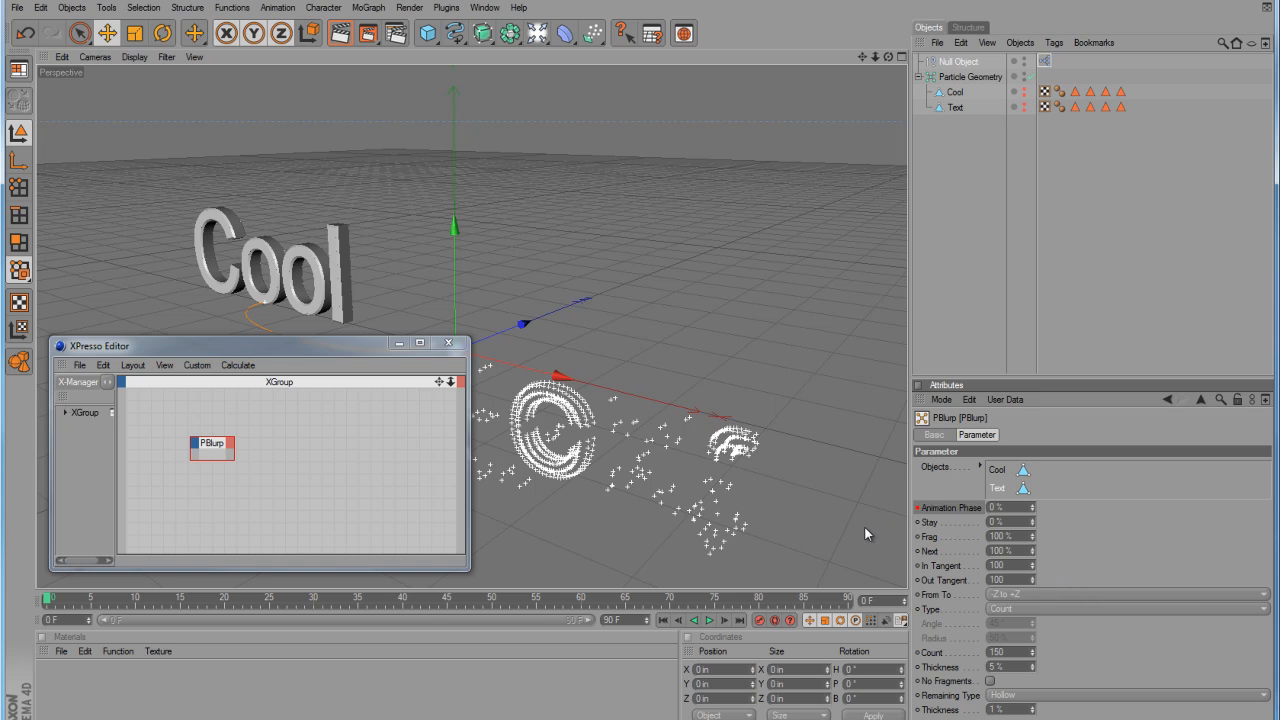
mouse_move(678, 586)
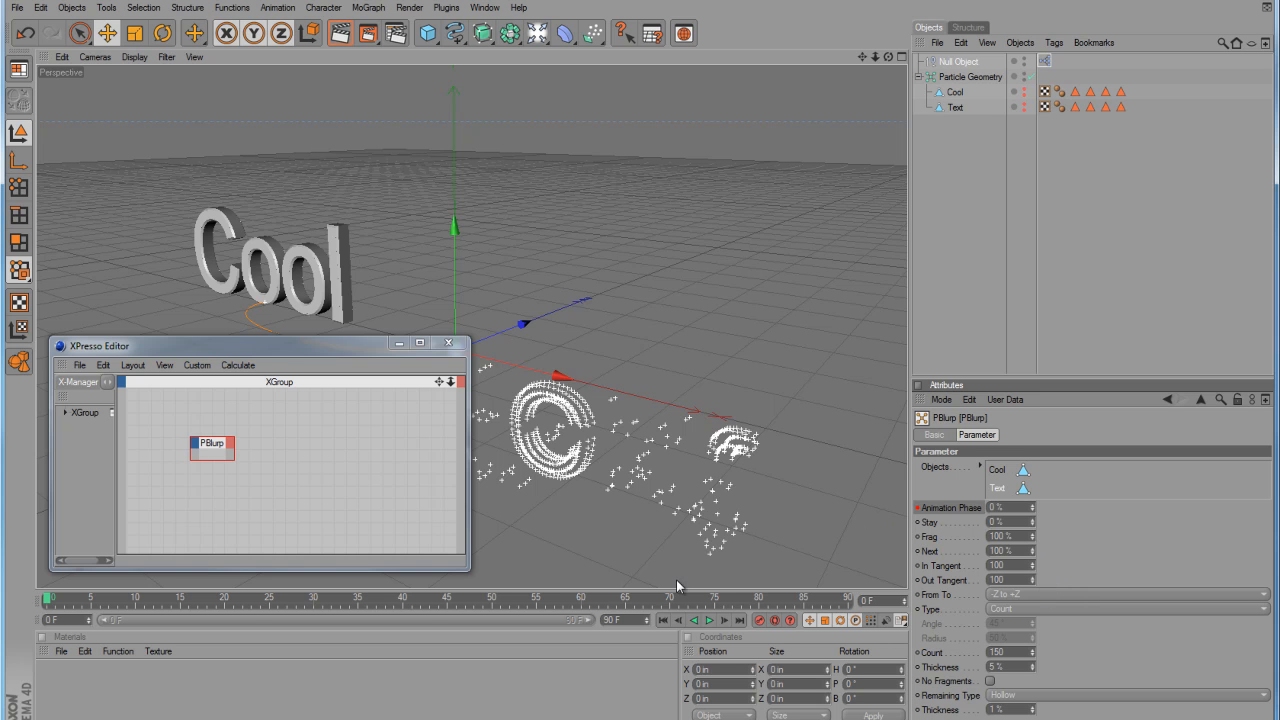
mouse_move(700, 630)
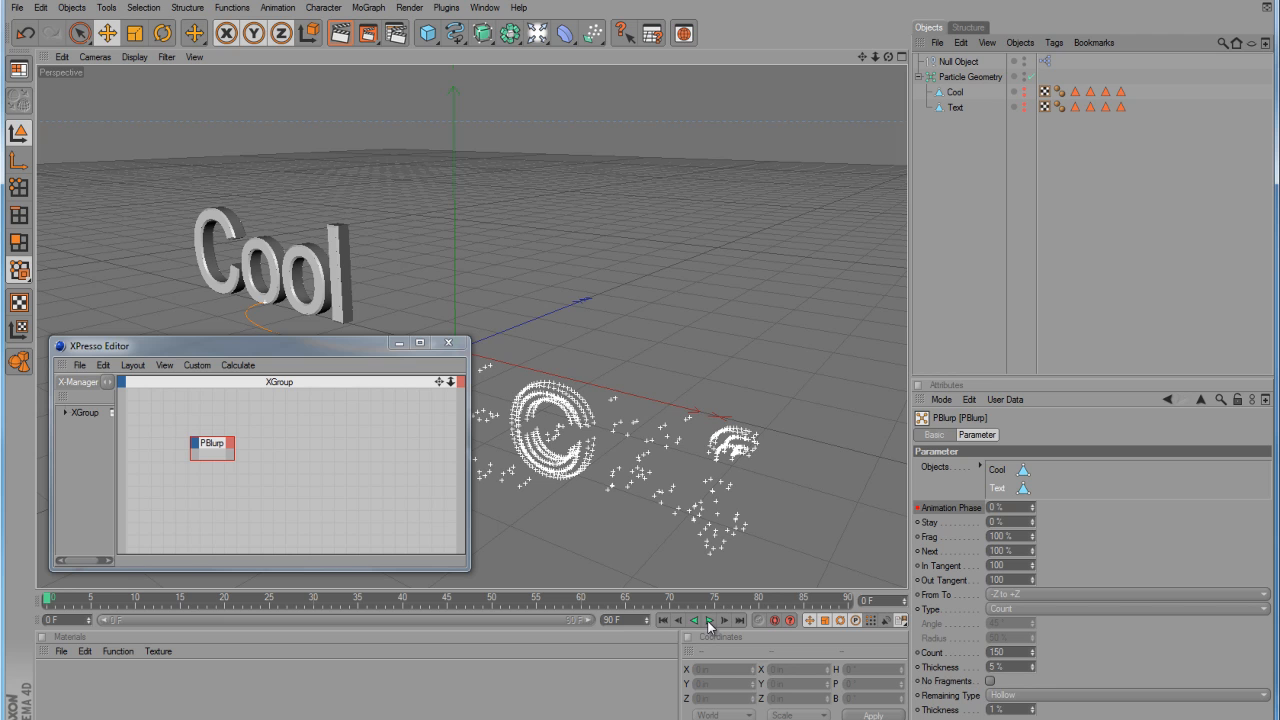
Play, rewind and replay the timeline to watch the Cool text shatter into chunky fragments
left_click(708, 620)
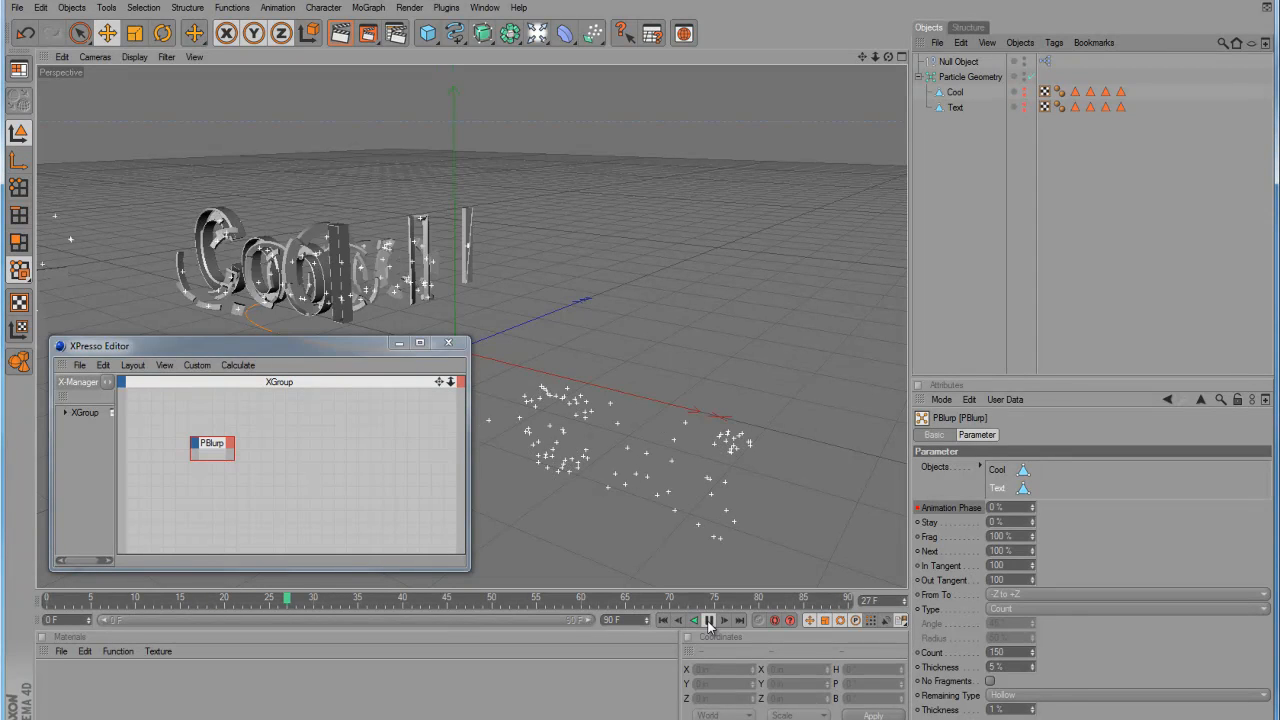
left_click(708, 620)
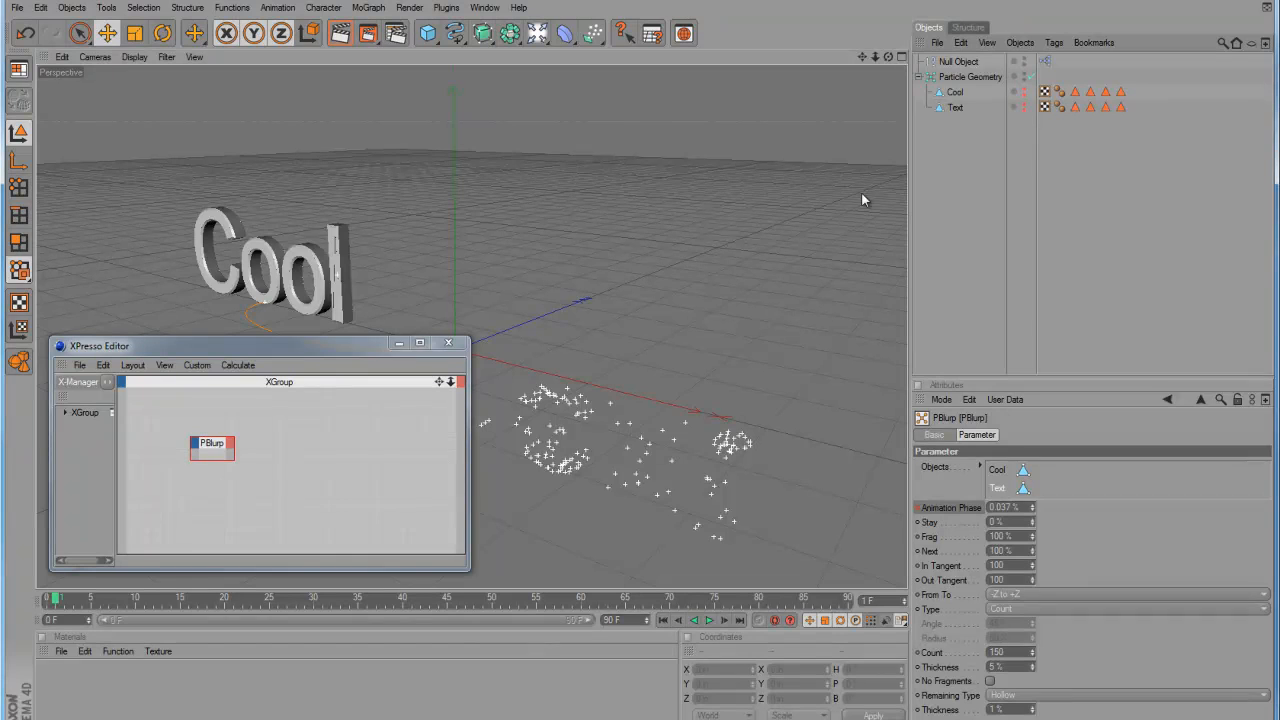
mouse_move(448, 344)
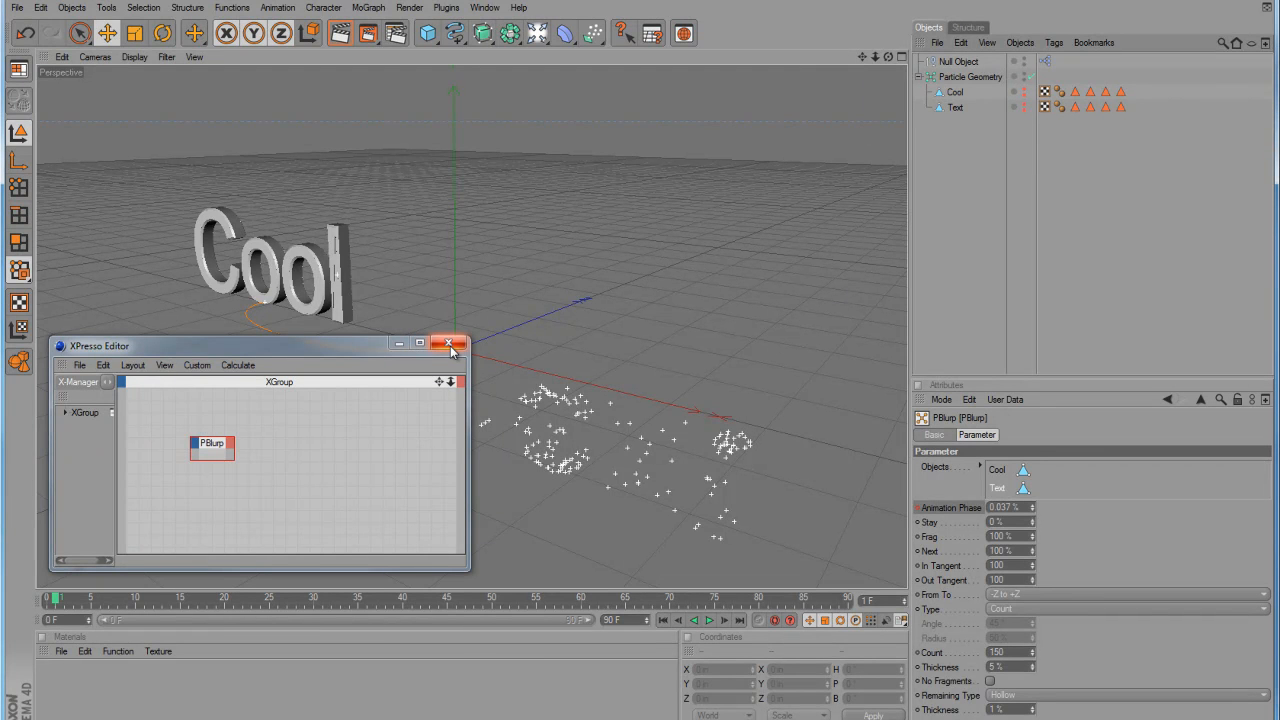
mouse_move(452, 344)
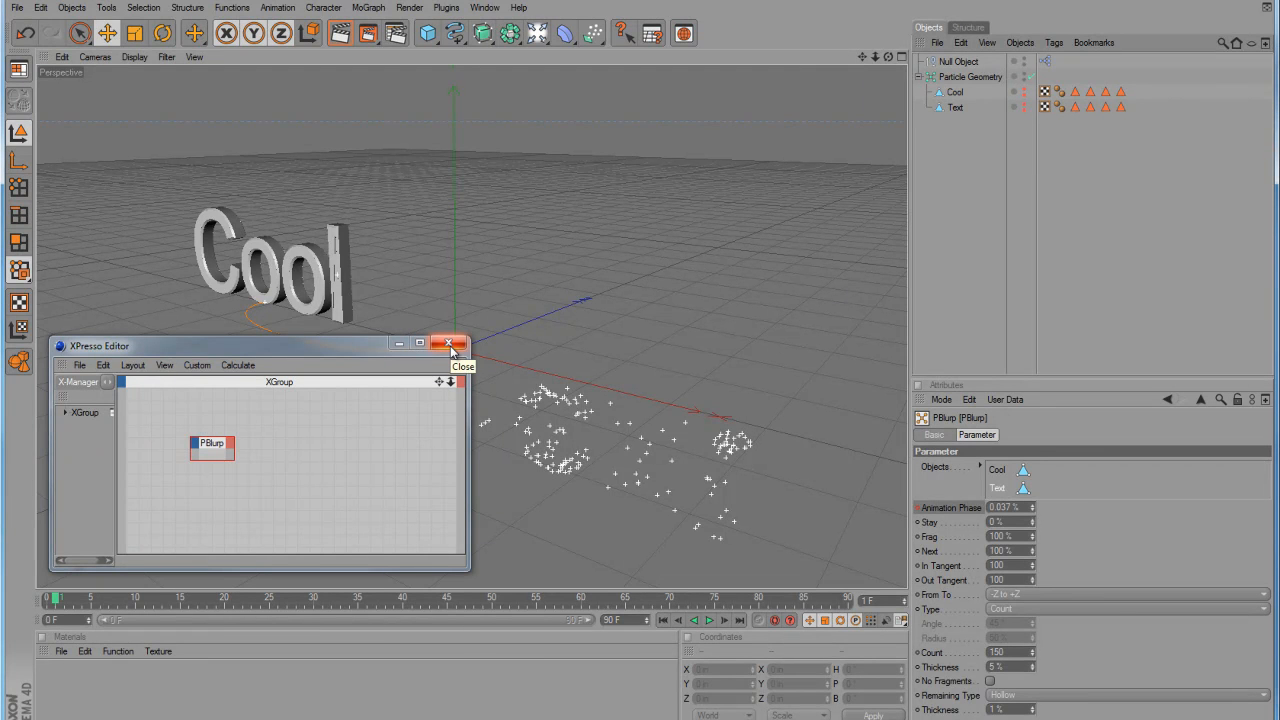
mouse_move(780, 604)
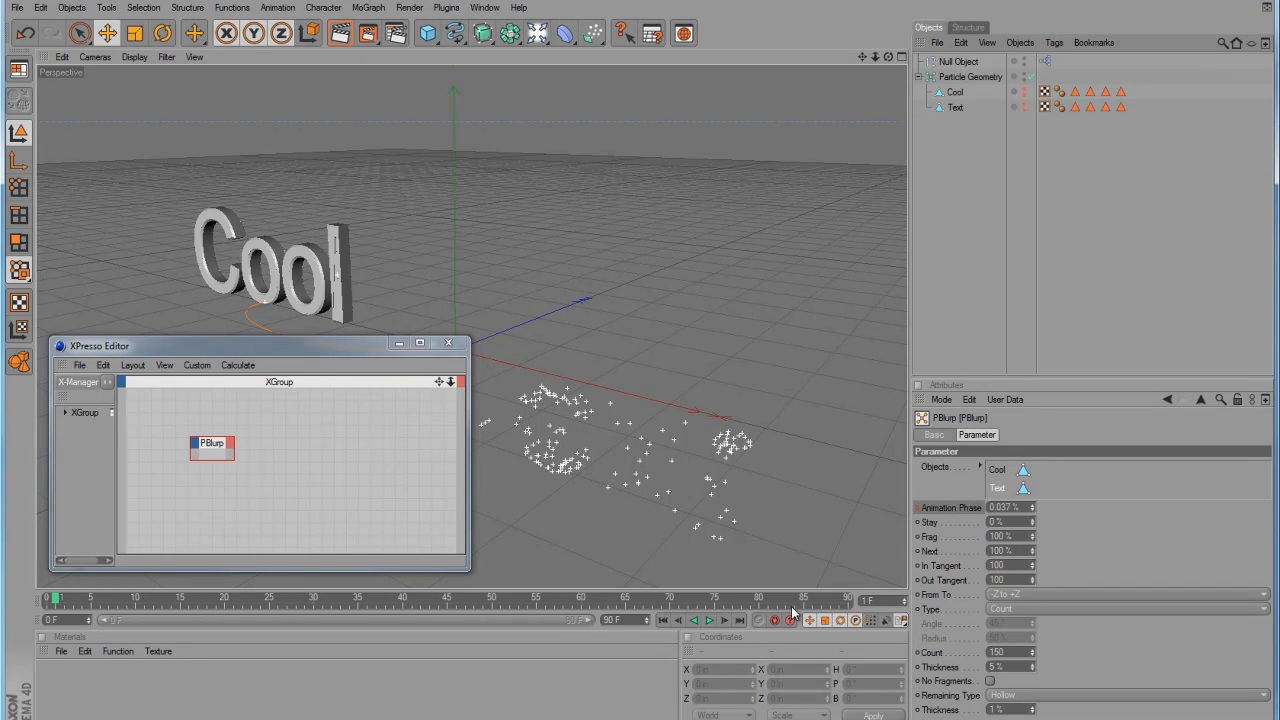
left_click(708, 620)
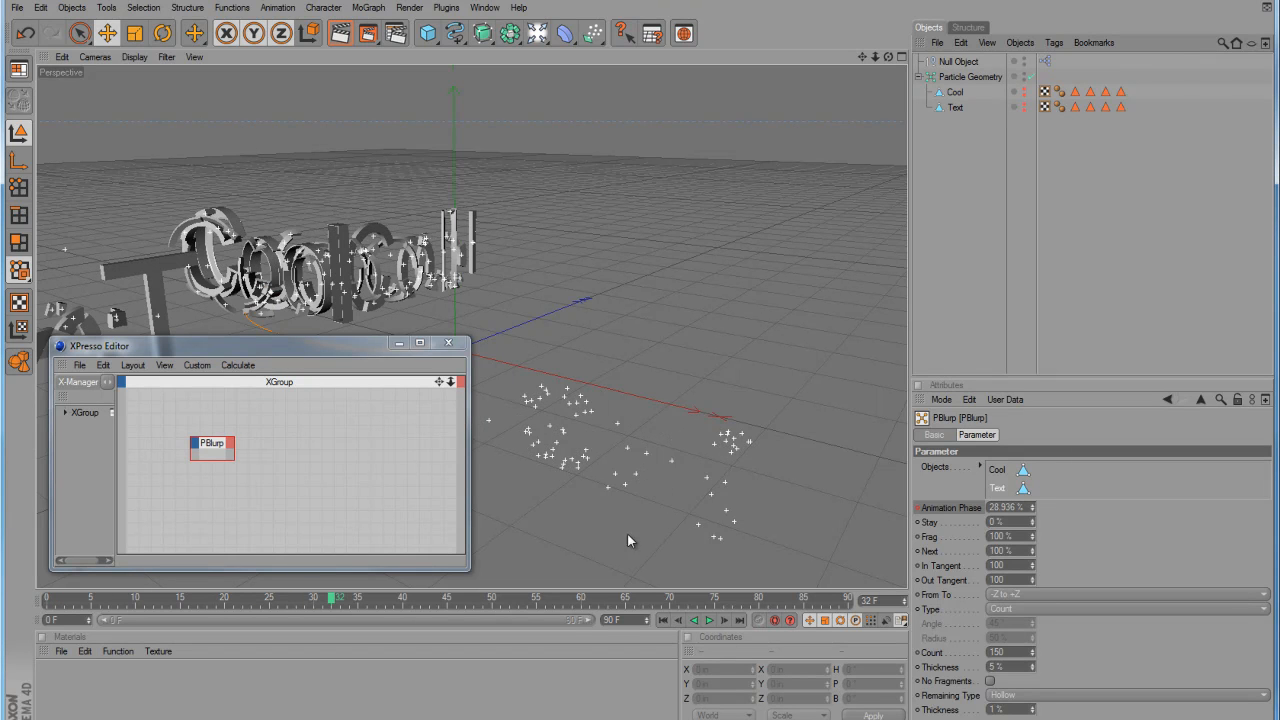
left_click(448, 344)
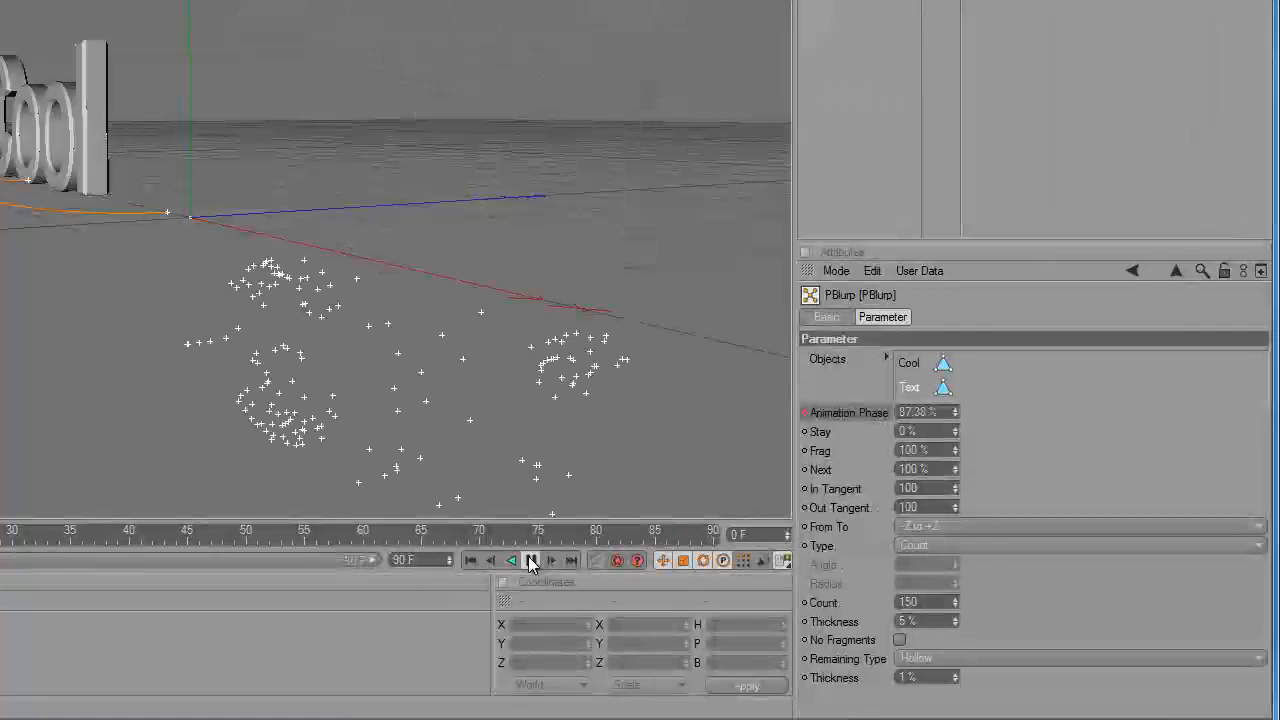
Replay the animation to watch the 150 fragments reassemble into the Text mesh
left_click(530, 560)
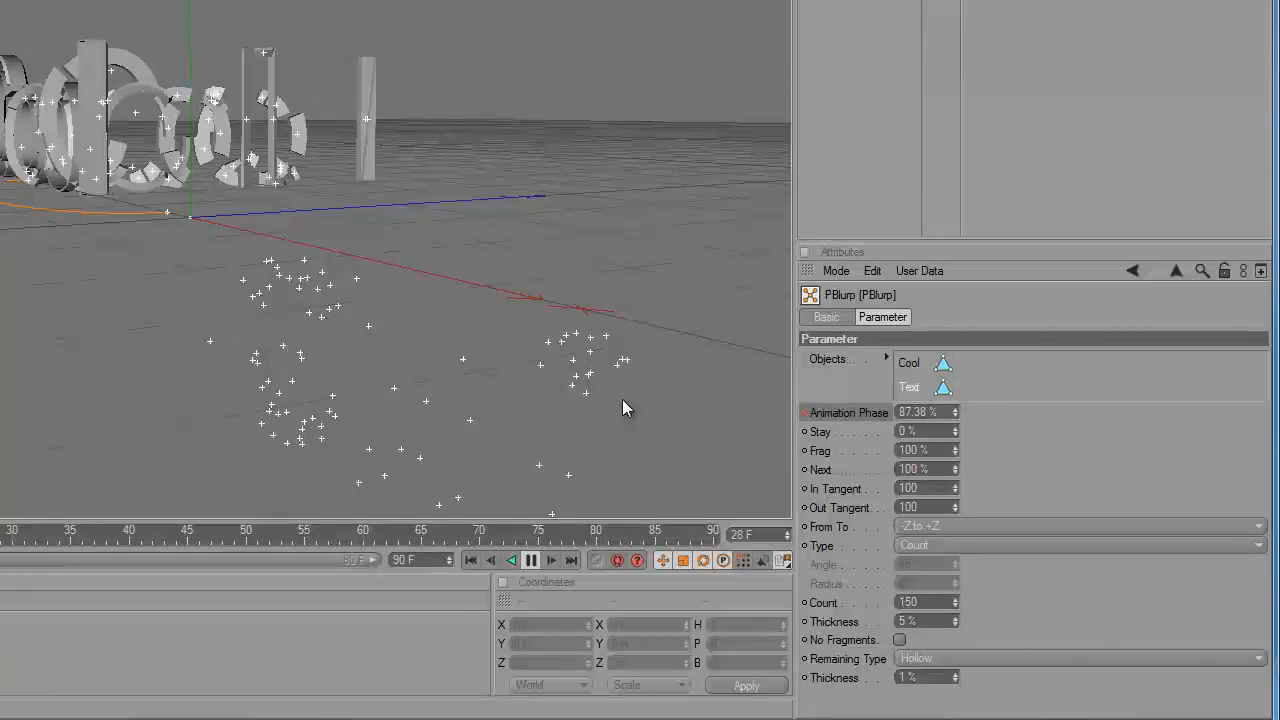
left_click(512, 560)
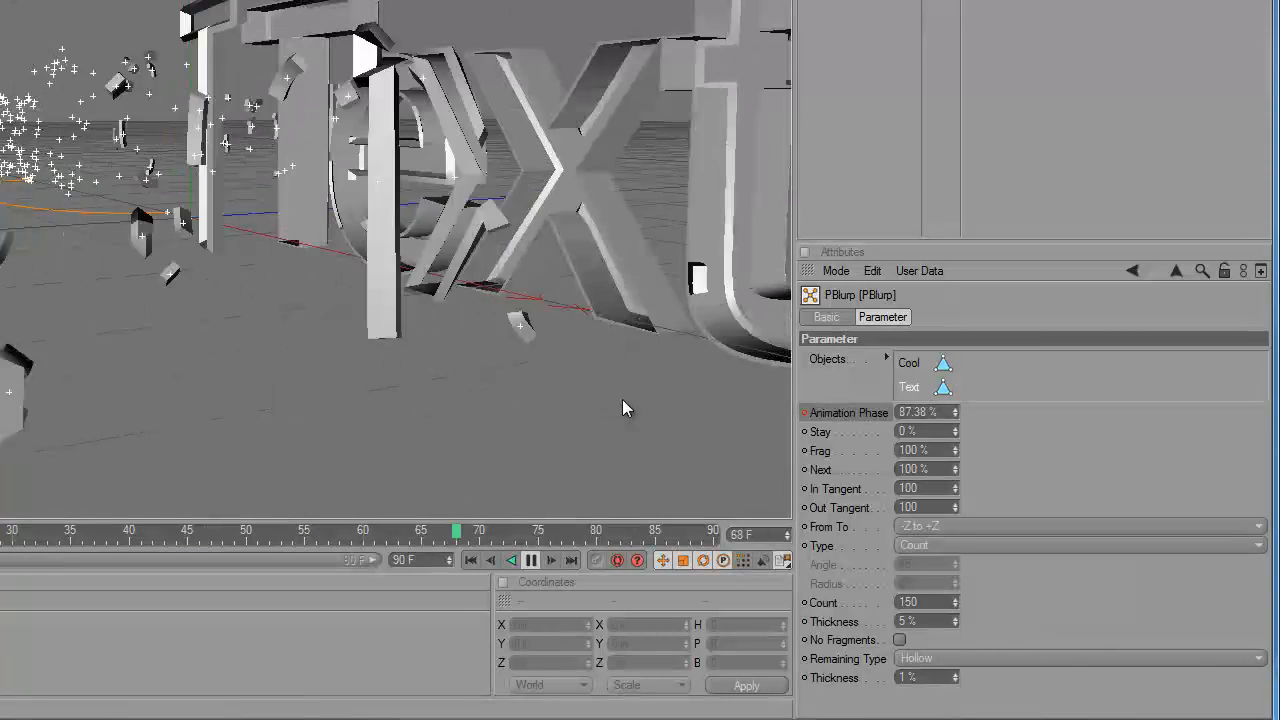